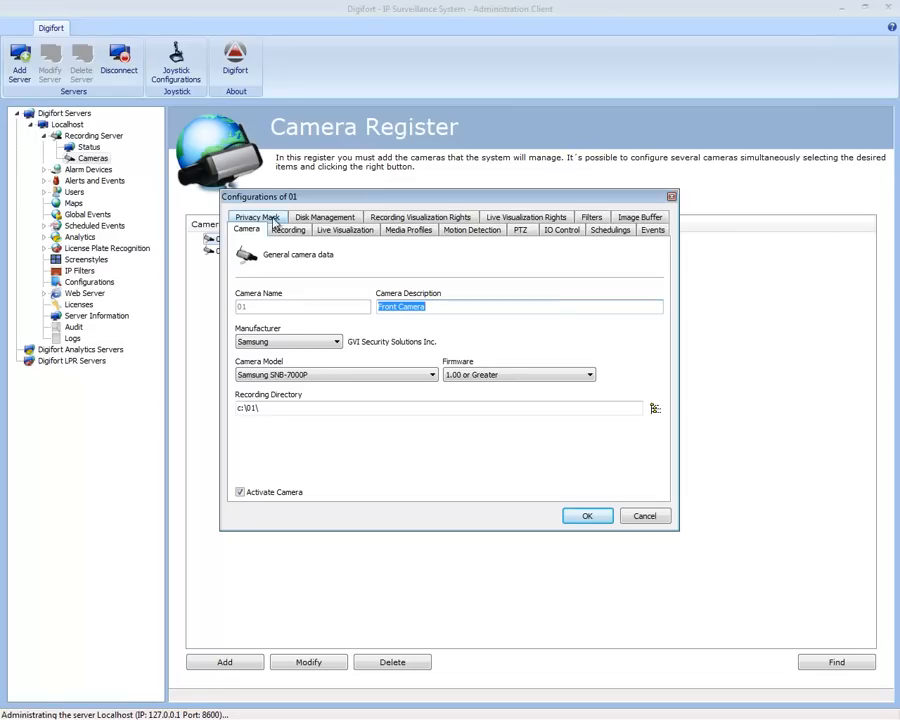
Step: Review camera 01's Recording tab, keeping the Recording media profile, then view Media Profiles
click(288, 229)
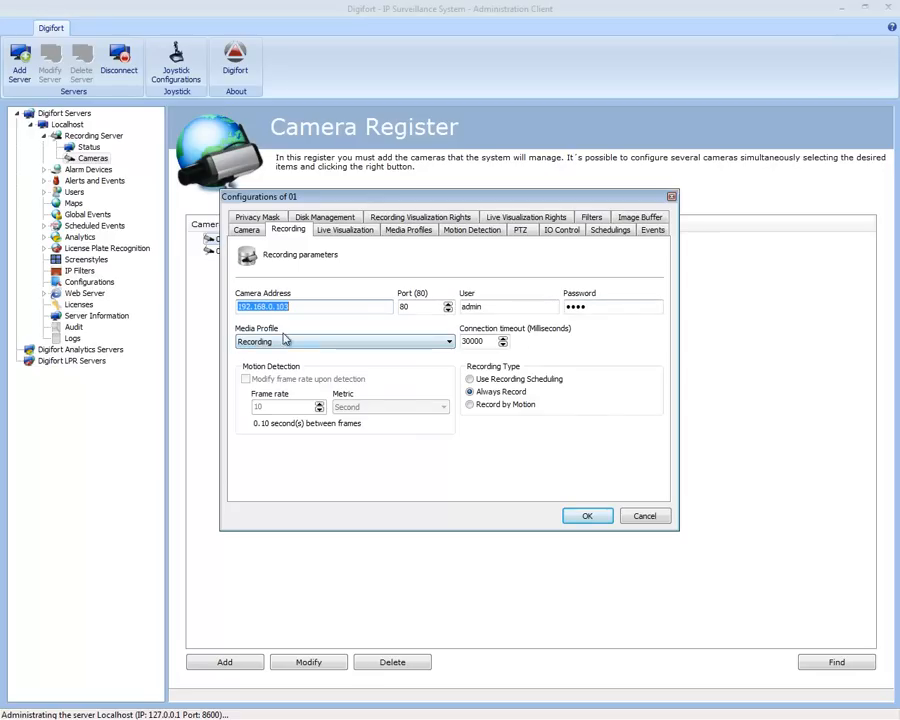
click(444, 342)
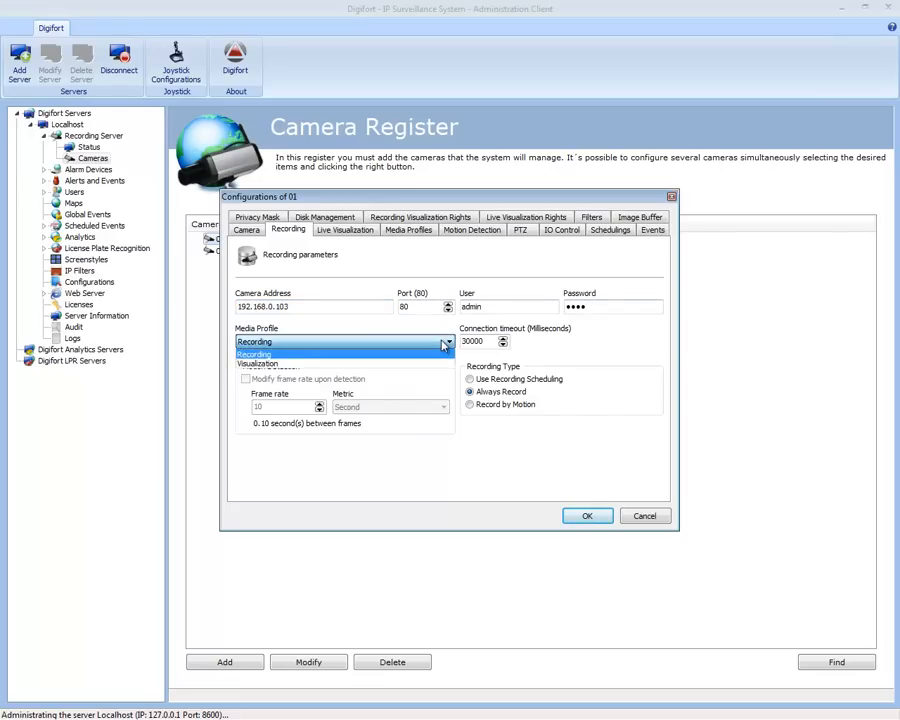
click(345, 229)
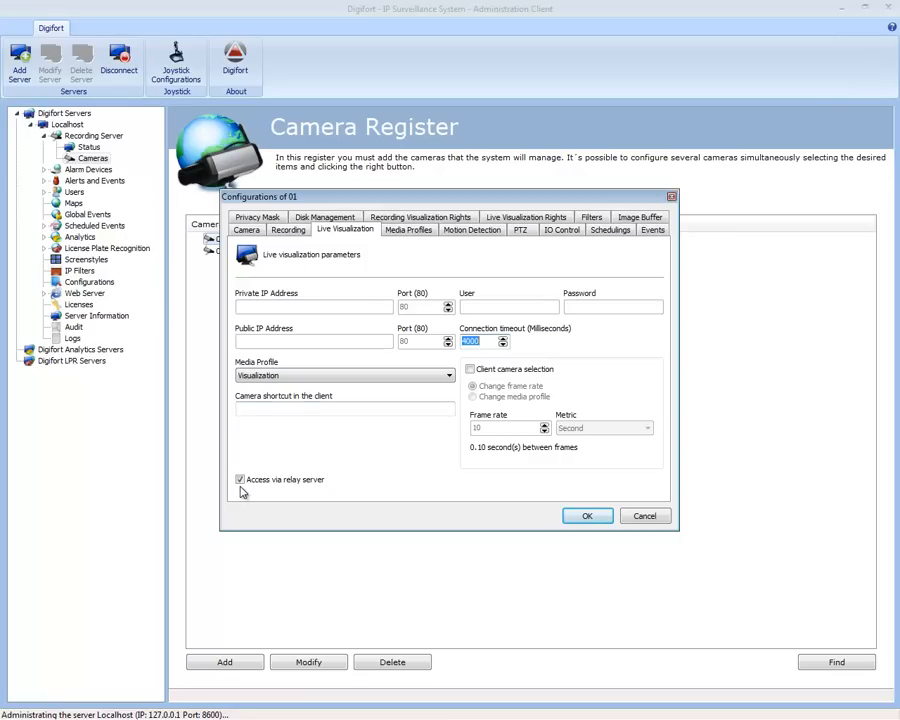
mouse_move(252, 491)
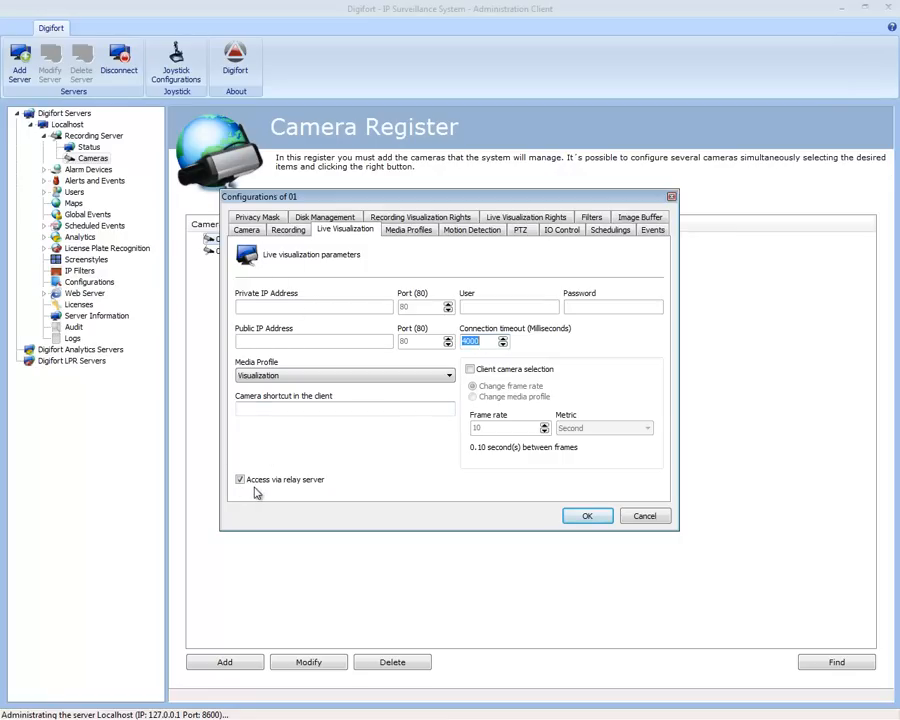
mouse_move(301, 493)
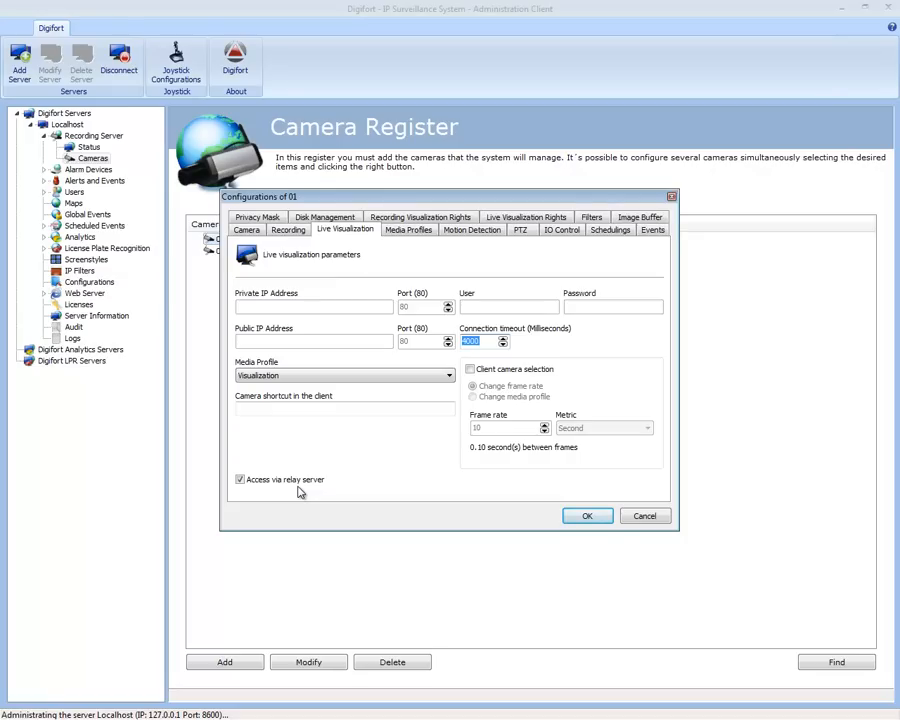
click(408, 229)
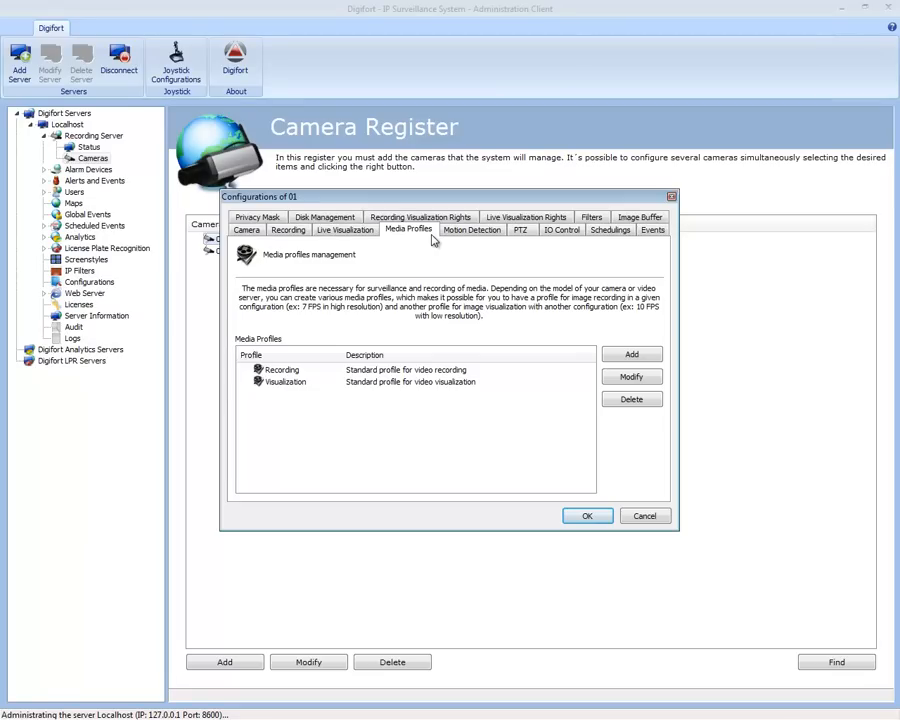
mouse_move(472, 230)
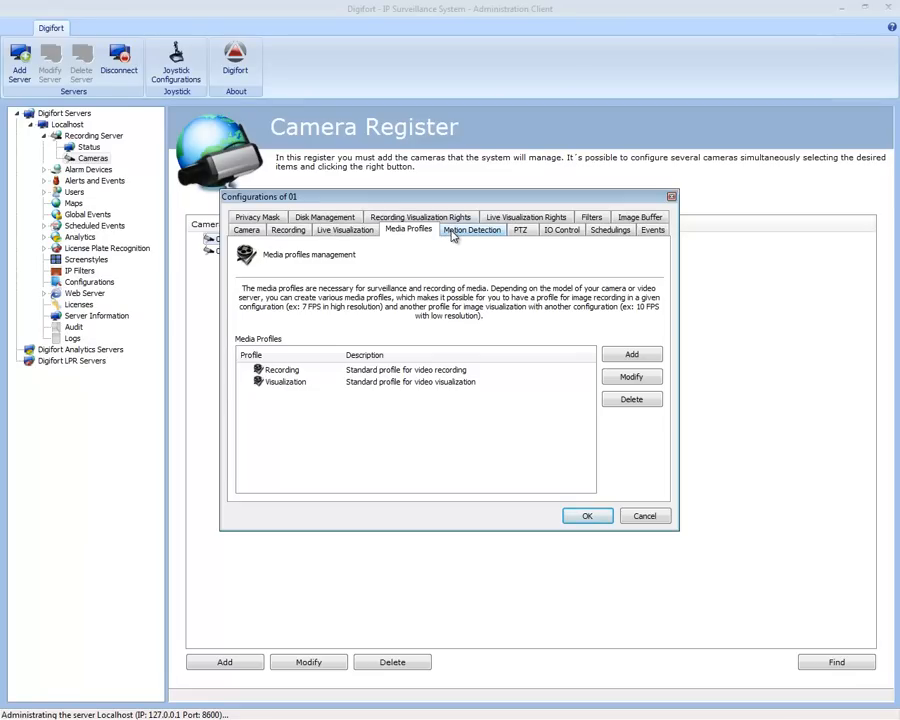
Step: Show camera 01's Motion Detection tab and open the enlarged motion sensor configuration
click(471, 229)
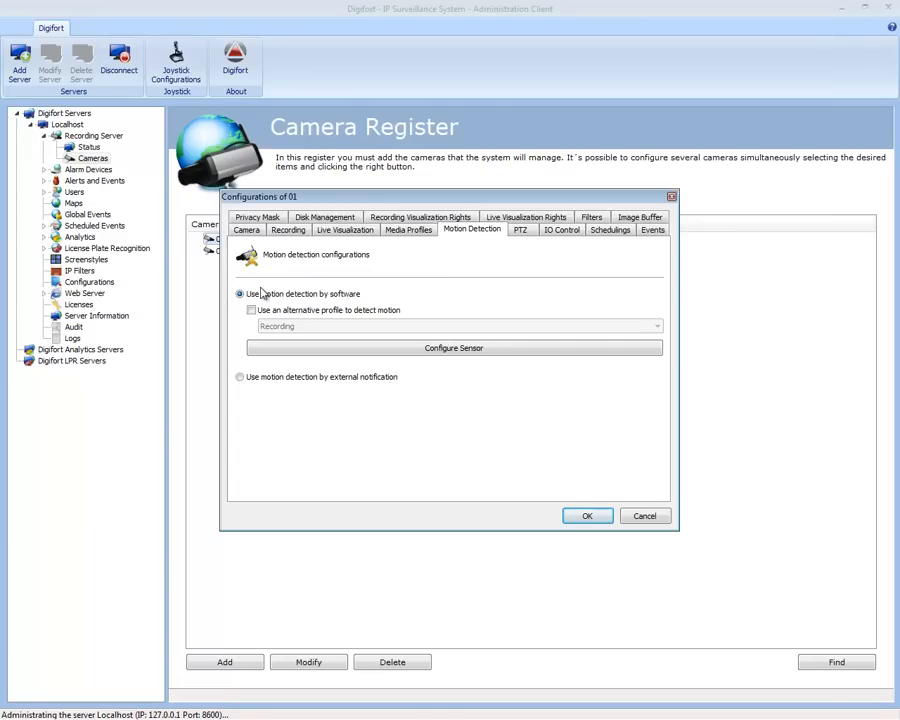
drag(448, 196, 437, 187)
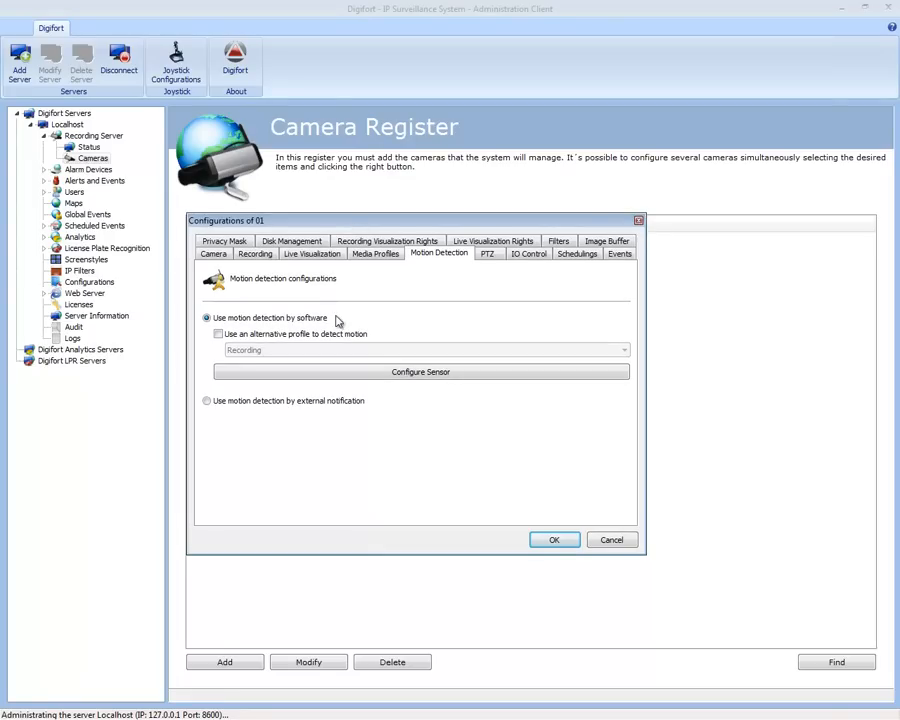
mouse_move(393, 291)
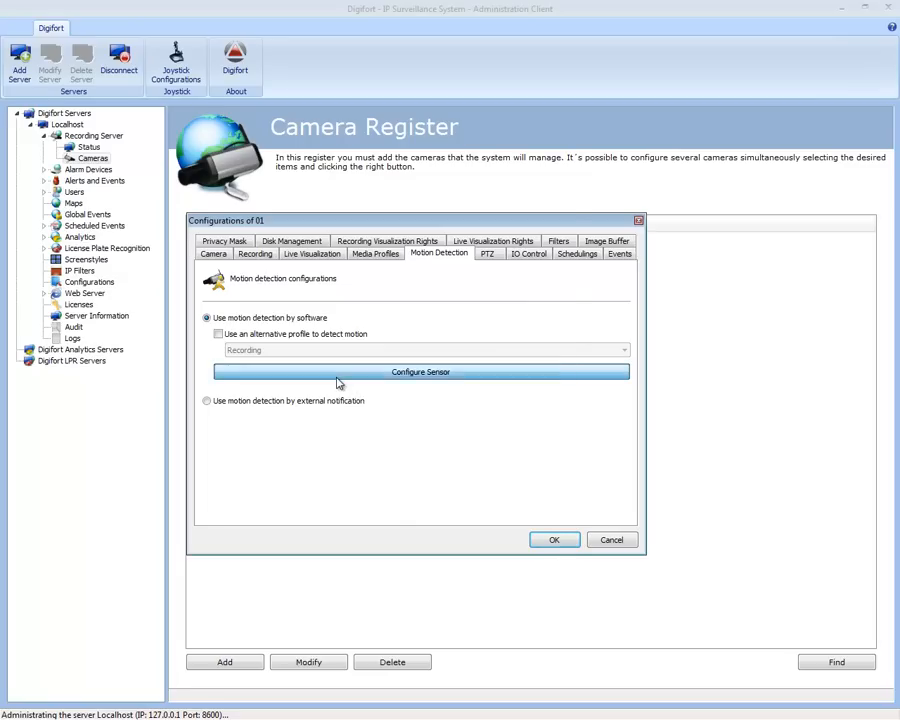
click(420, 371)
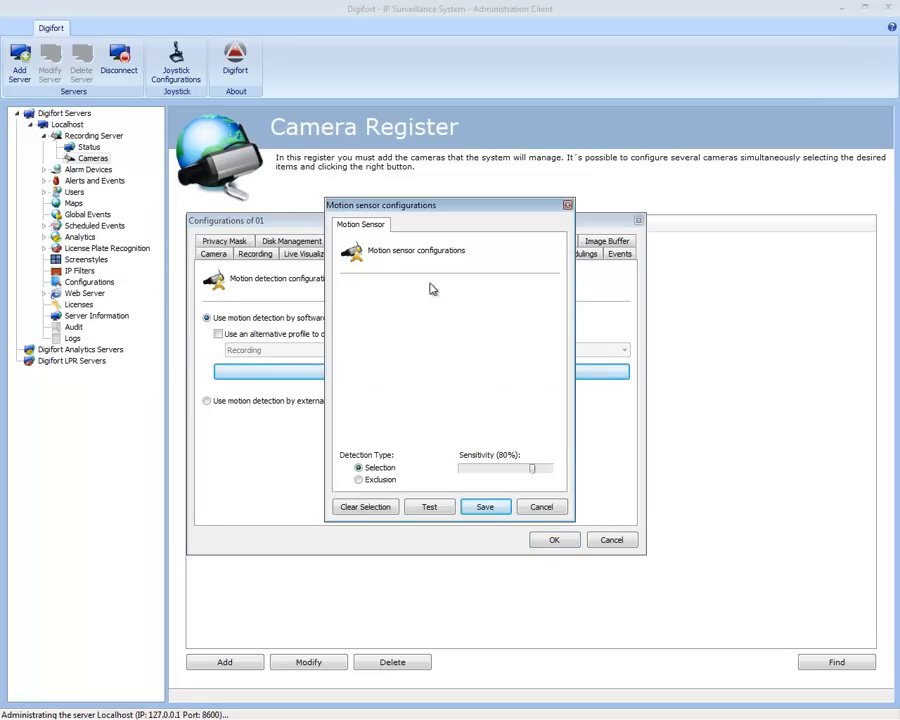
click(541, 506)
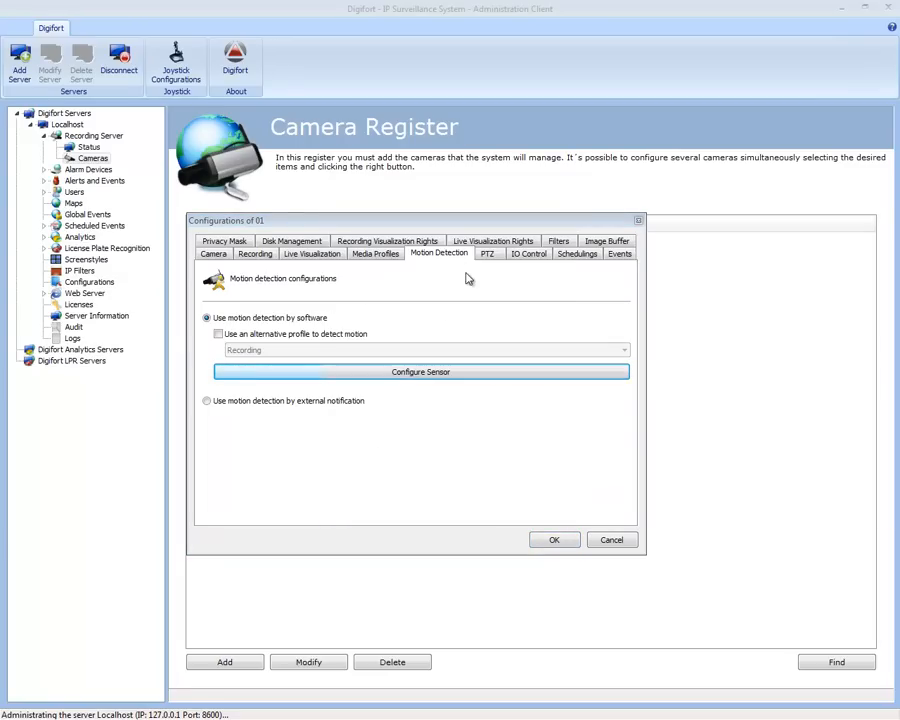
Step: Mark full-frame motion detection areas on the image, then request clearing the selection
click(420, 371)
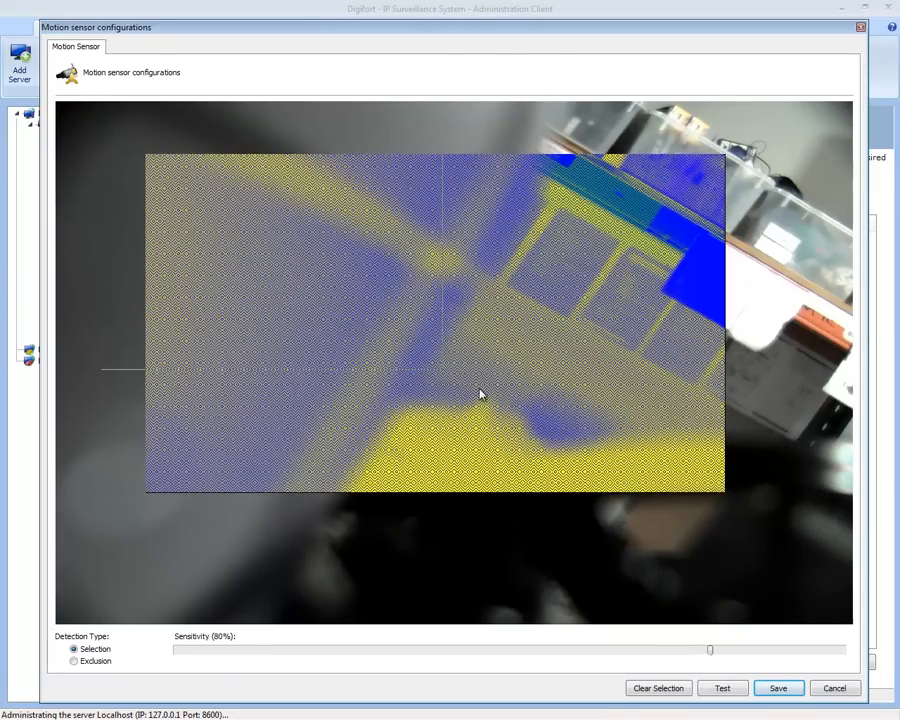
click(657, 688)
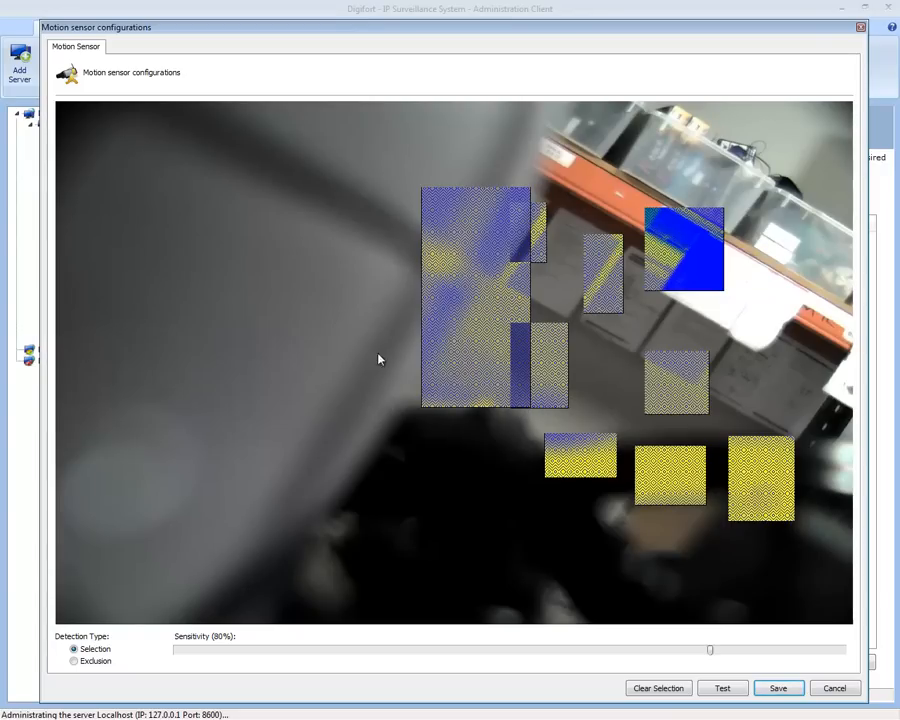
click(657, 688)
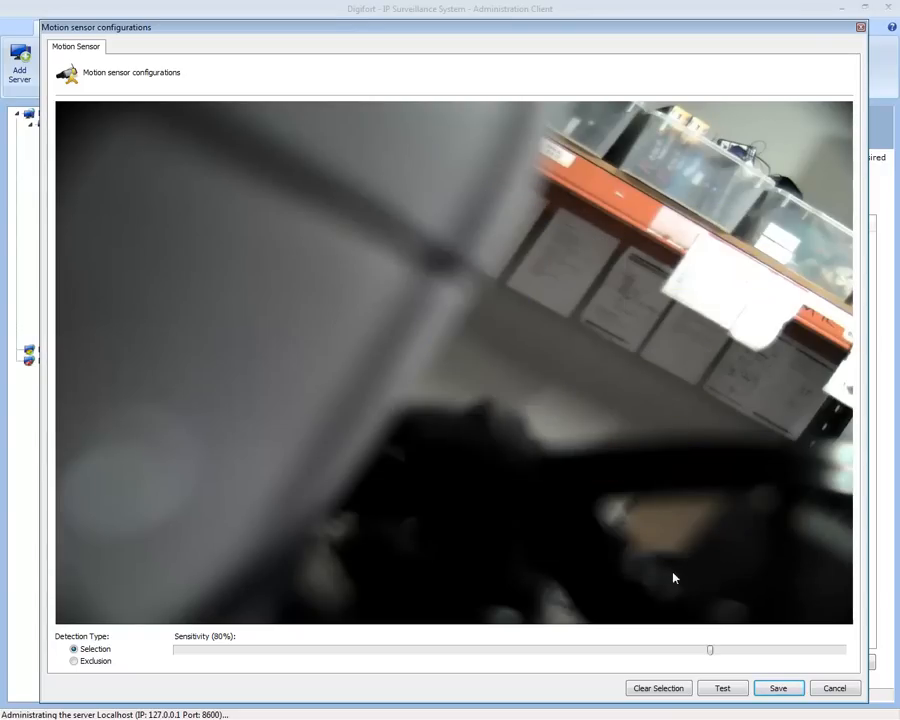
mouse_move(59, 110)
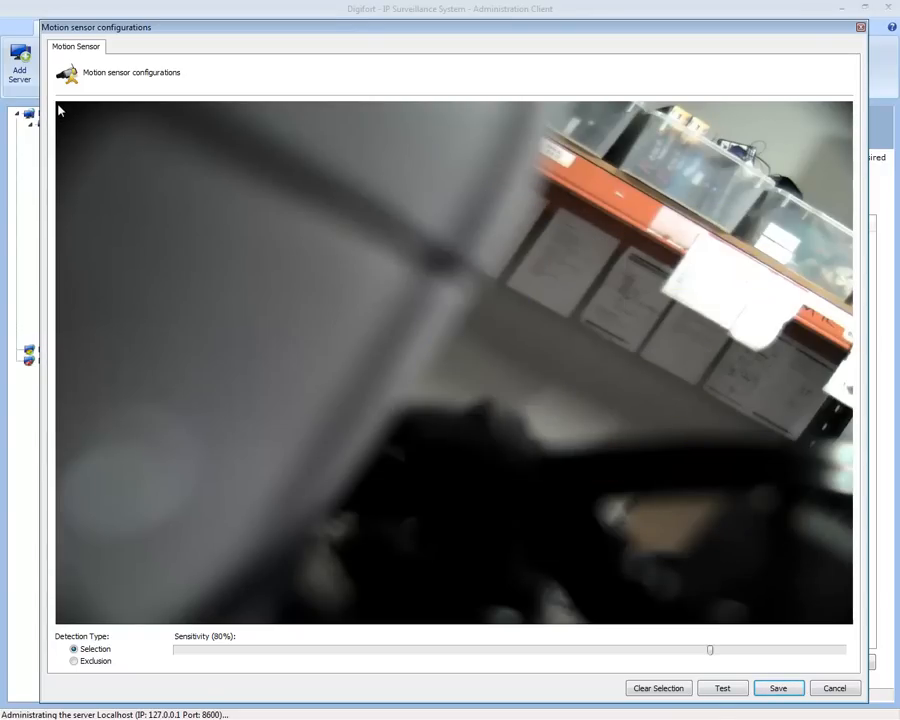
click(658, 688)
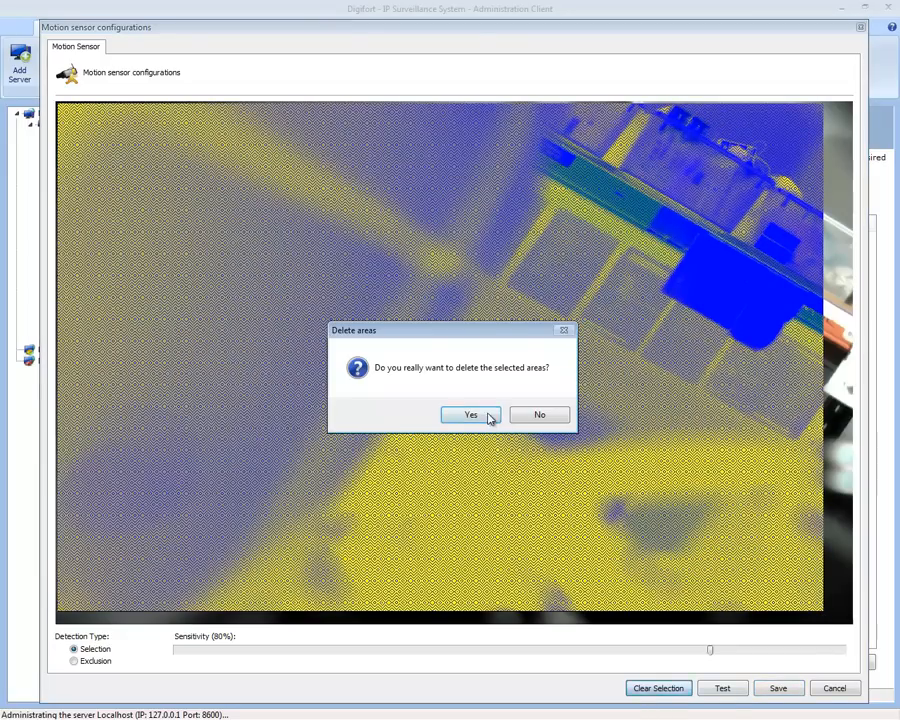
Step: Confirm deleting the detection areas and close the live image test
click(470, 414)
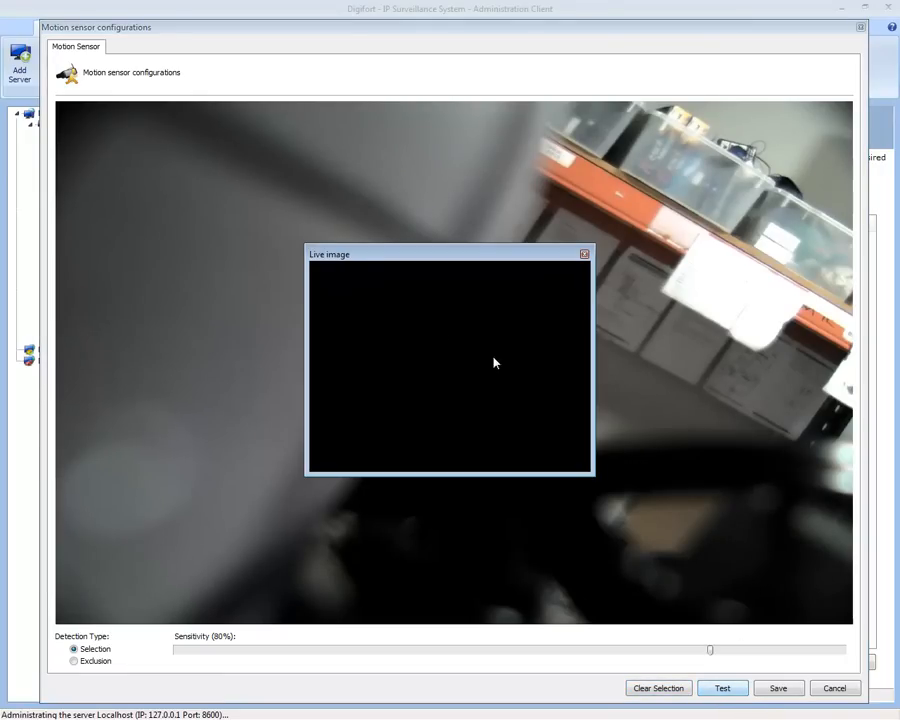
mouse_move(471, 371)
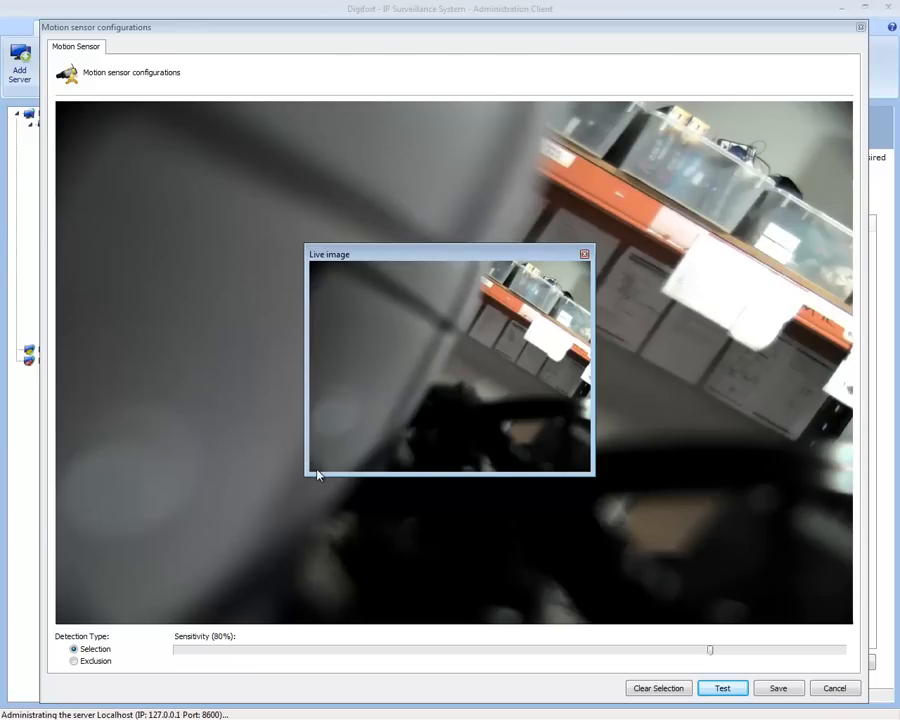
mouse_move(332, 466)
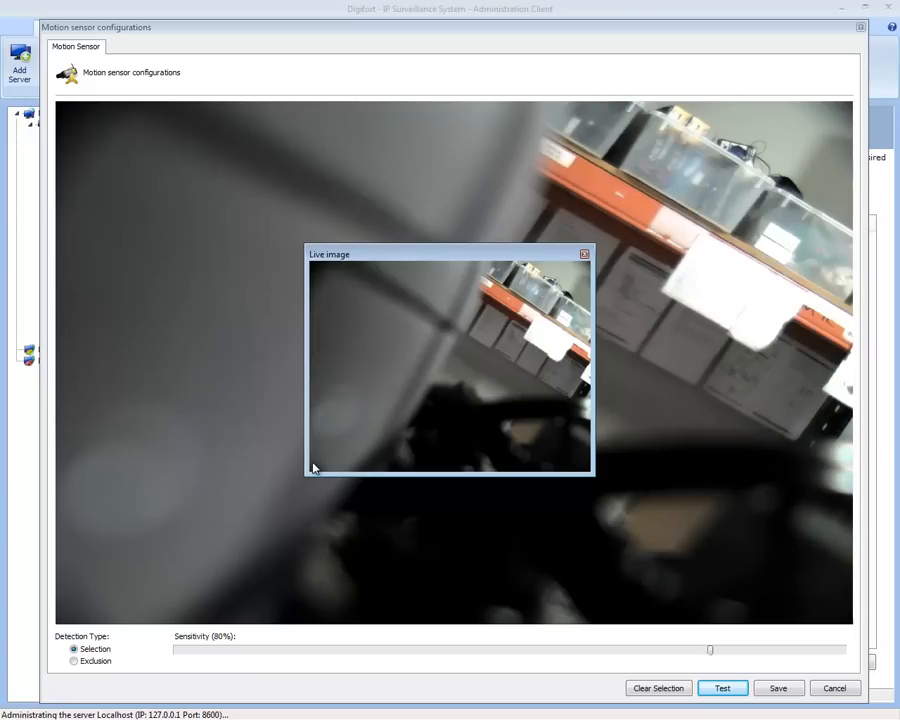
mouse_move(316, 463)
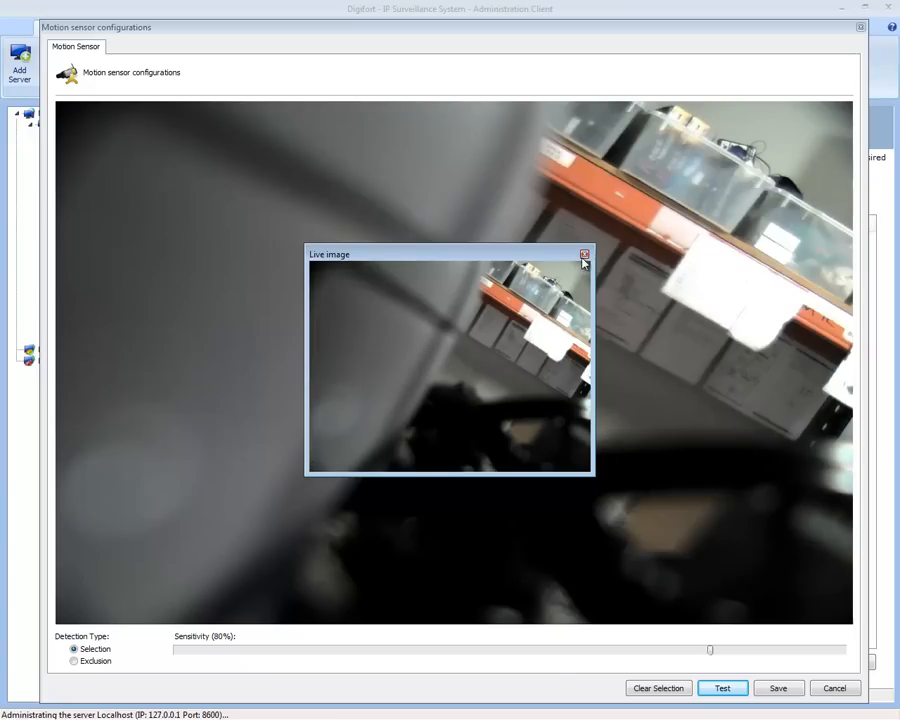
click(584, 253)
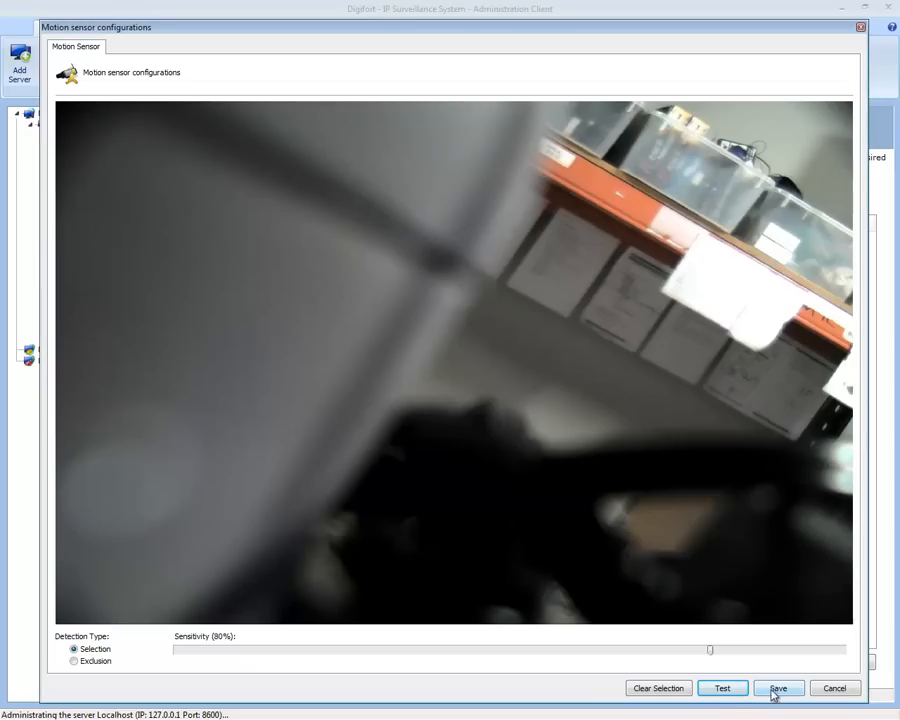
Step: Save the motion sensor settings and view the PTZ tab reporting no PTZ features
click(778, 688)
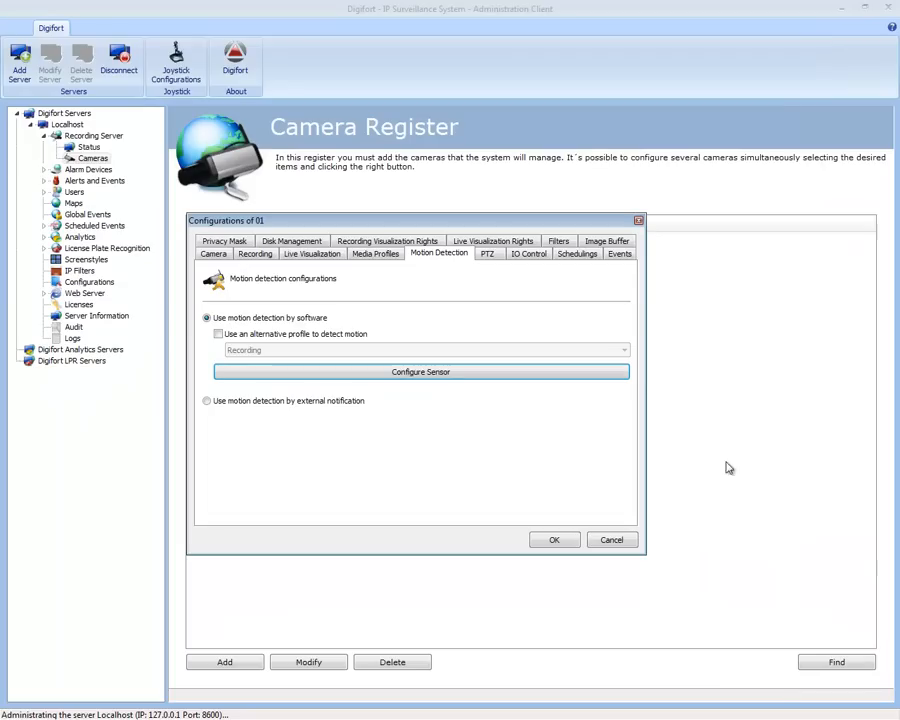
mouse_move(218, 405)
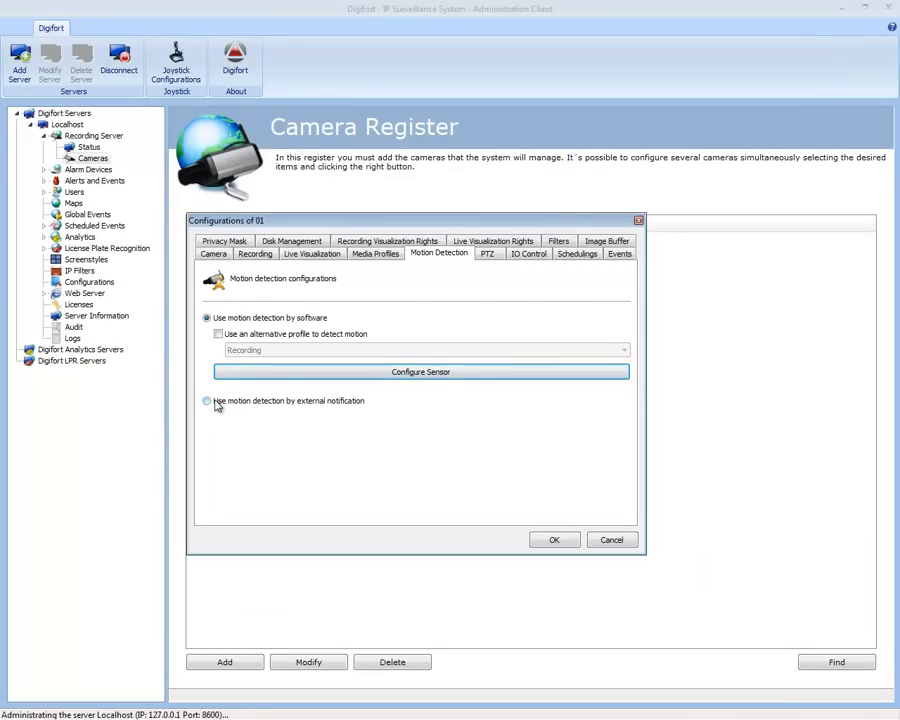
mouse_move(288, 407)
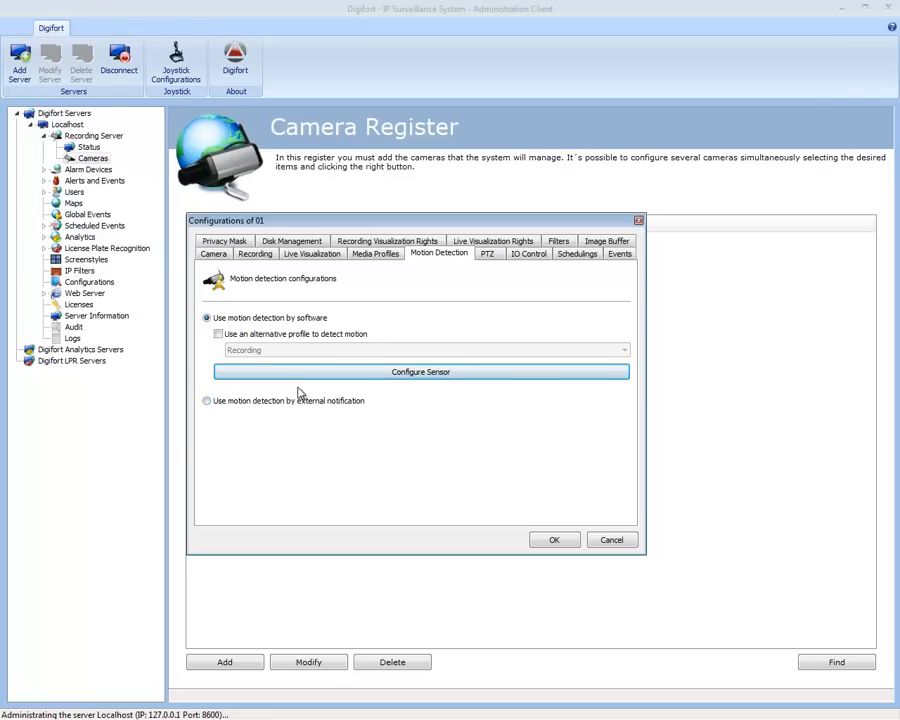
mouse_move(432, 258)
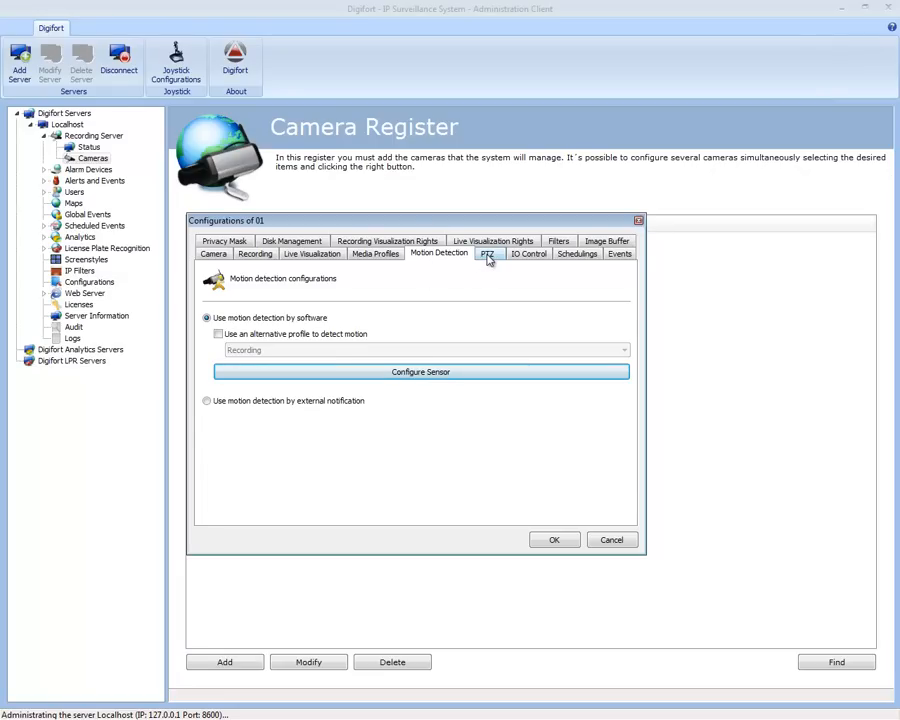
click(487, 253)
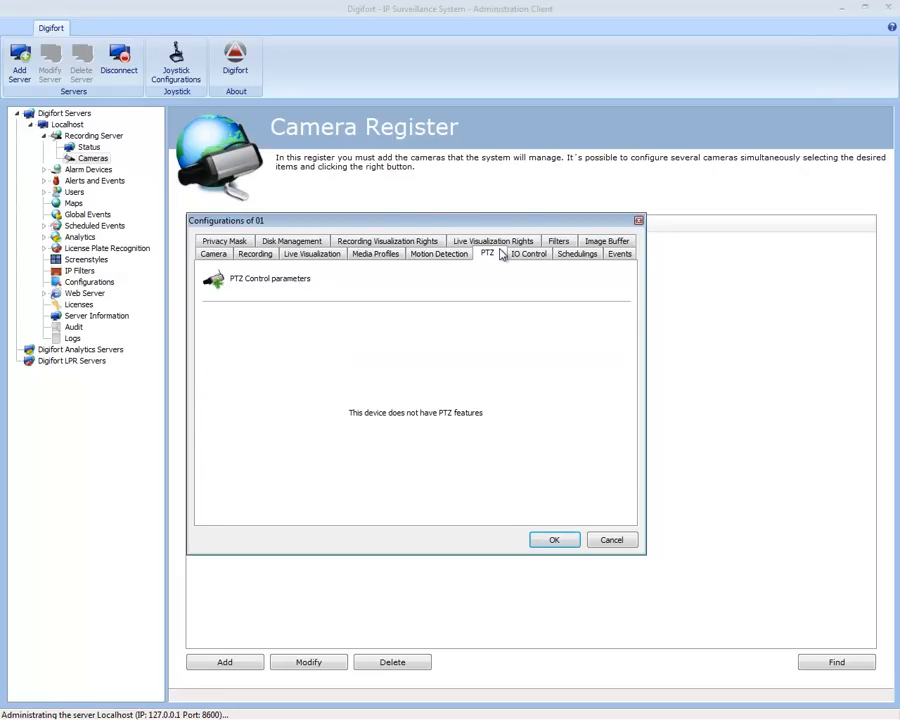
mouse_move(528, 253)
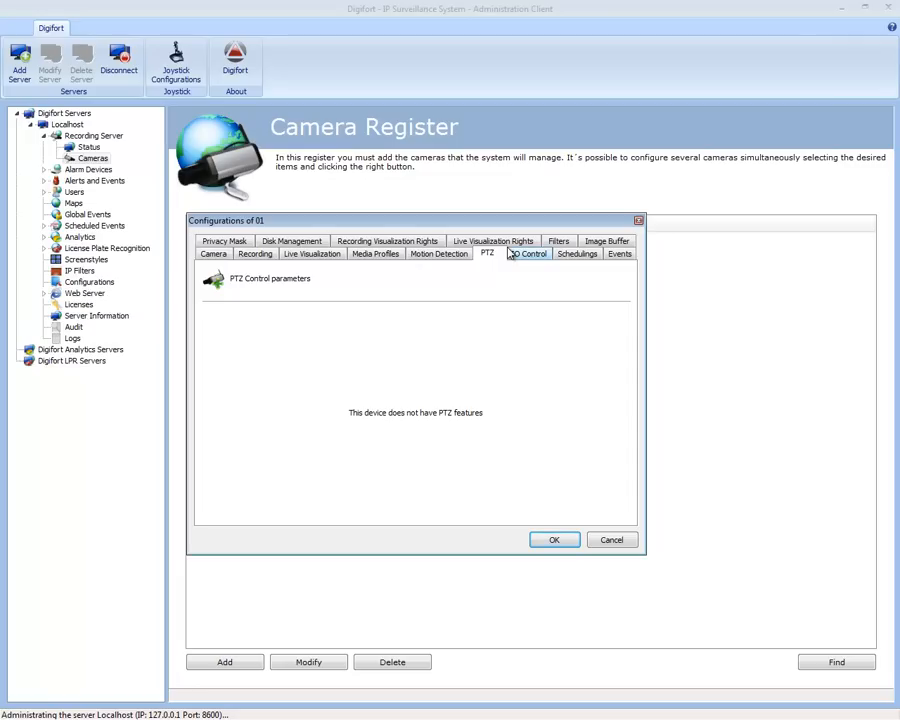
mouse_move(494, 262)
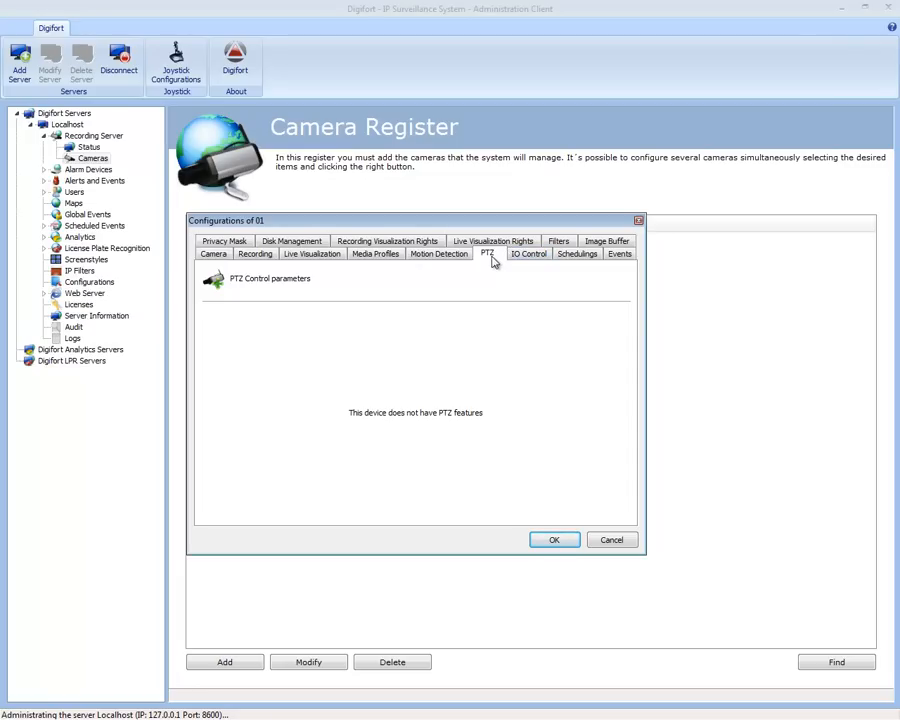
Step: Add input event 'Short' described 'Siren Will Sound', triggered when input port 1 is short
click(528, 253)
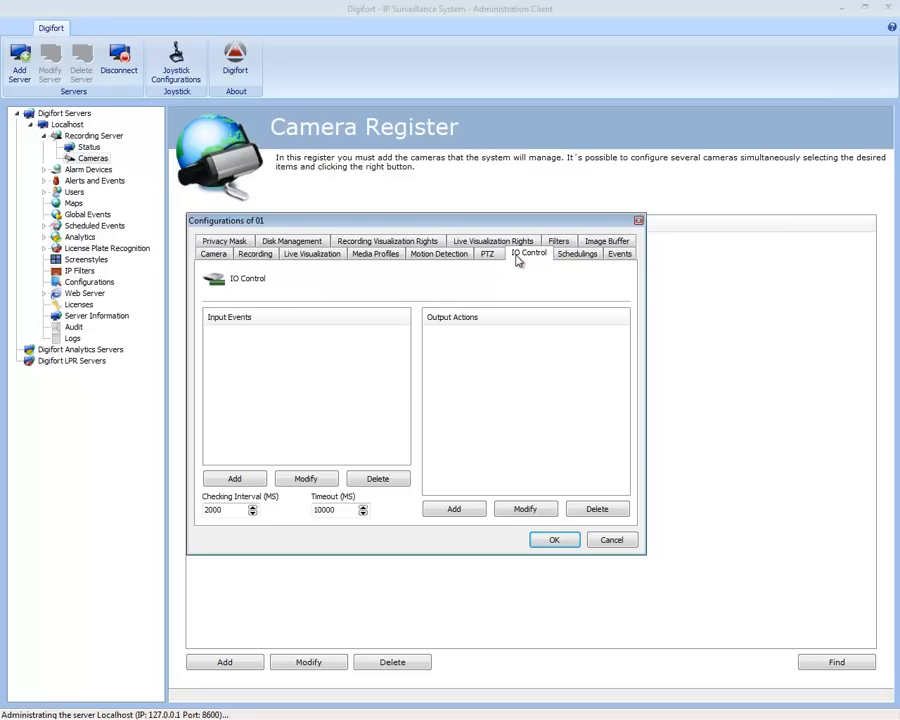
click(234, 478)
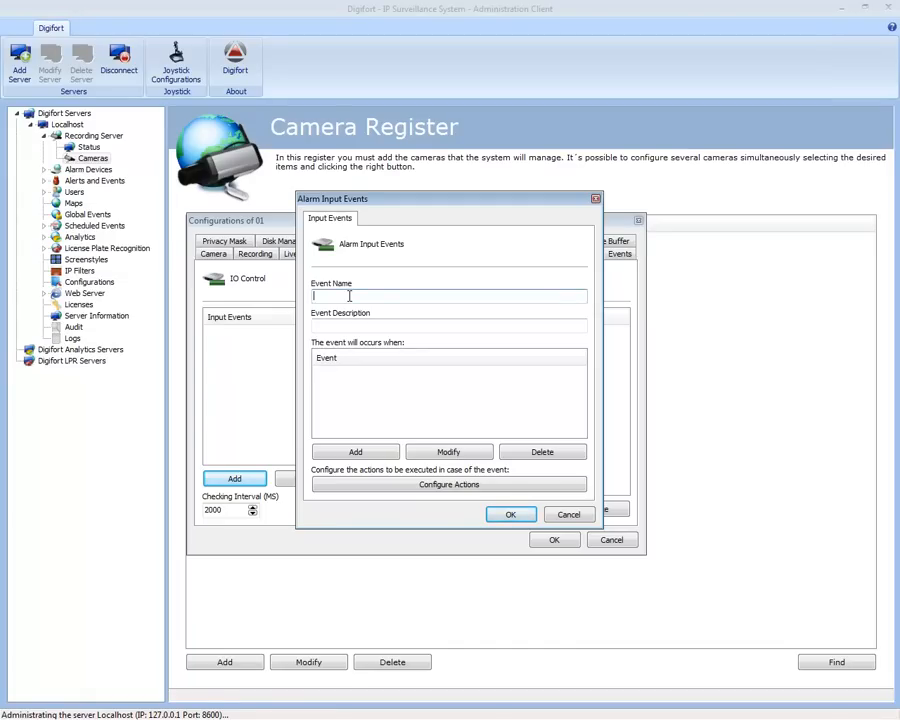
text(Short)
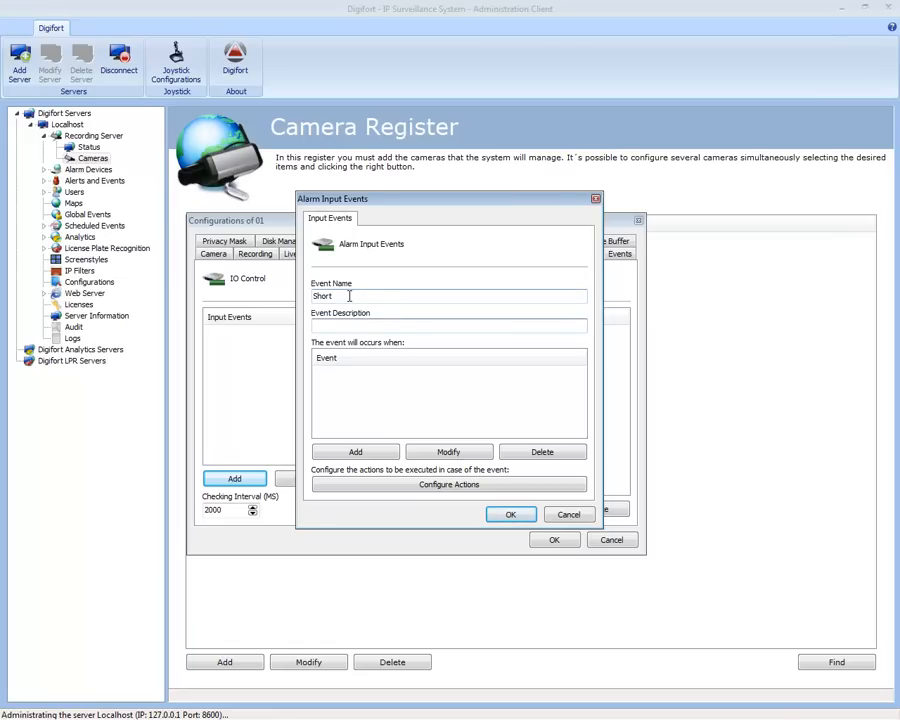
text(Siren Will Sound)
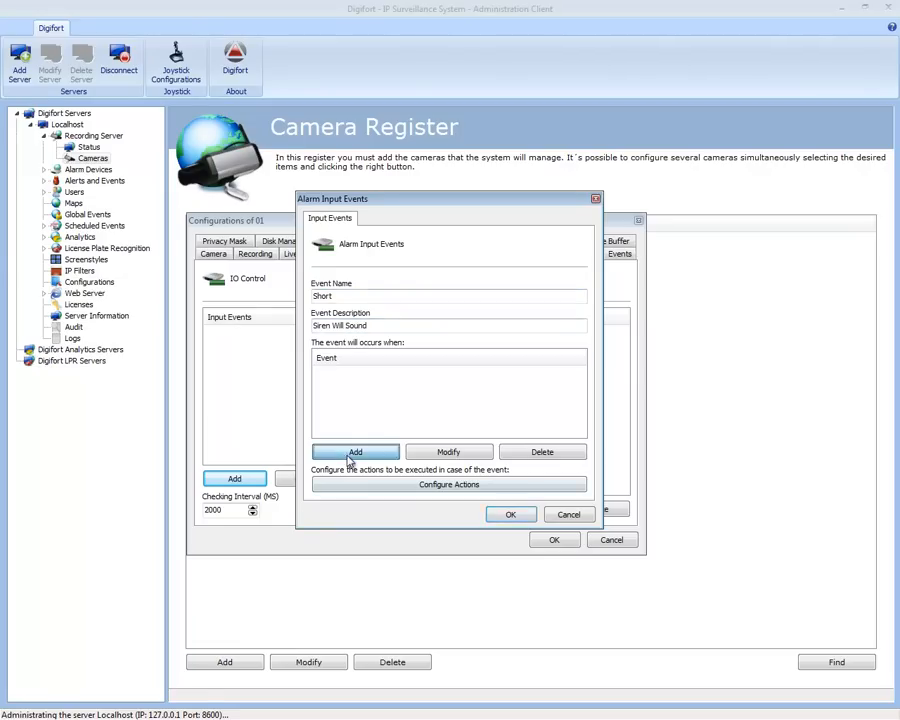
click(355, 451)
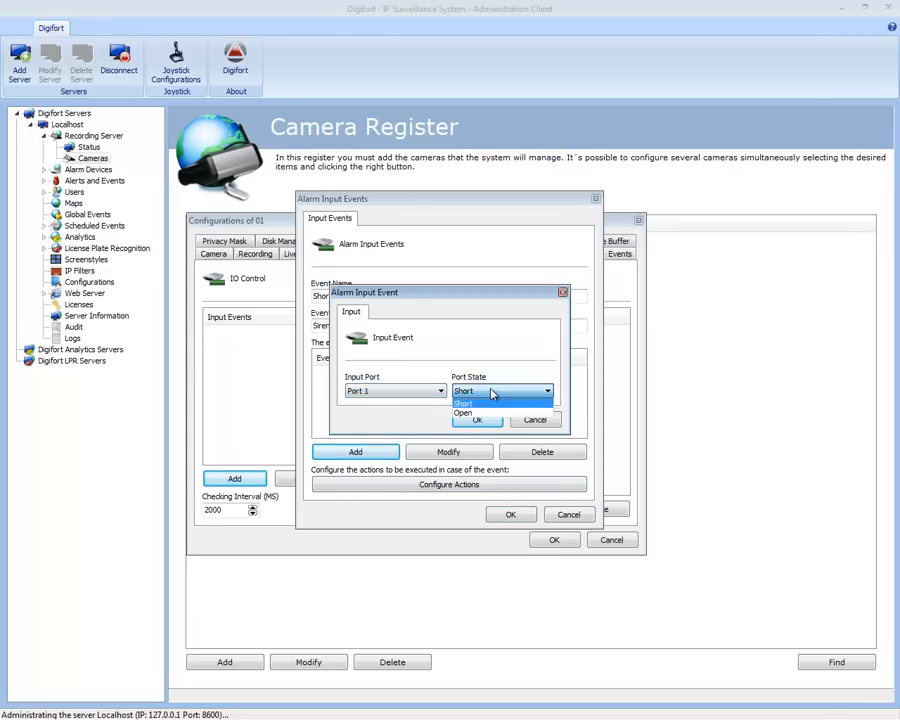
click(477, 419)
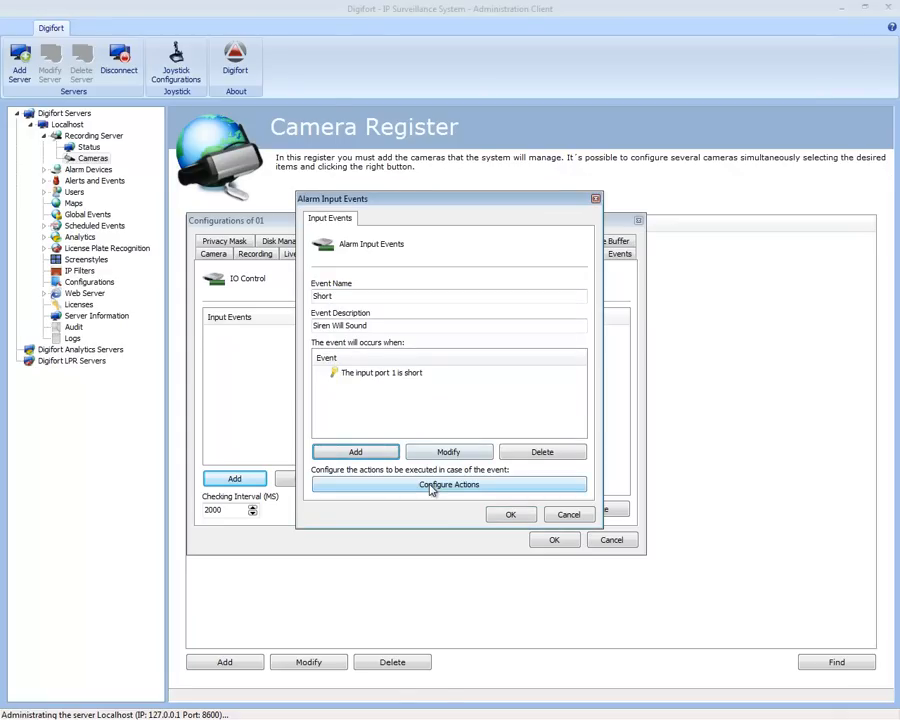
Step: Enable the Short event's e-mail alarm action, leaving its e-mail settings unchanged
click(448, 484)
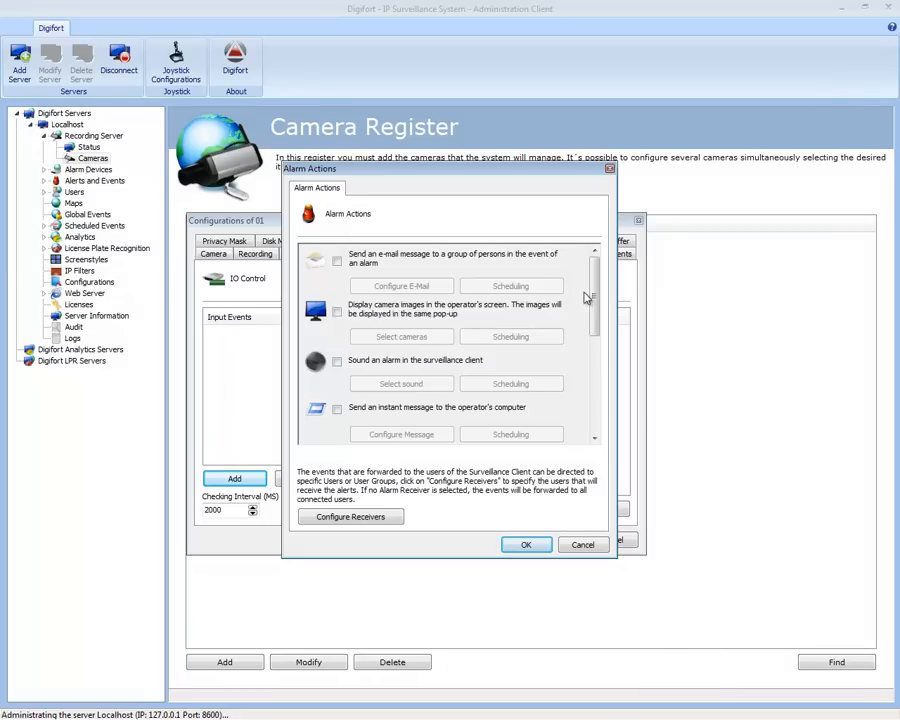
drag(450, 168, 440, 153)
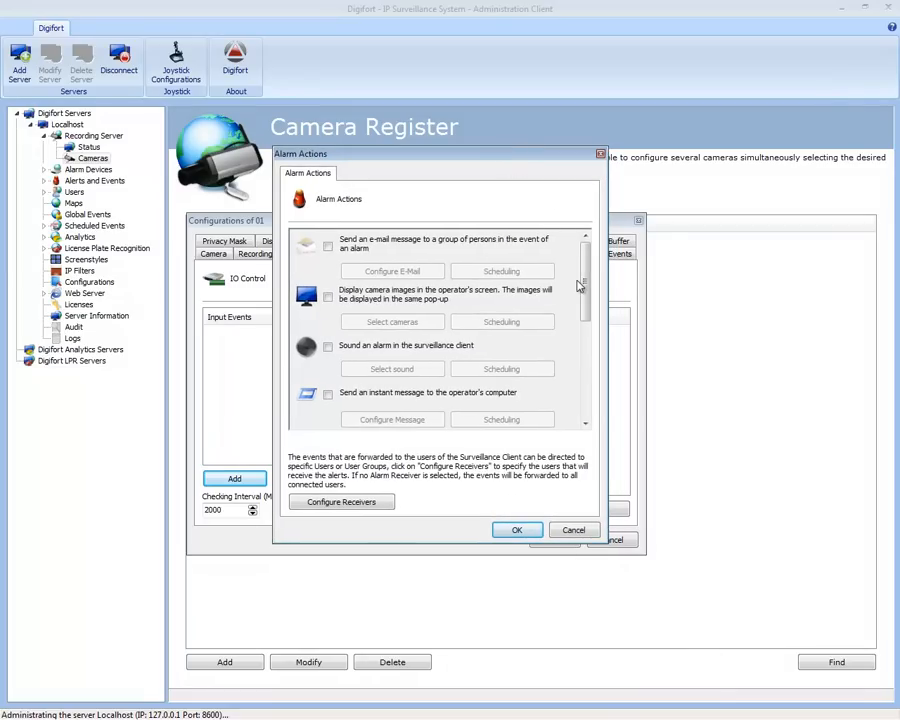
mouse_move(355, 257)
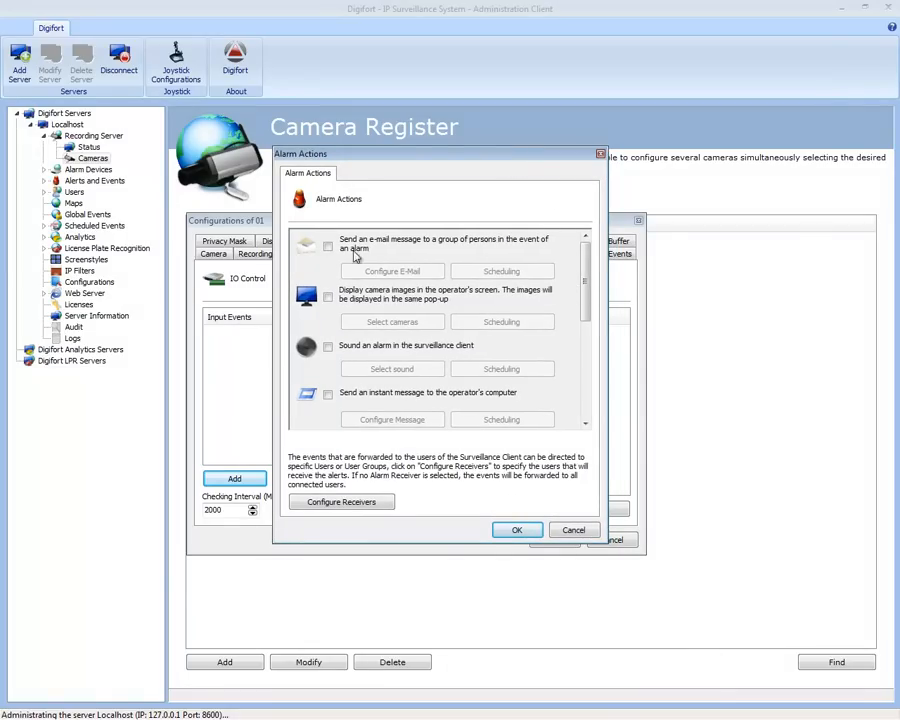
click(391, 271)
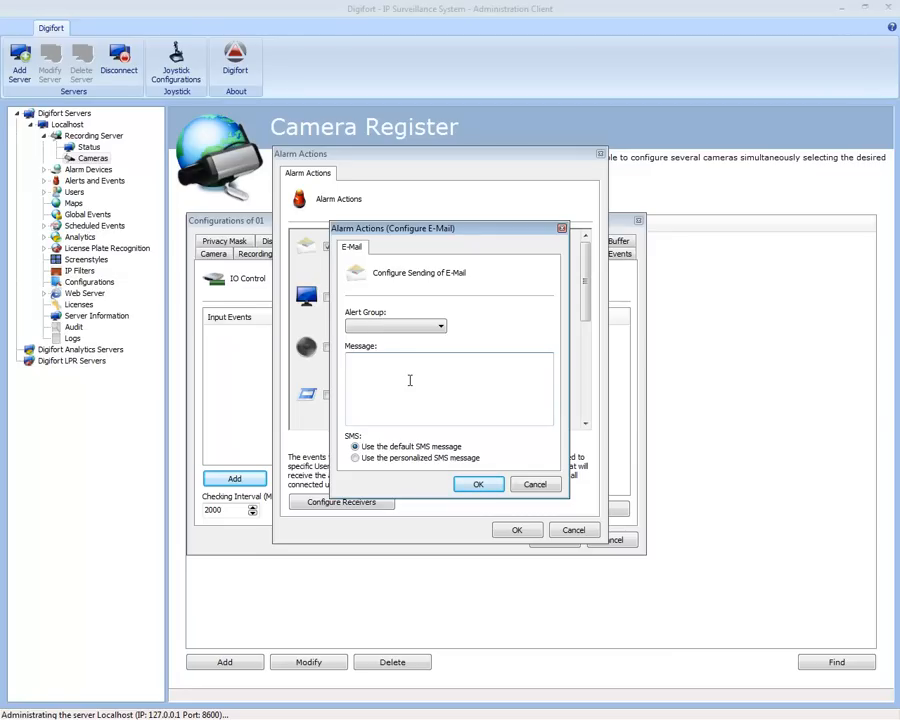
mouse_move(521, 505)
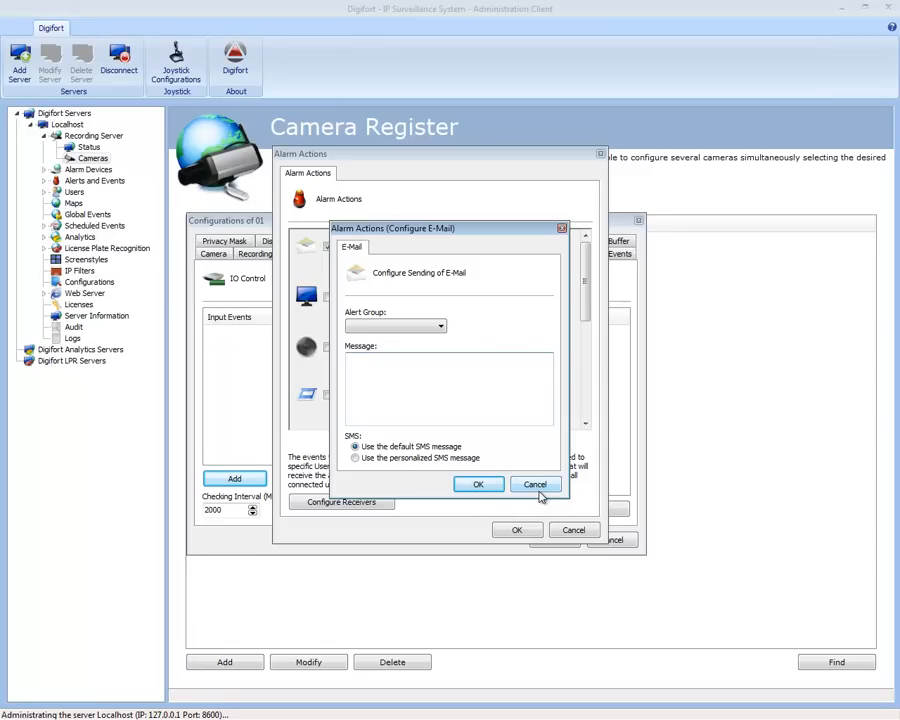
click(535, 484)
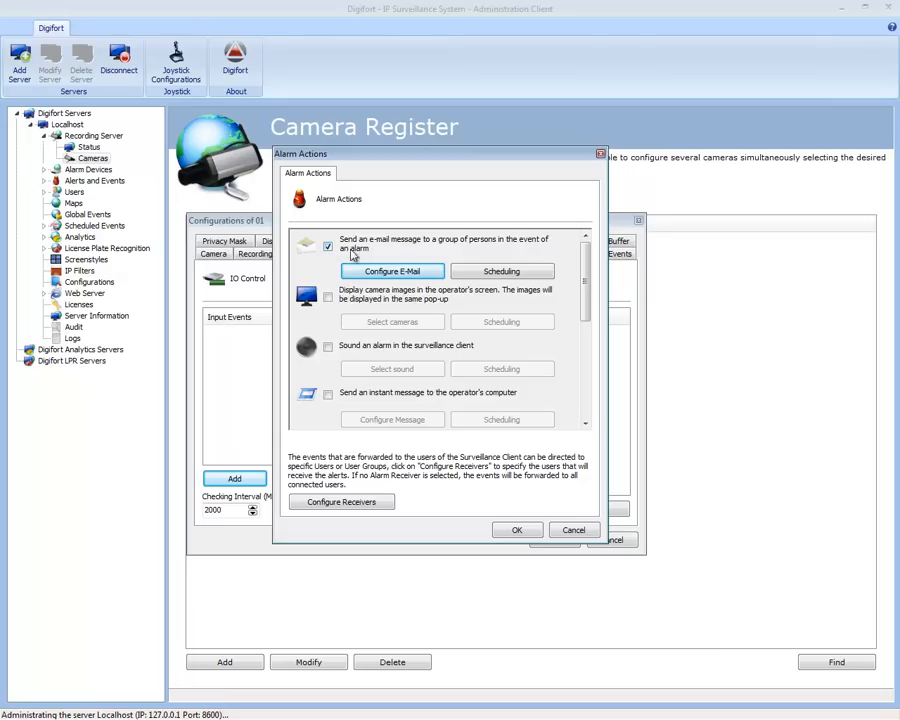
Step: Deactivate the e-mail alert 09:00–18:00 on Monday and copy that schedule to other weekdays
click(502, 271)
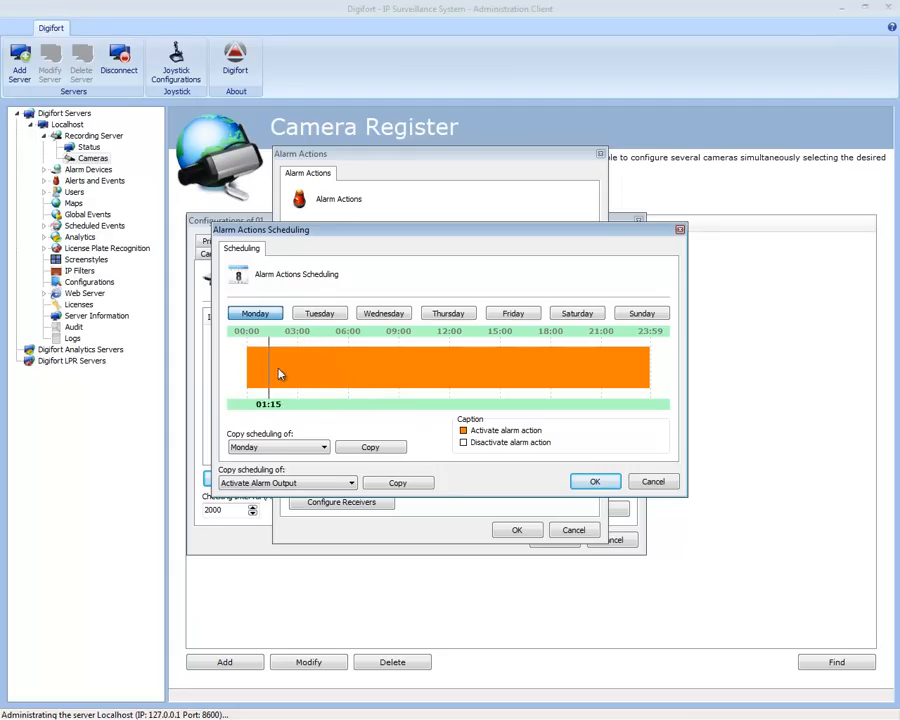
mouse_move(369, 375)
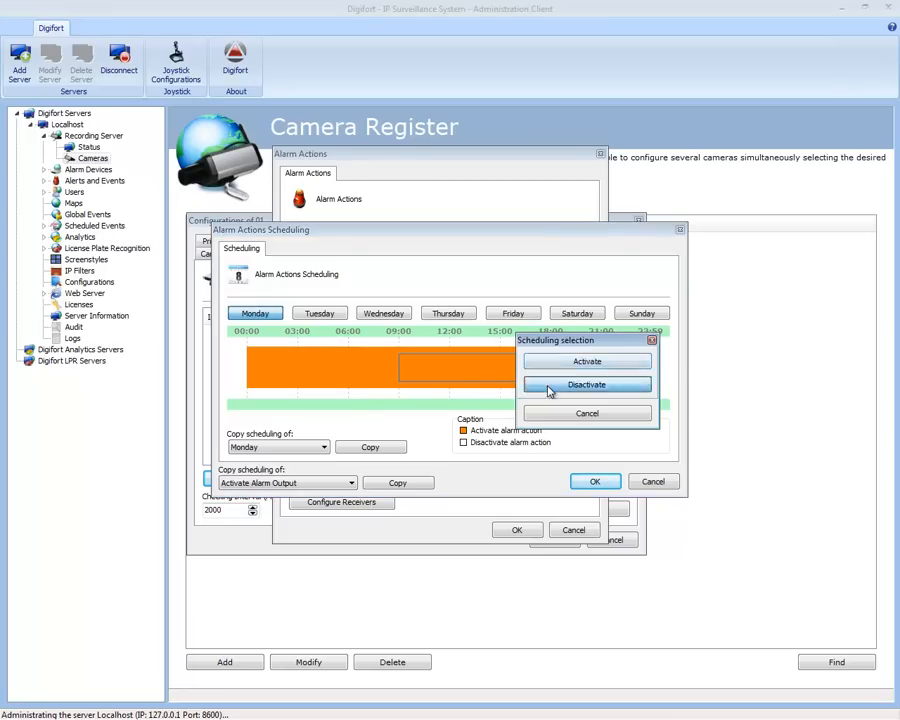
click(587, 384)
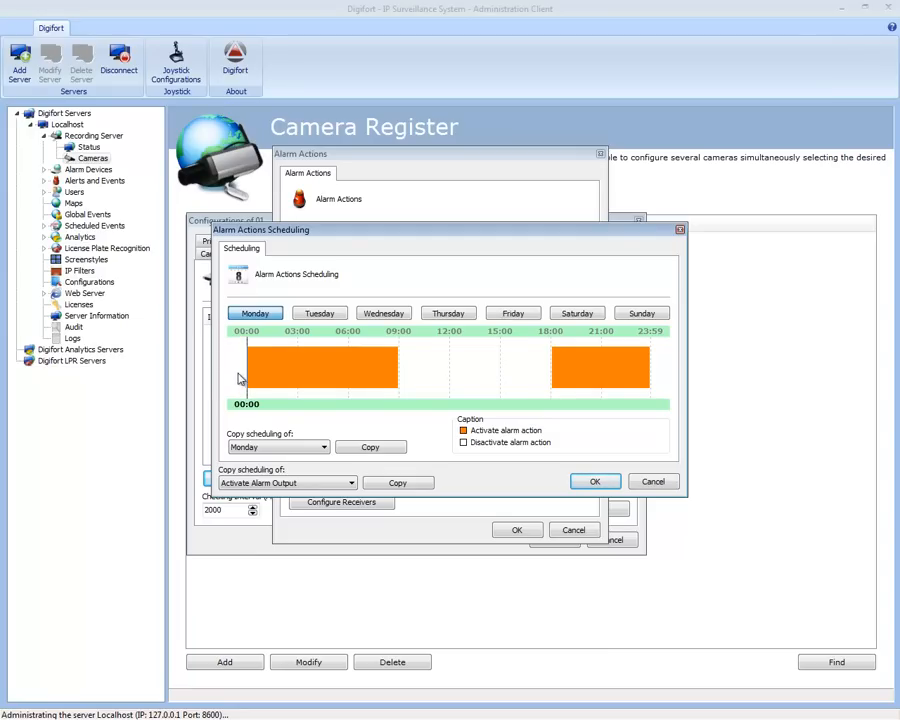
mouse_move(458, 381)
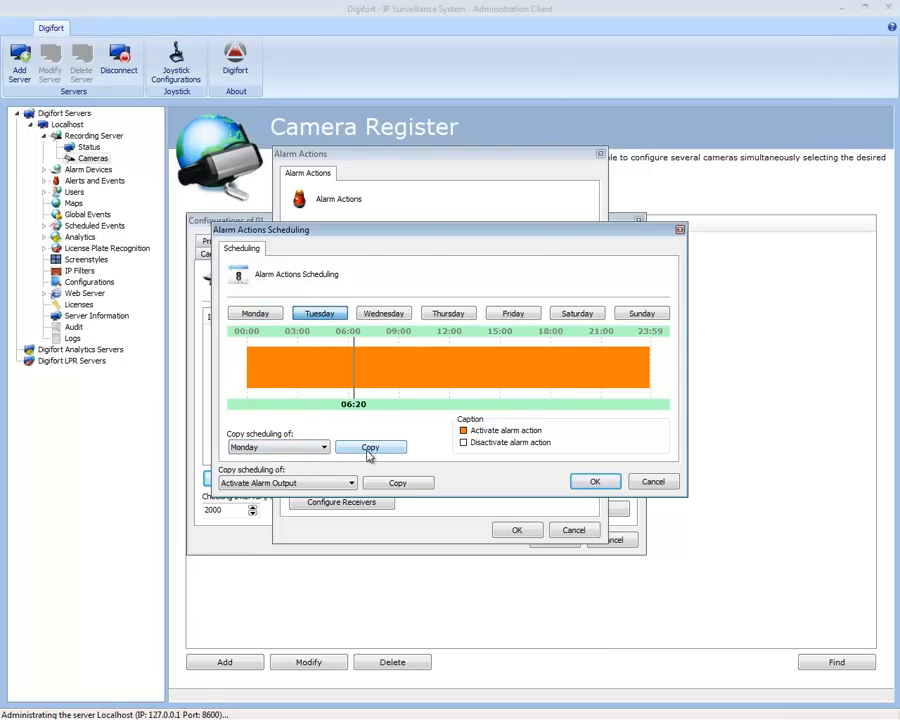
click(384, 313)
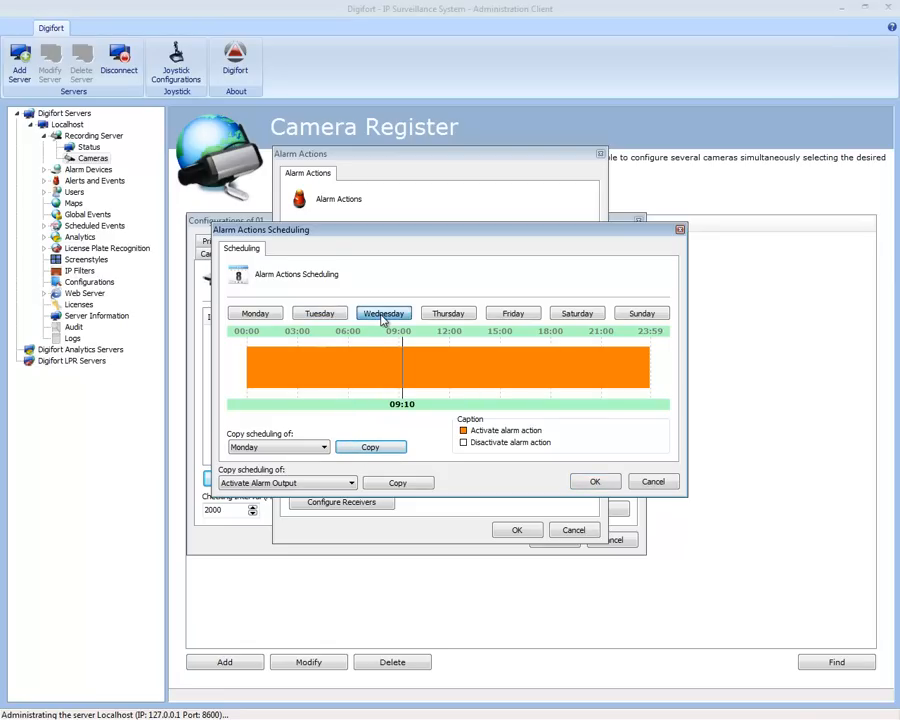
click(448, 313)
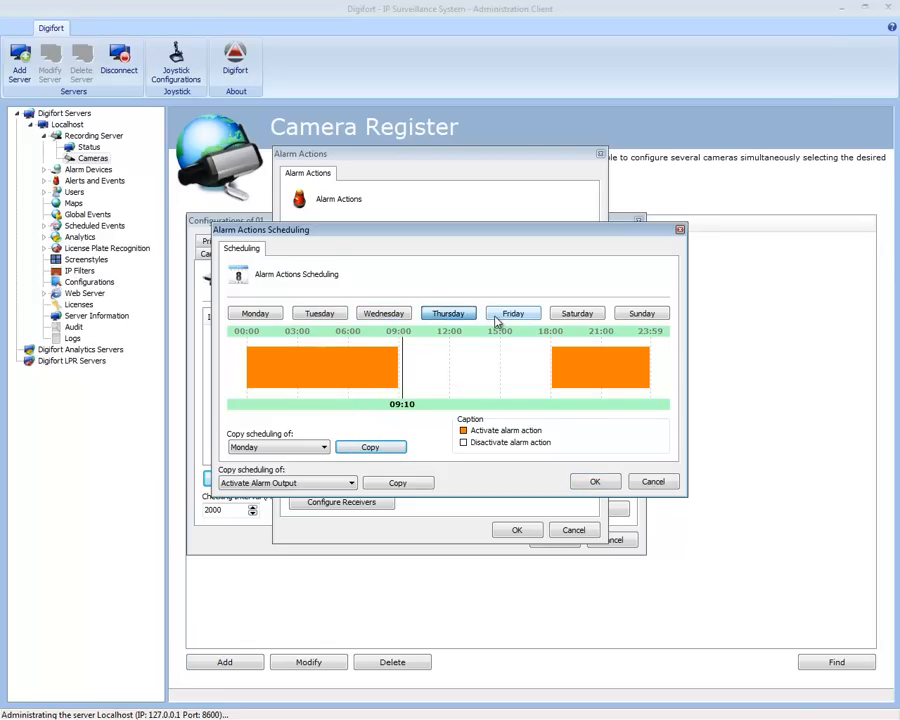
click(641, 313)
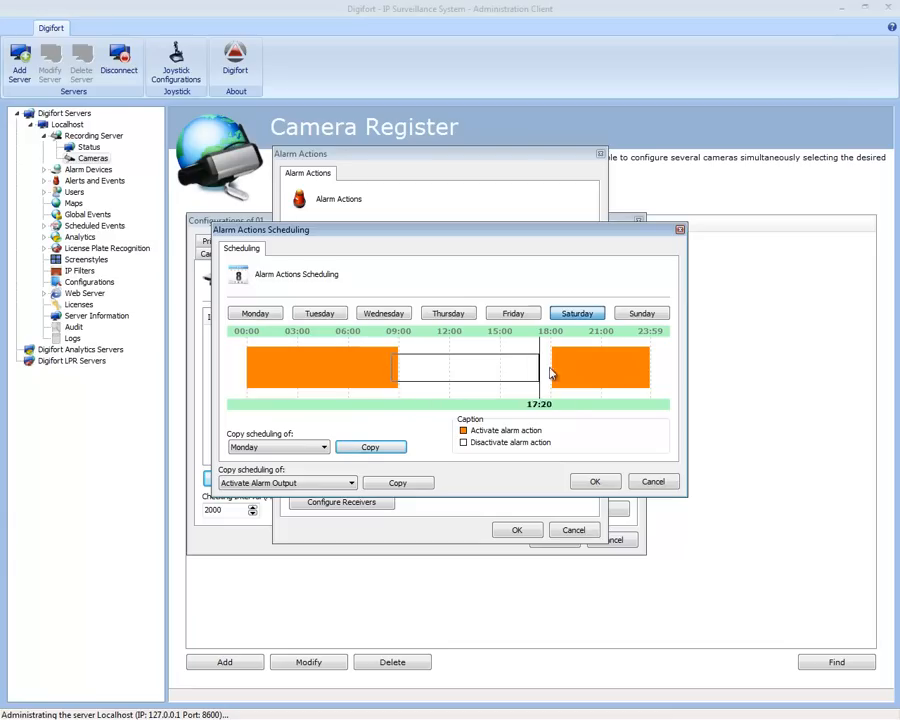
click(641, 313)
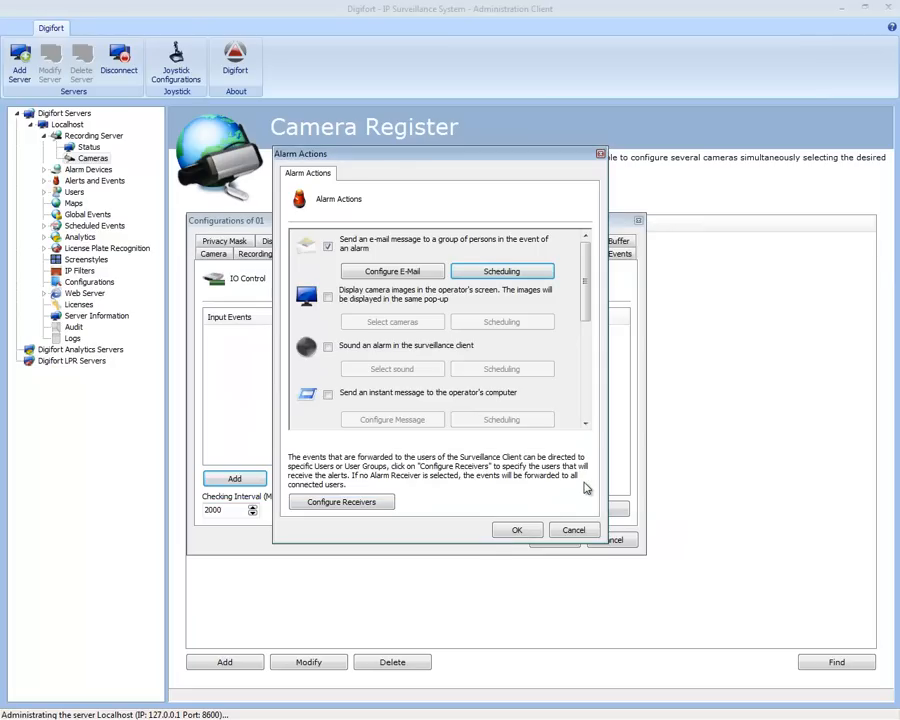
Step: Turn off the e-mail alert, pop up camera 01 images, and open alarm sound settings
click(328, 246)
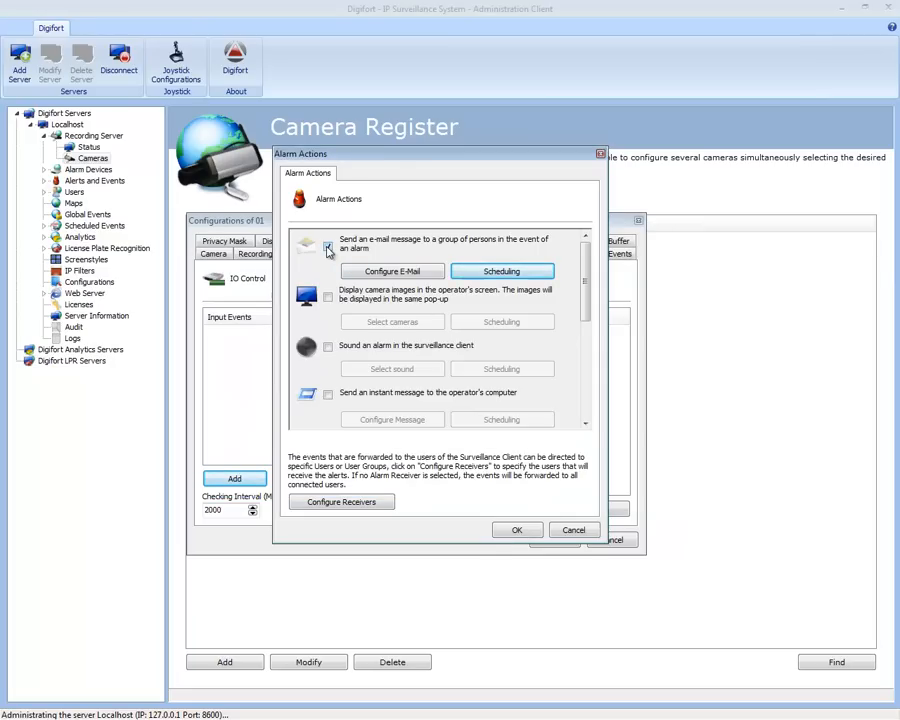
click(327, 247)
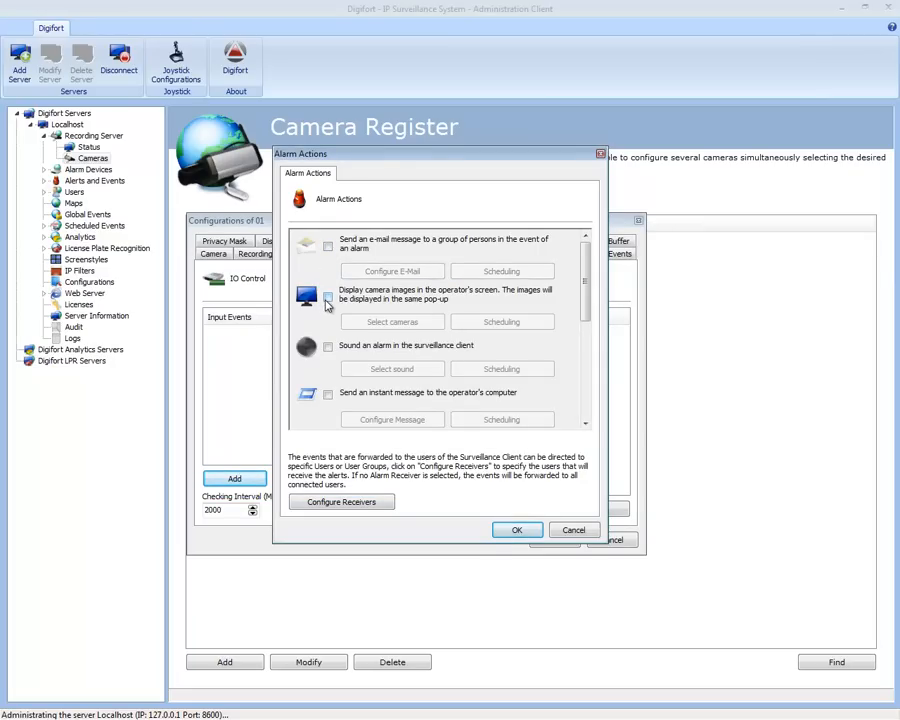
click(391, 321)
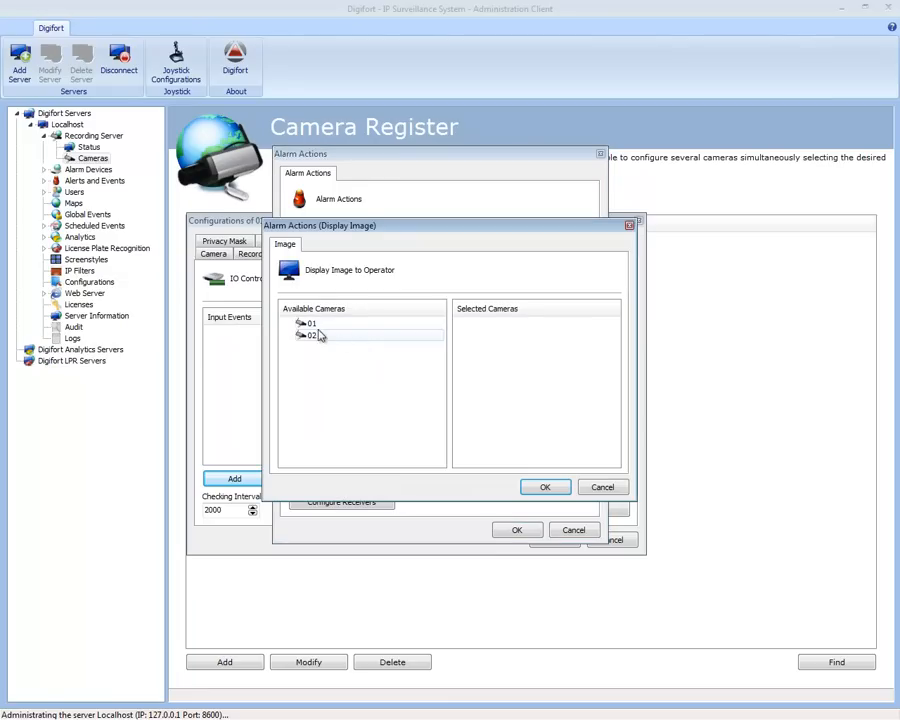
double_click(307, 322)
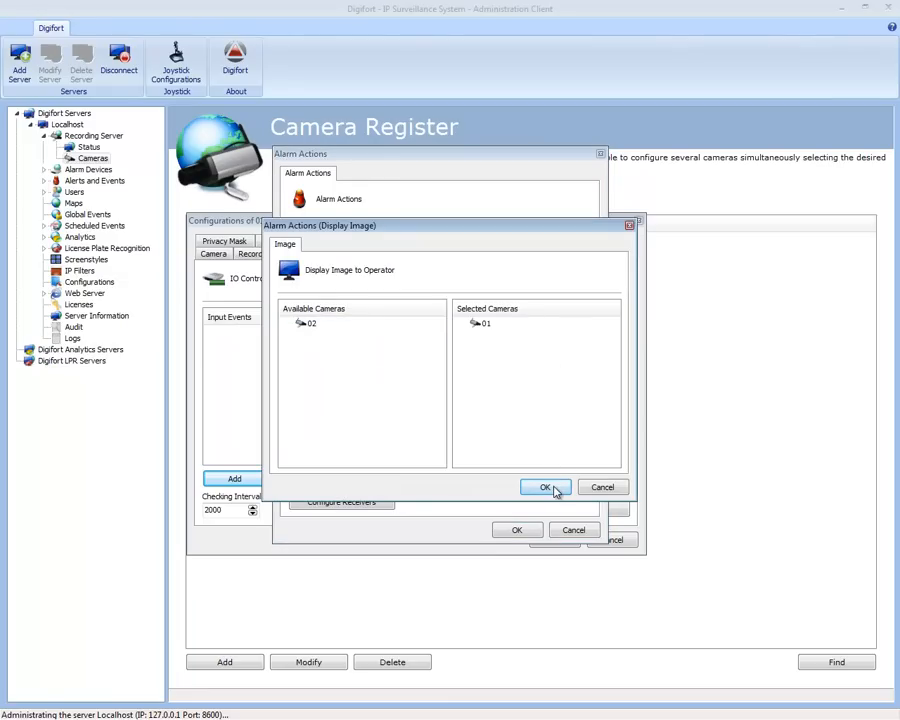
click(546, 487)
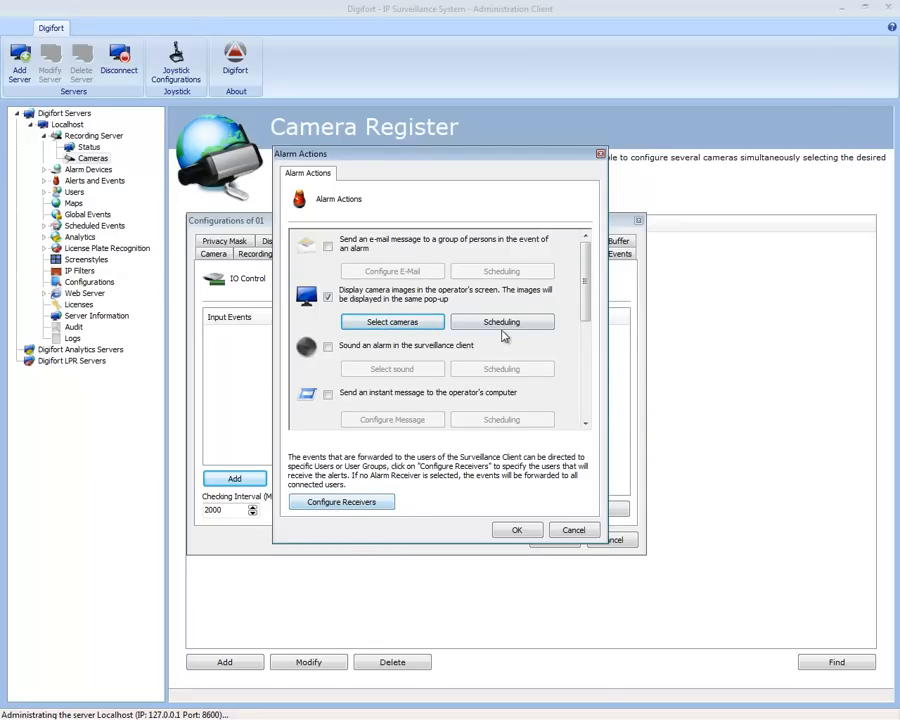
mouse_move(407, 245)
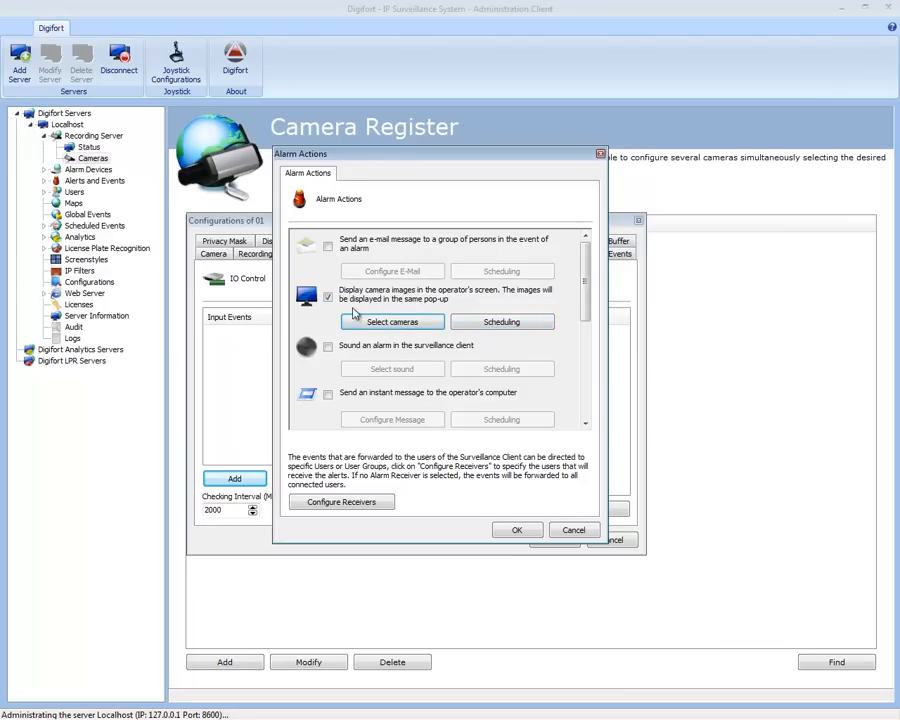
click(328, 349)
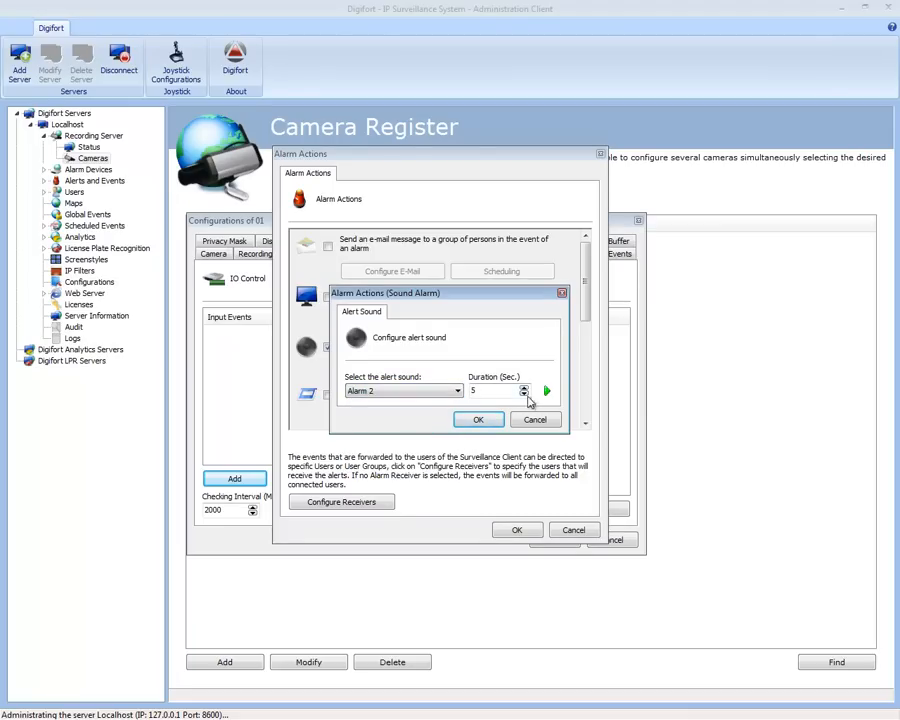
mouse_move(492, 404)
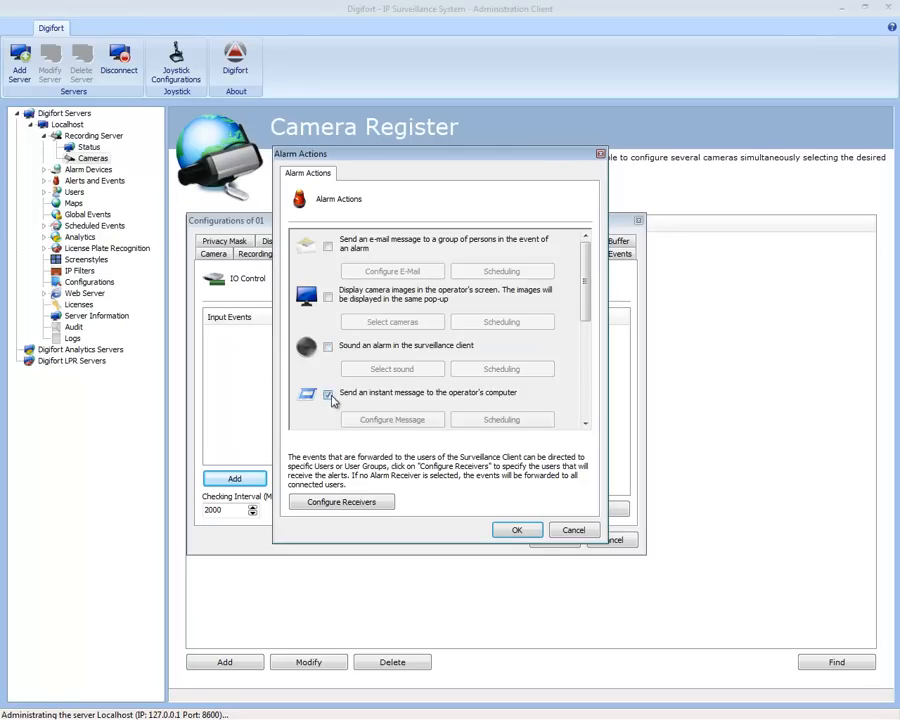
Step: Enter operator message 'Watch This.. IMPORTANT!!!!', then untick the instant-message action
click(328, 394)
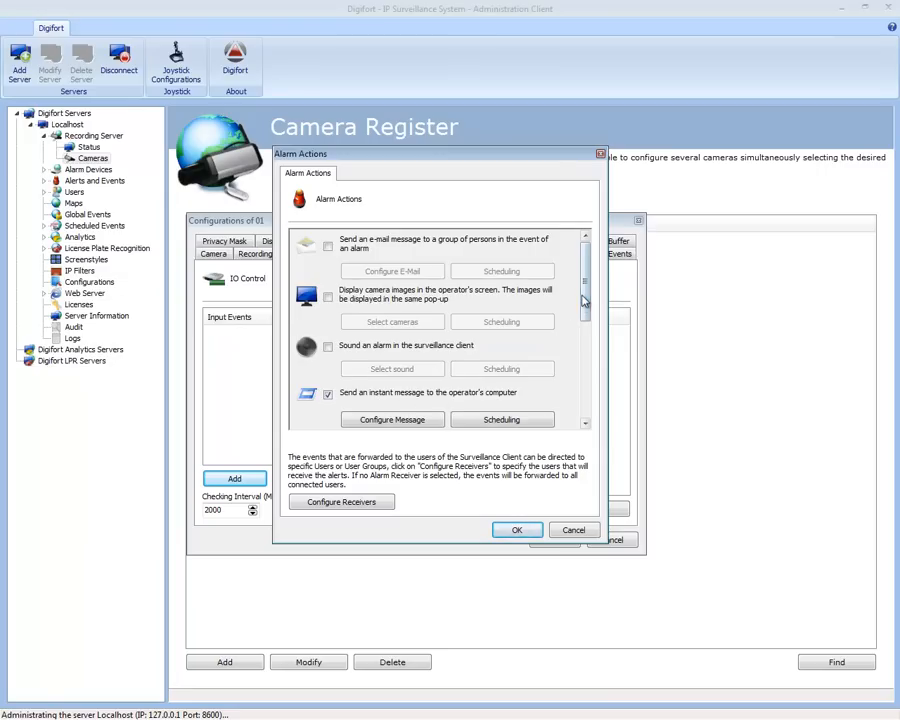
scroll(down, 3)
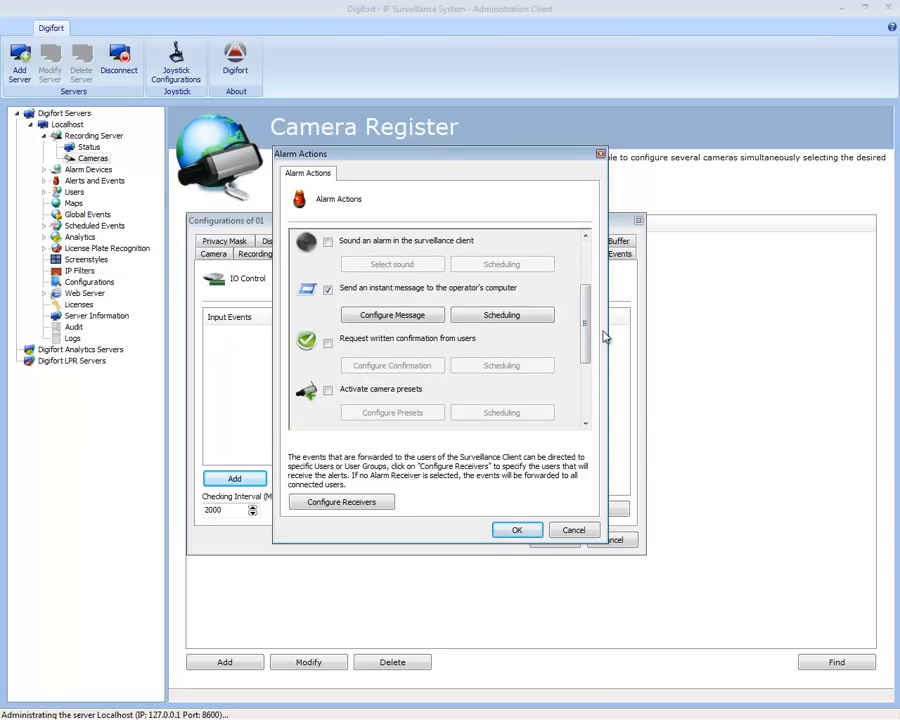
click(392, 314)
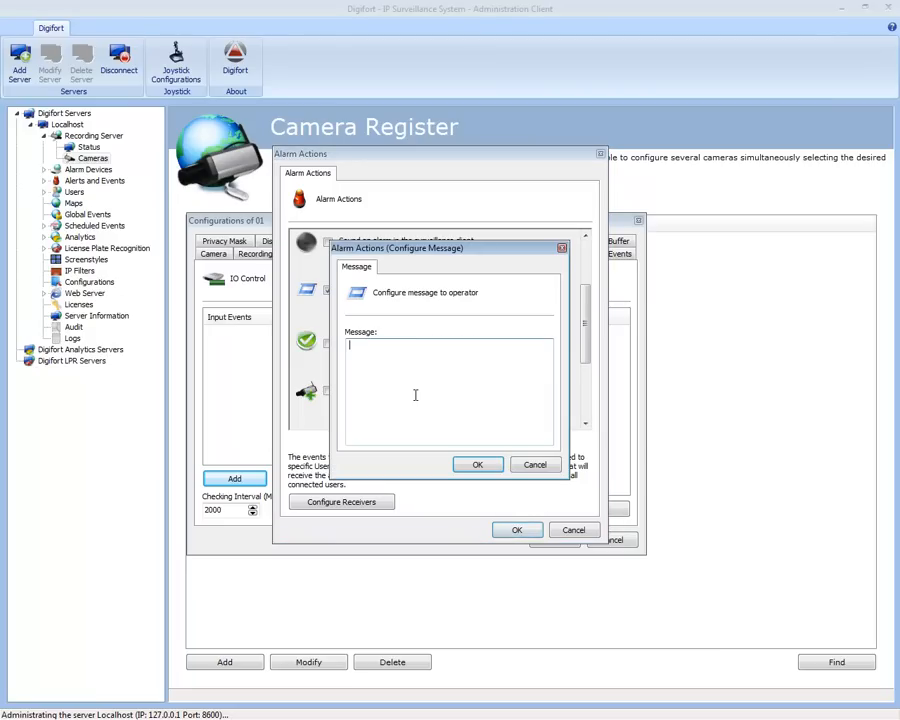
text(Watch This)
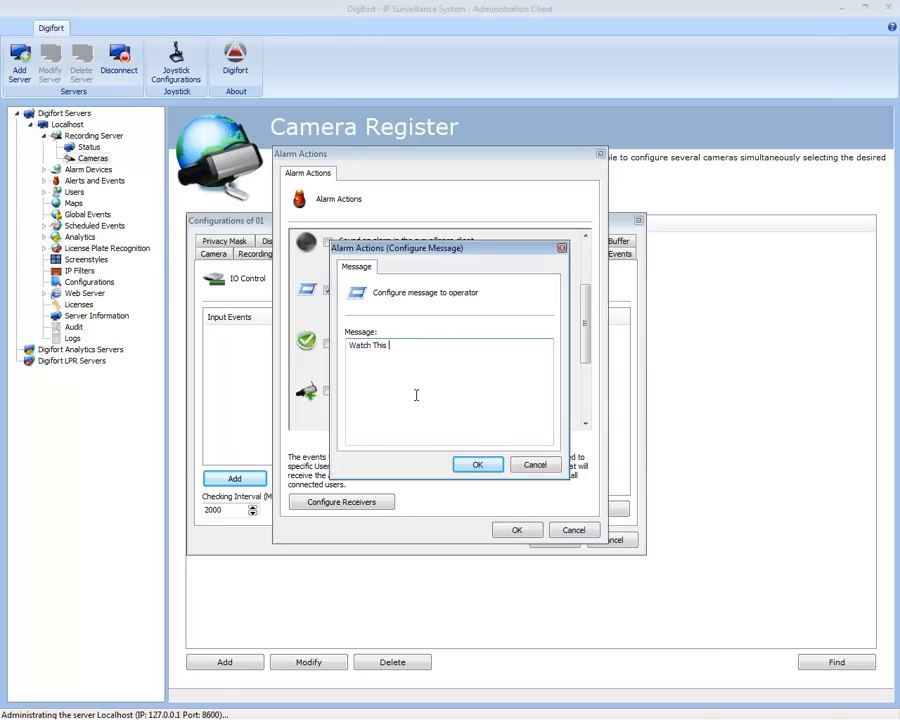
text(..)
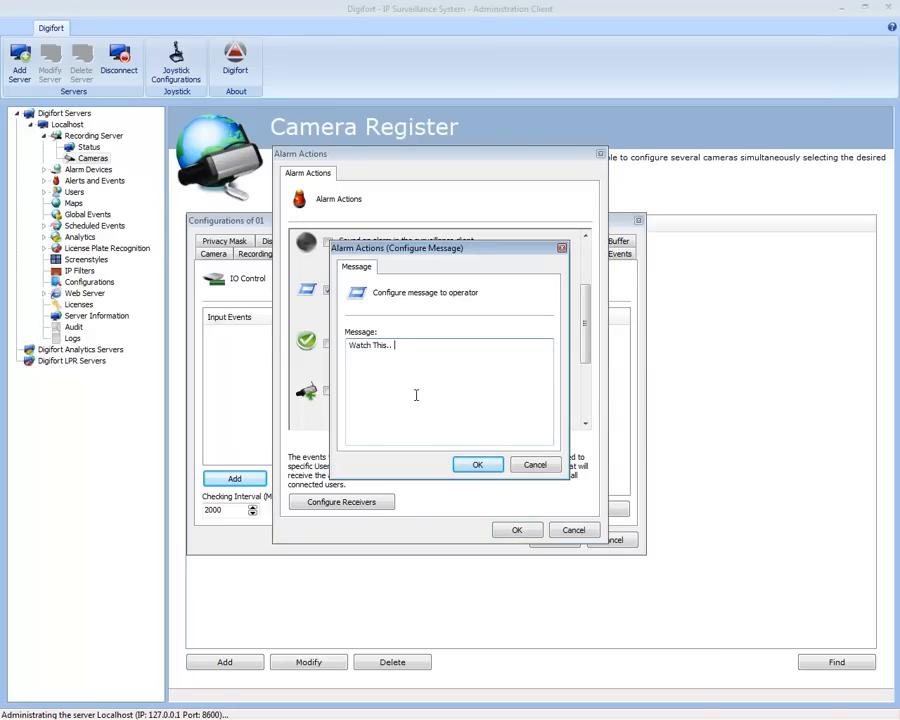
text(IMPORTANT)
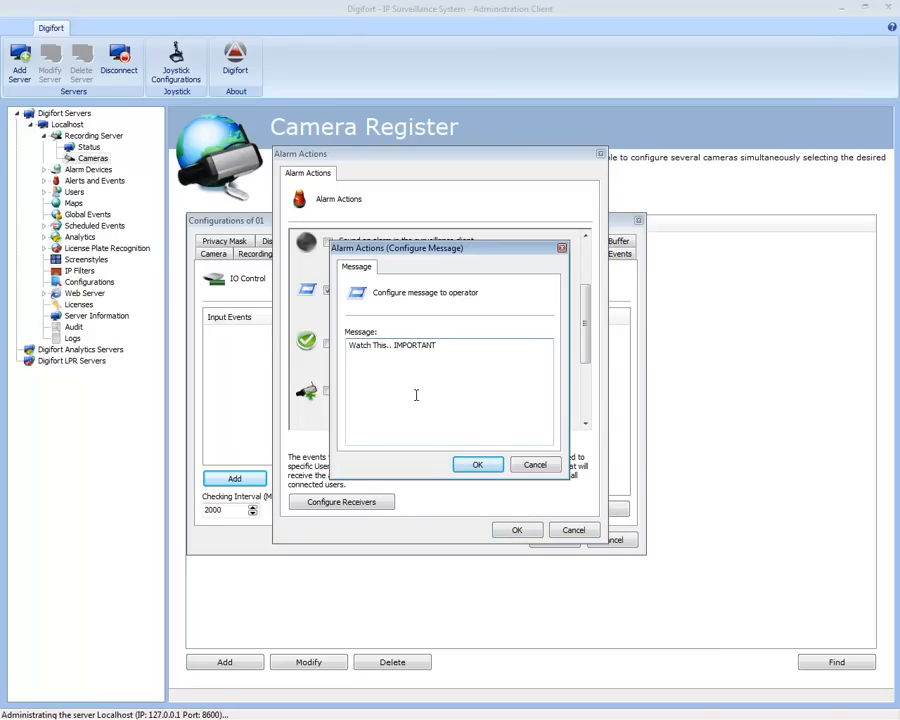
text(!!!!)
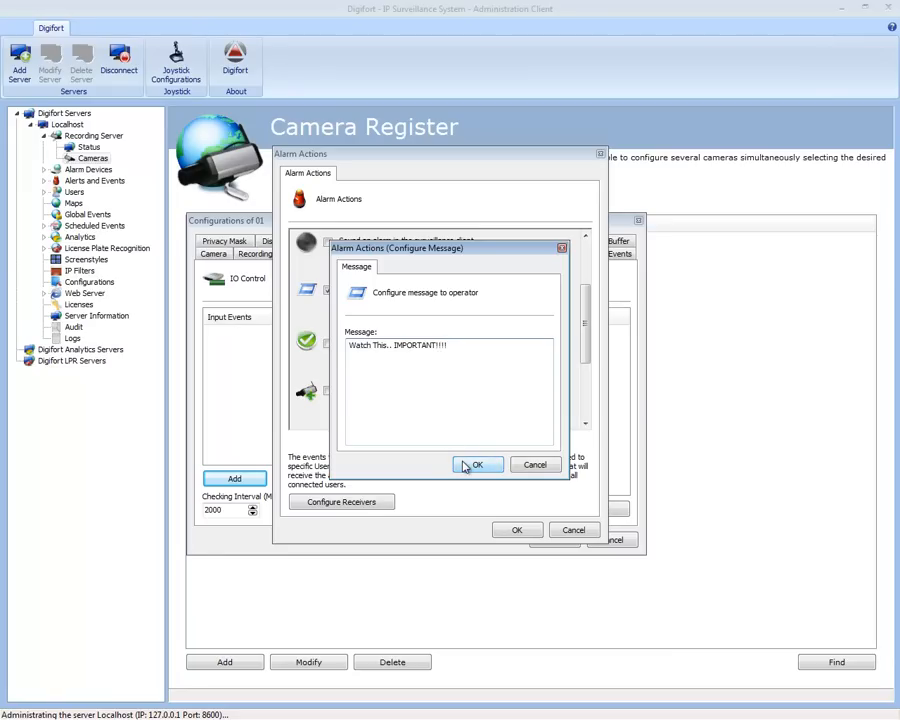
click(478, 464)
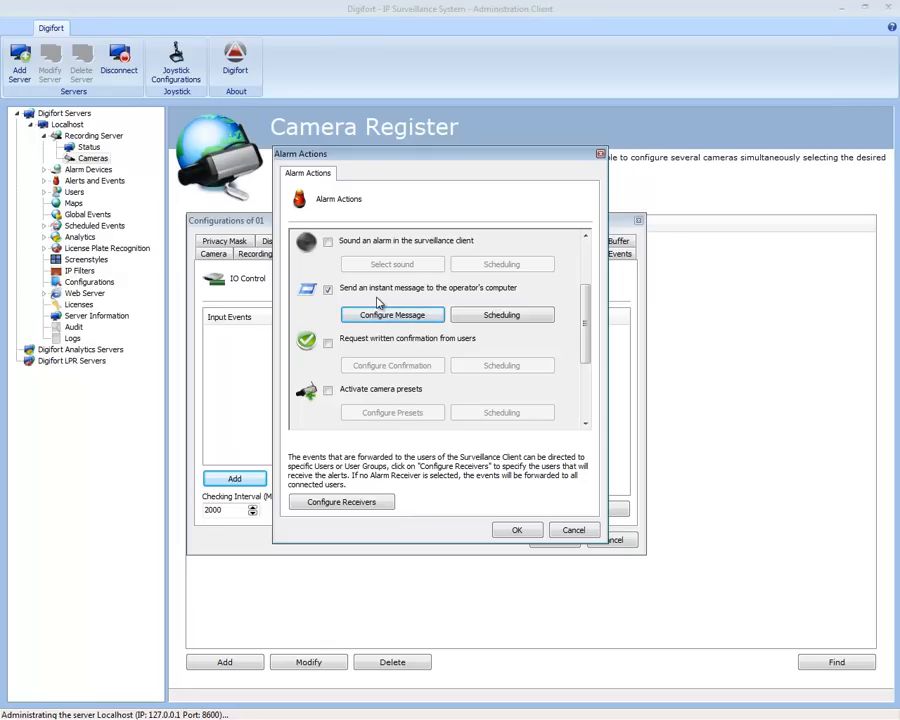
mouse_move(392, 315)
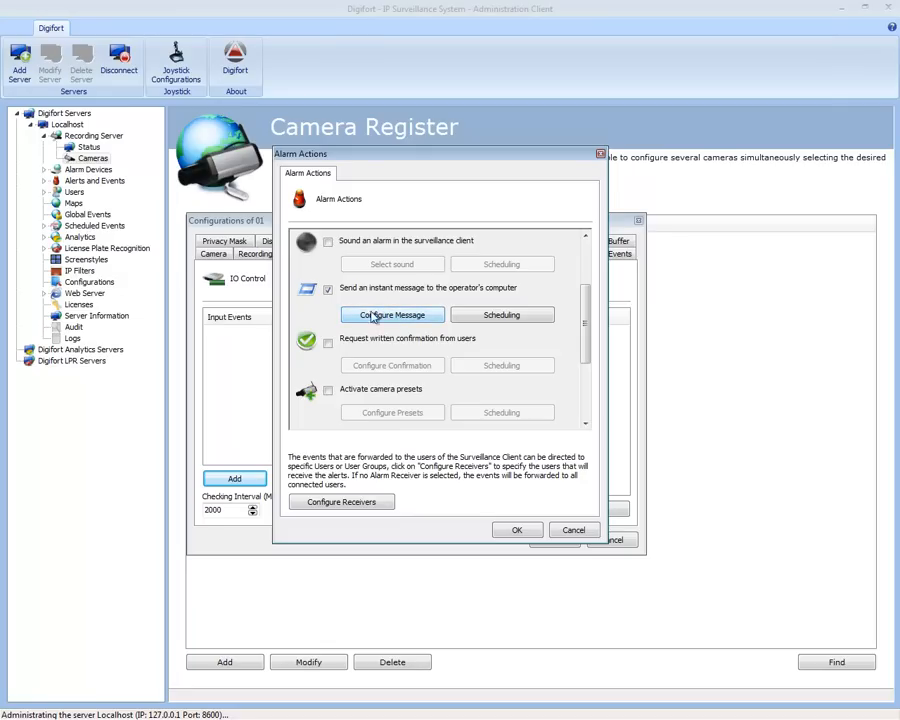
click(328, 288)
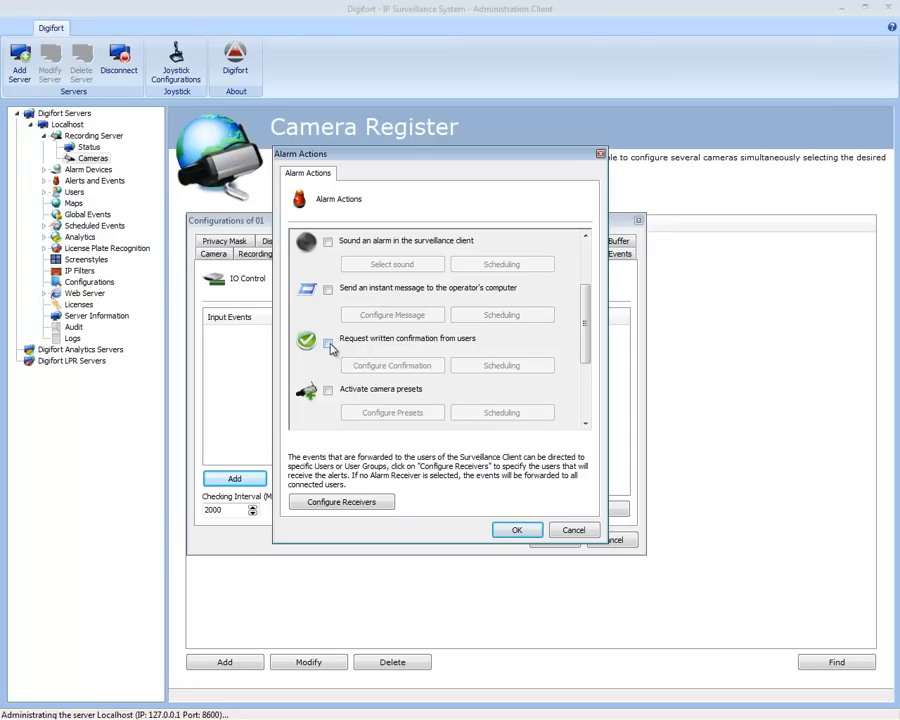
Step: Try enabling written user confirmation for alarms, then turn it back off
click(391, 365)
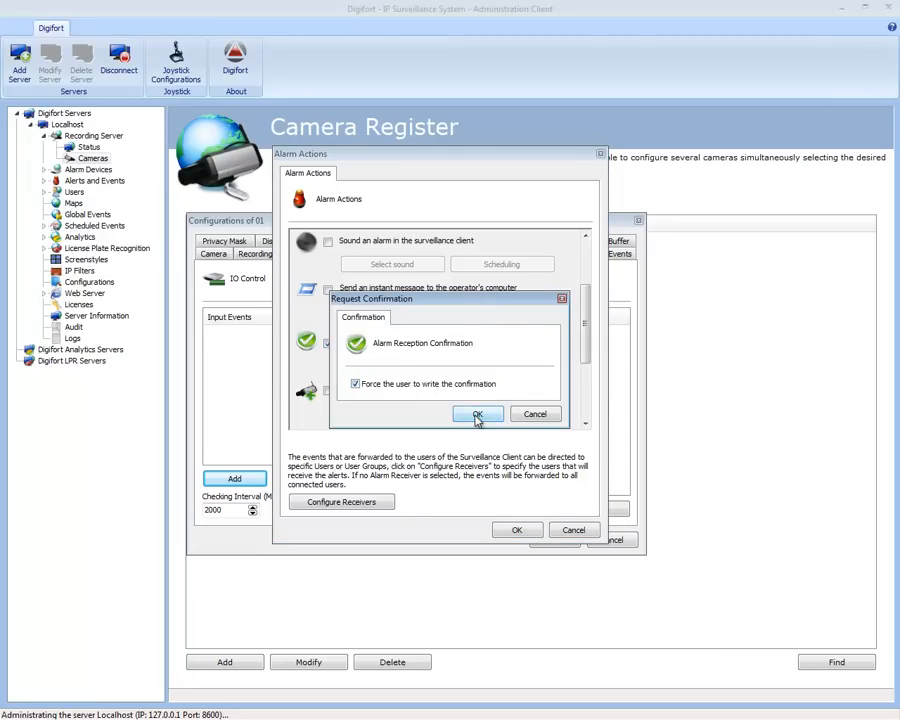
click(478, 414)
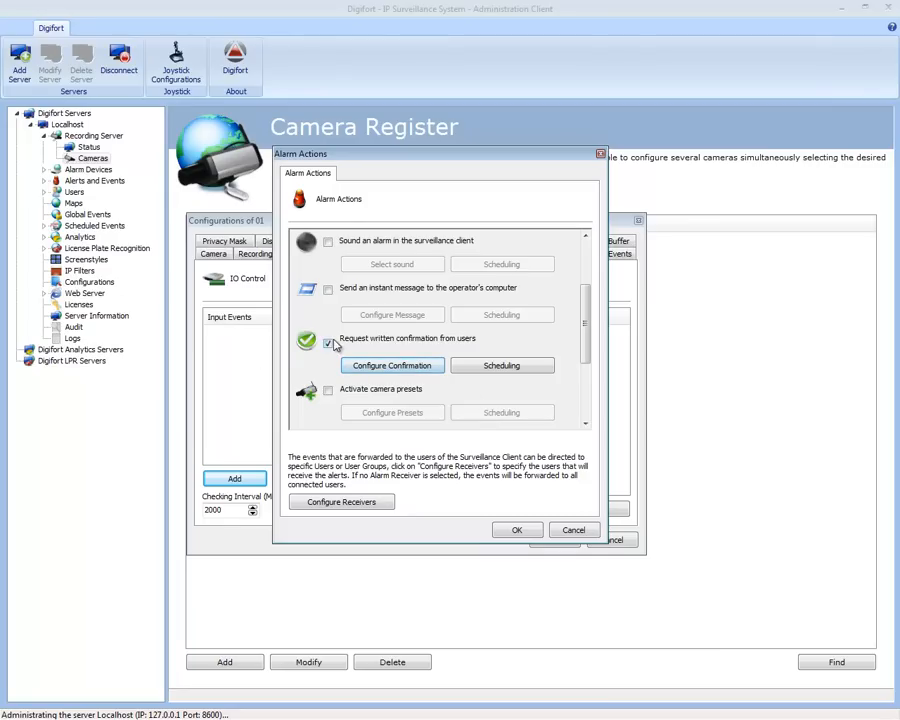
click(329, 342)
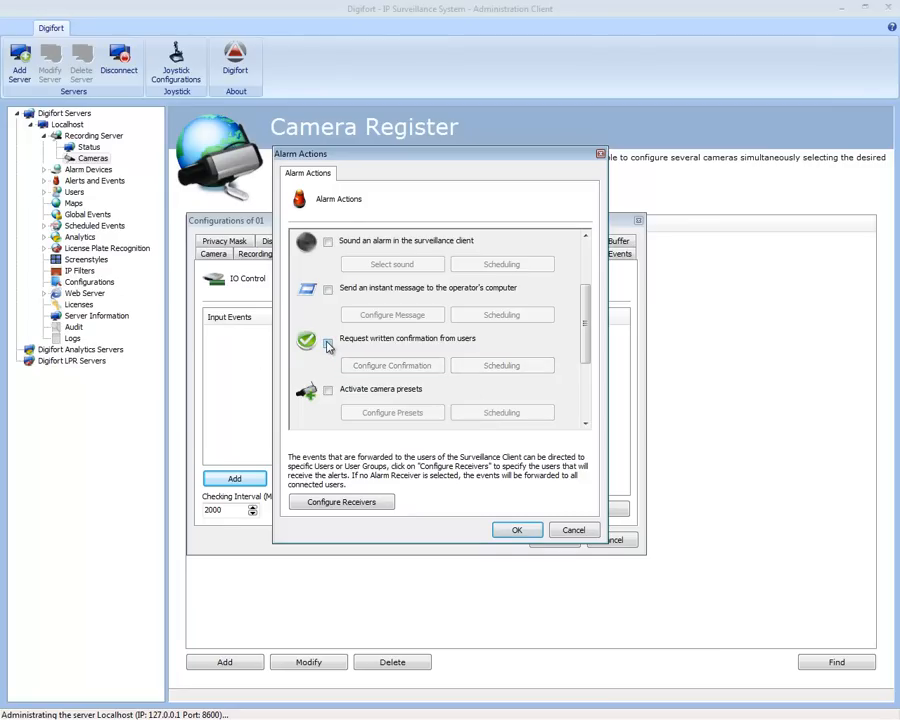
mouse_move(376, 396)
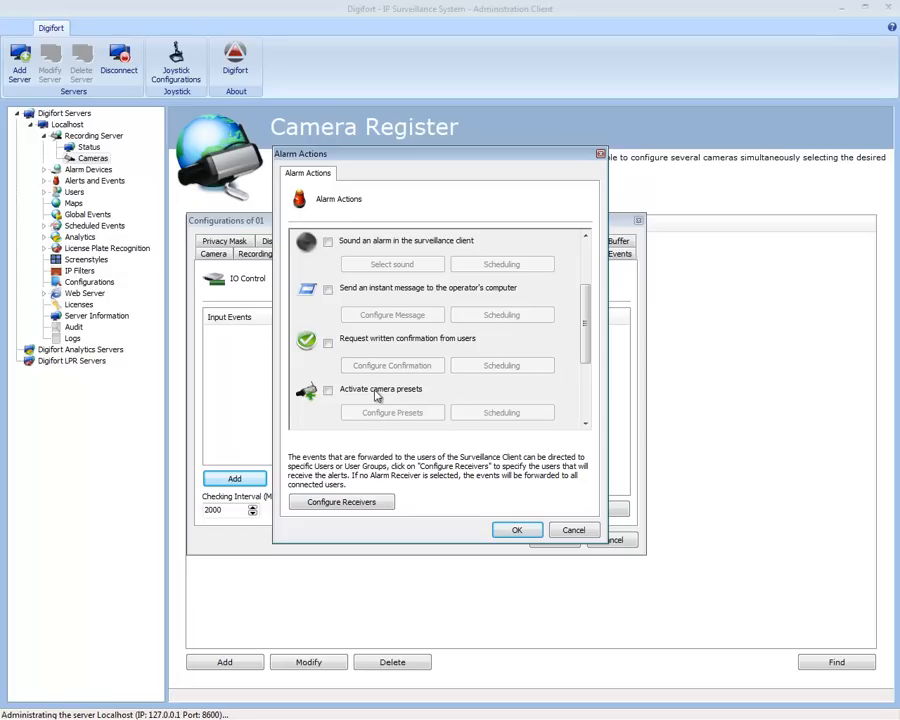
Step: Enable 'Activate camera presets' and cancel the empty preset selection
click(328, 390)
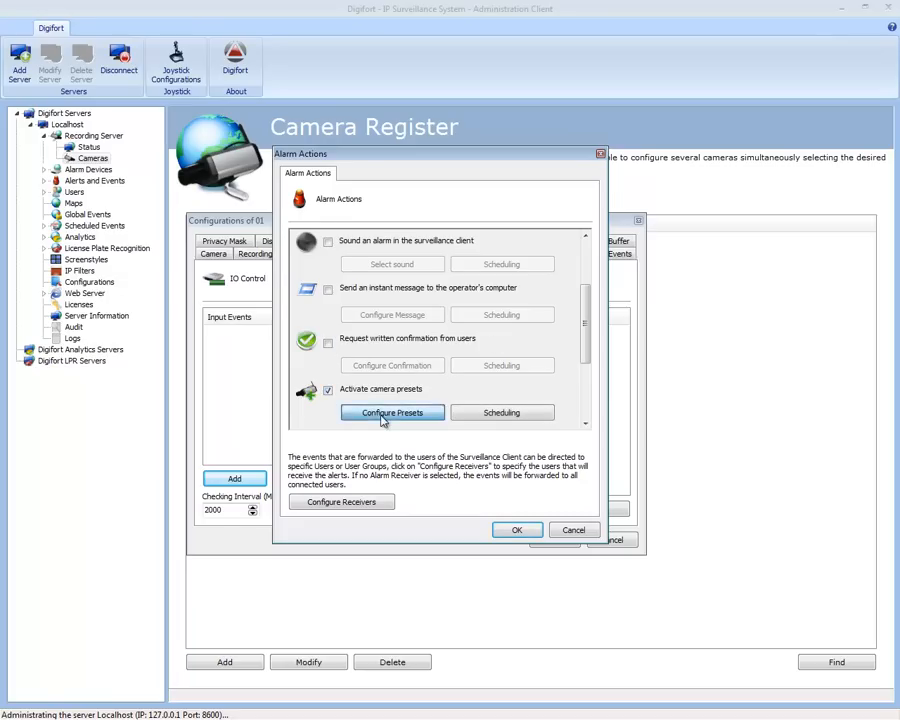
click(392, 412)
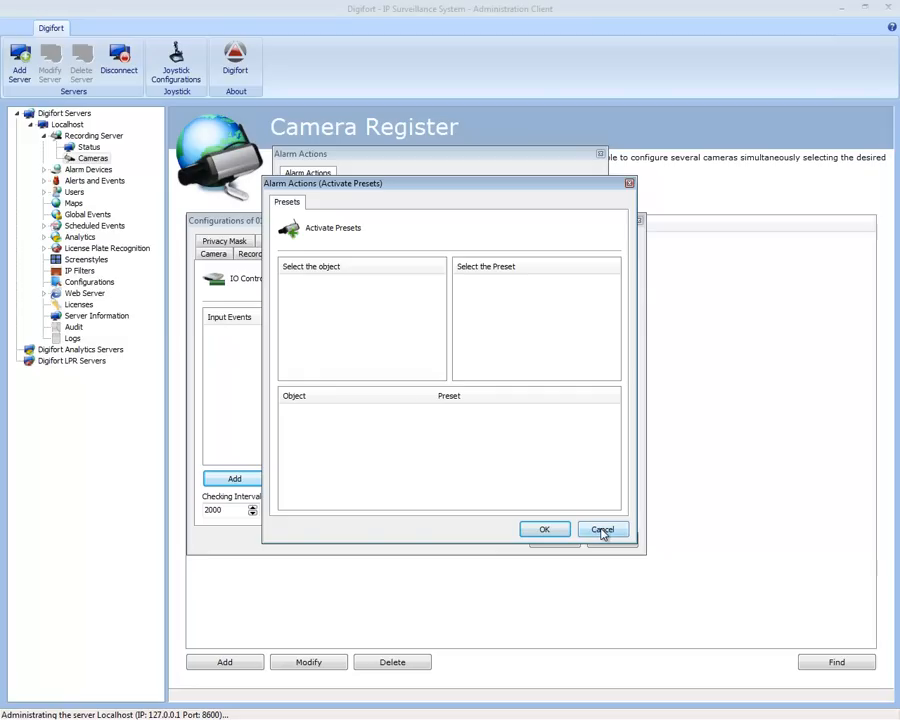
click(603, 529)
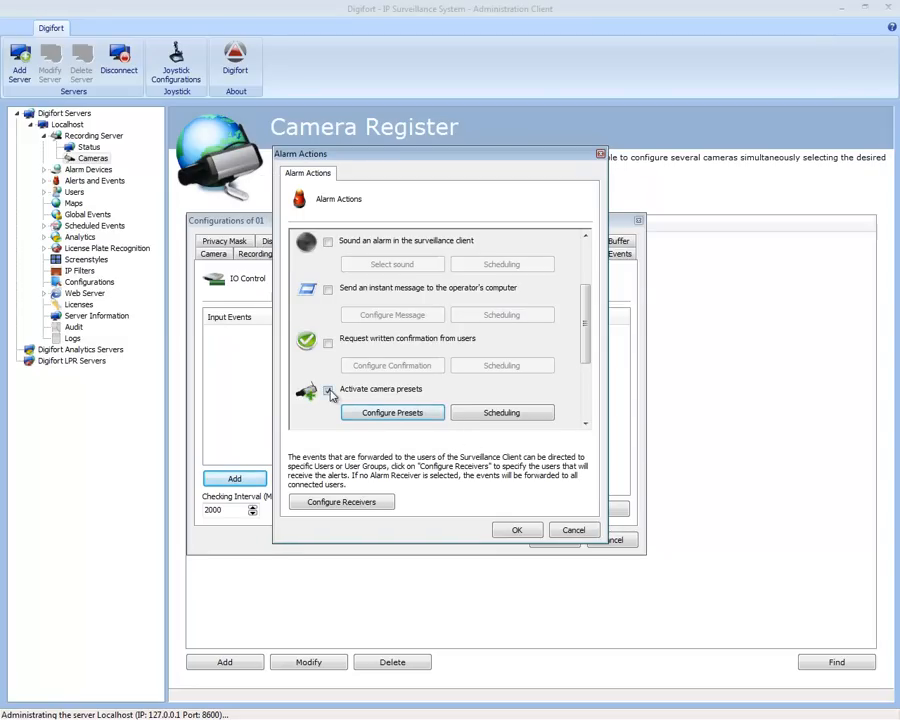
Step: Scroll the Alarm Actions list and toggle alarm output action scripts on and back off
scroll(down, 3)
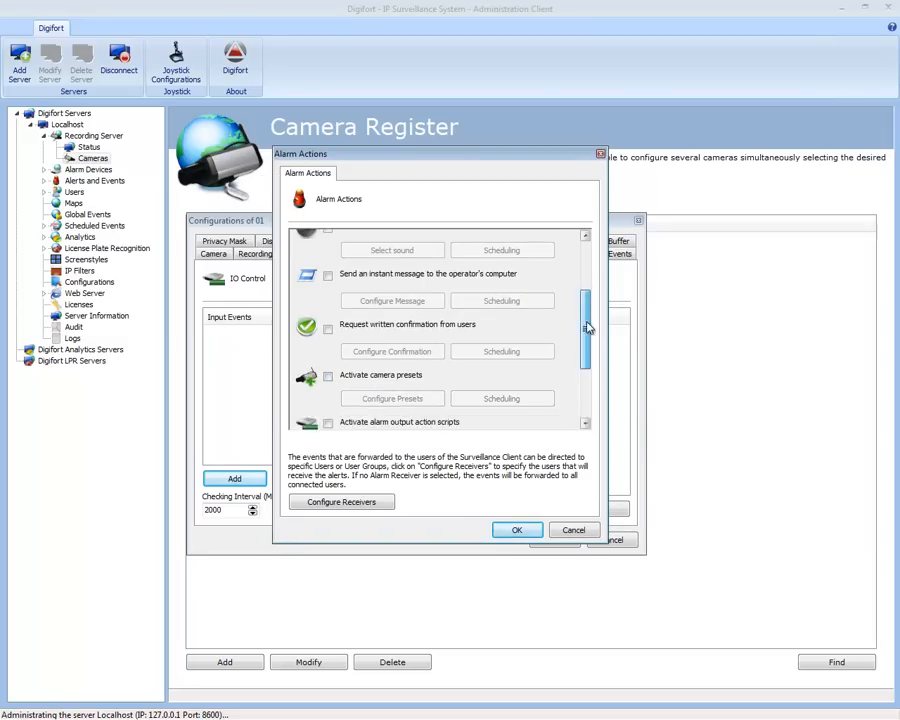
scroll(down, 3)
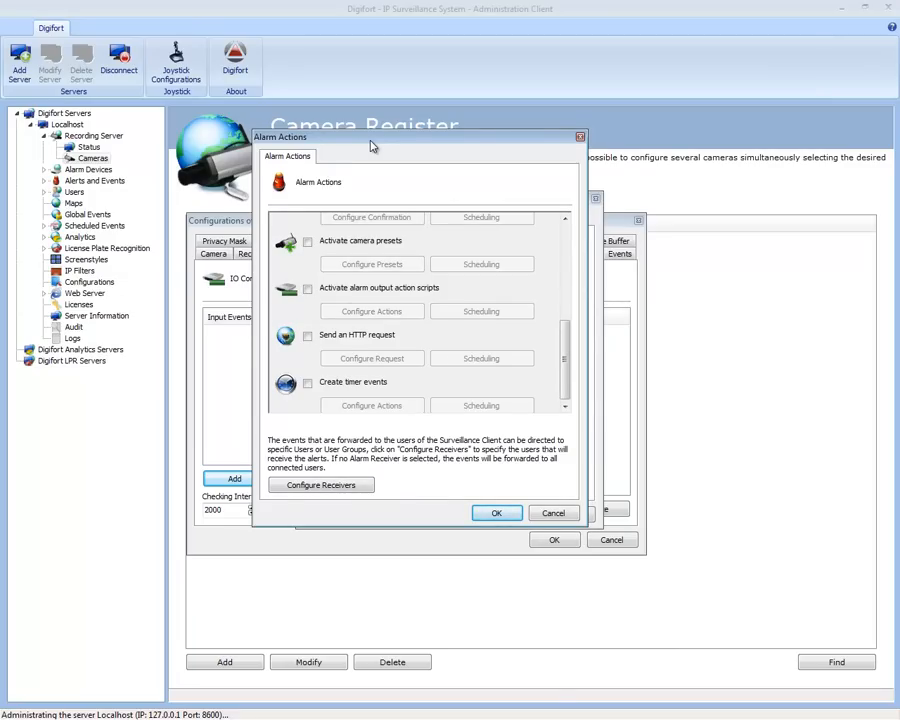
click(307, 288)
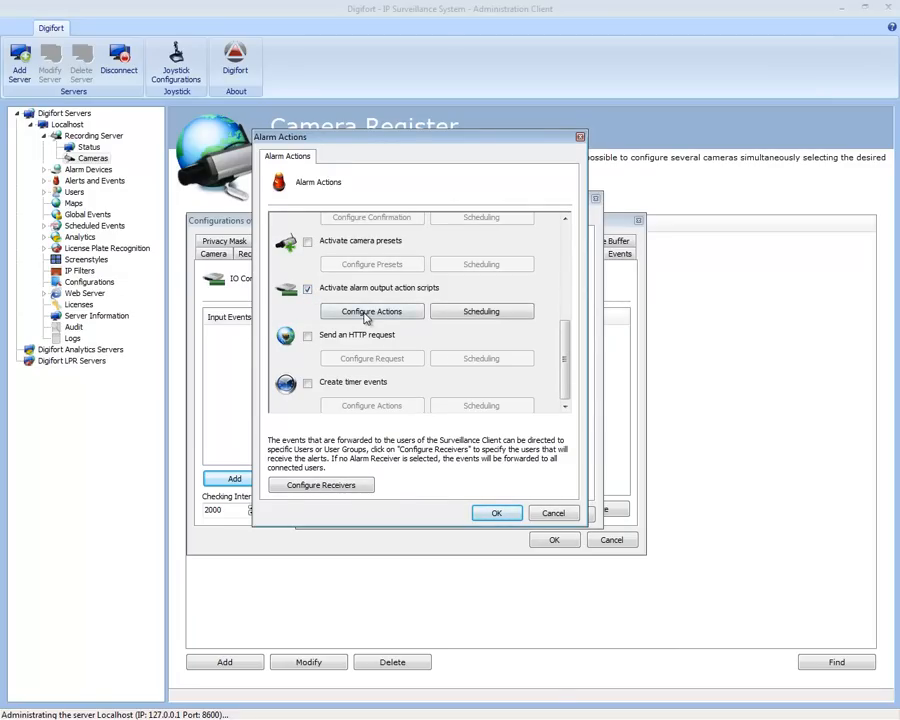
click(371, 311)
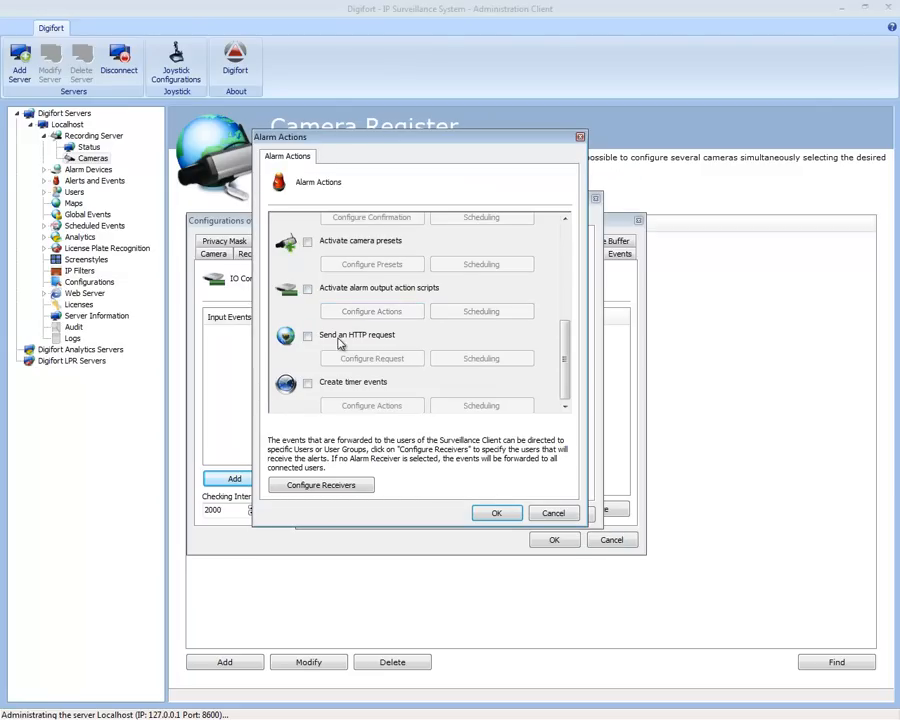
Step: Enable HTTP request, cancel its Configure Request settings, then disable it again
click(308, 335)
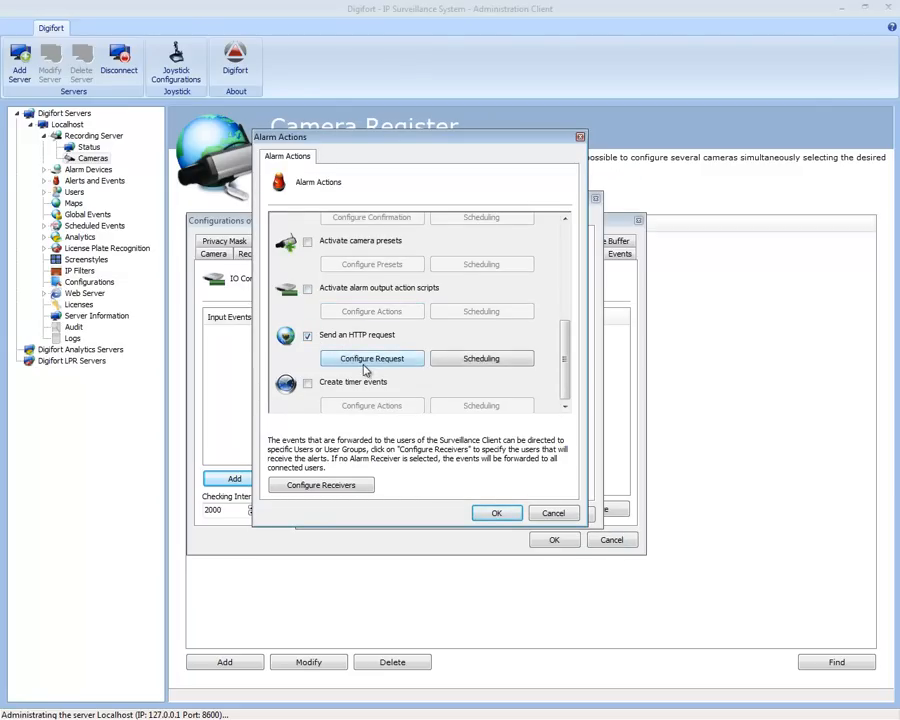
click(372, 358)
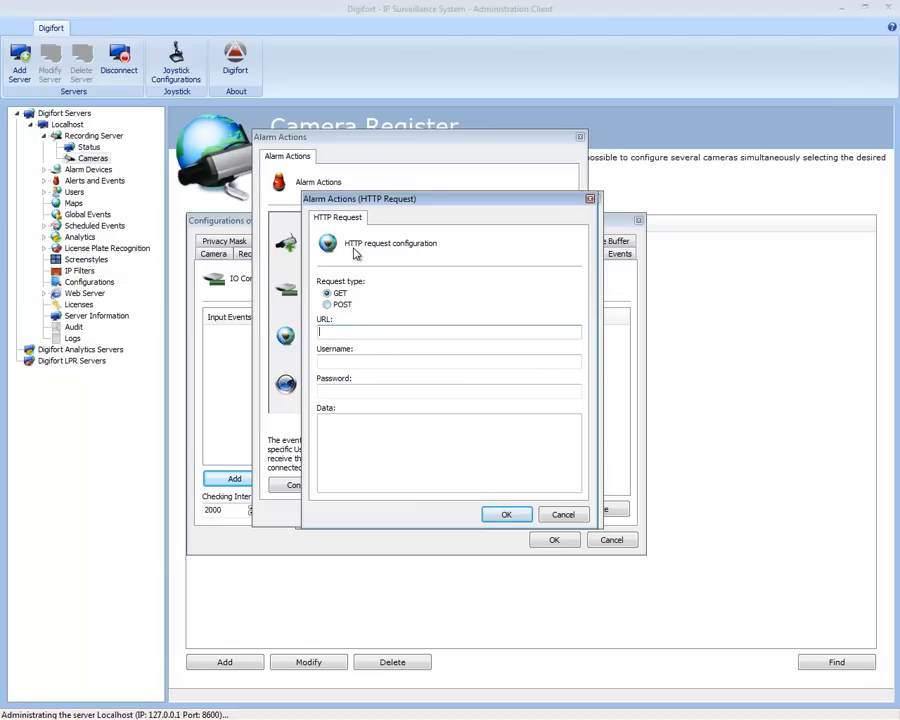
mouse_move(347, 330)
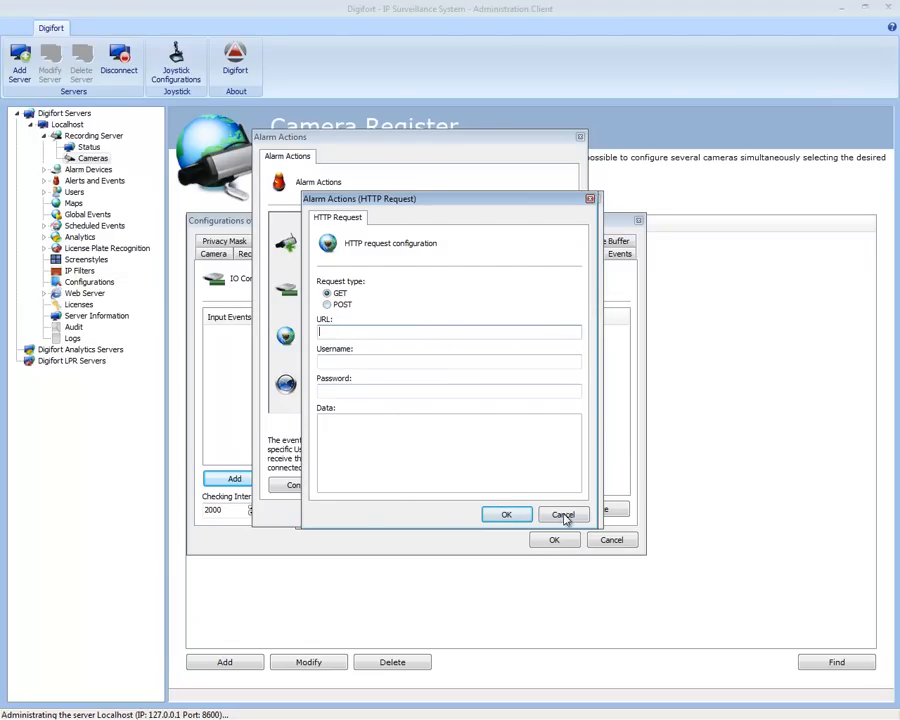
click(563, 514)
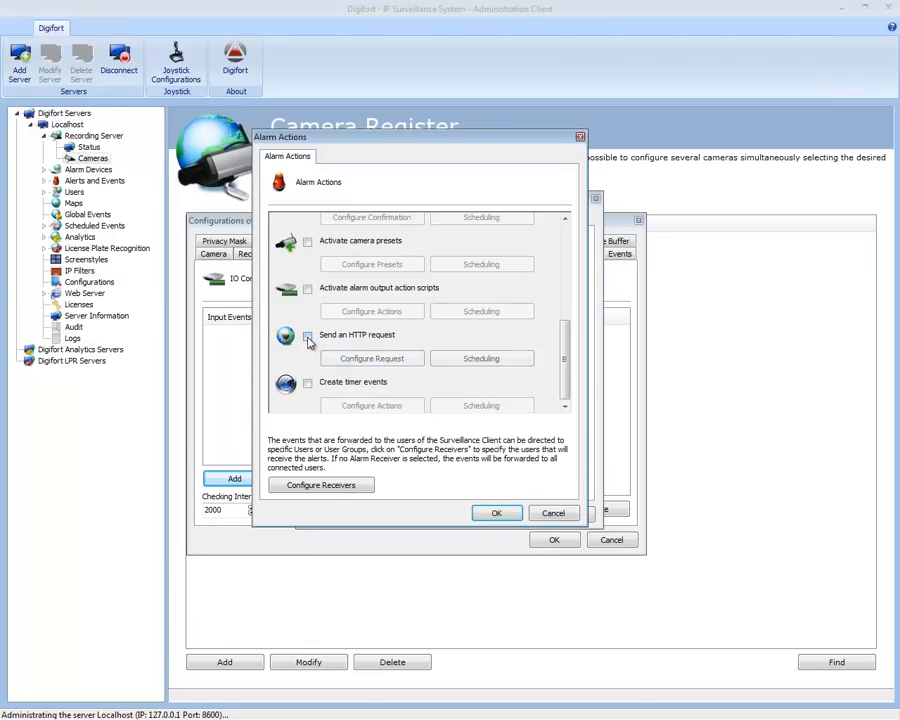
click(308, 384)
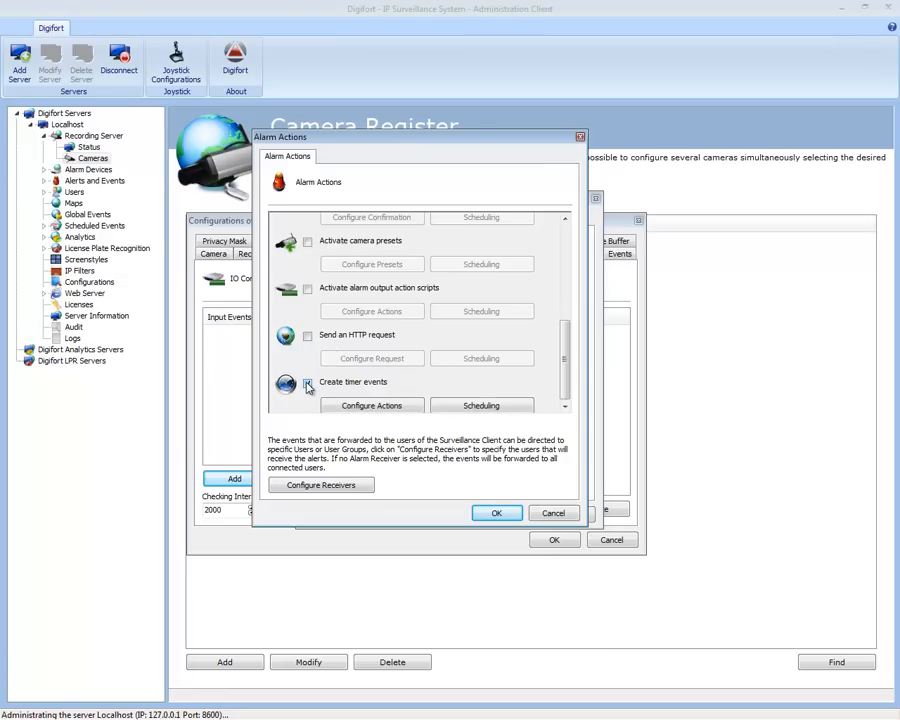
Step: Tick 'Create timer events', close the empty Timer Events list, and confirm Alarm Actions
click(308, 384)
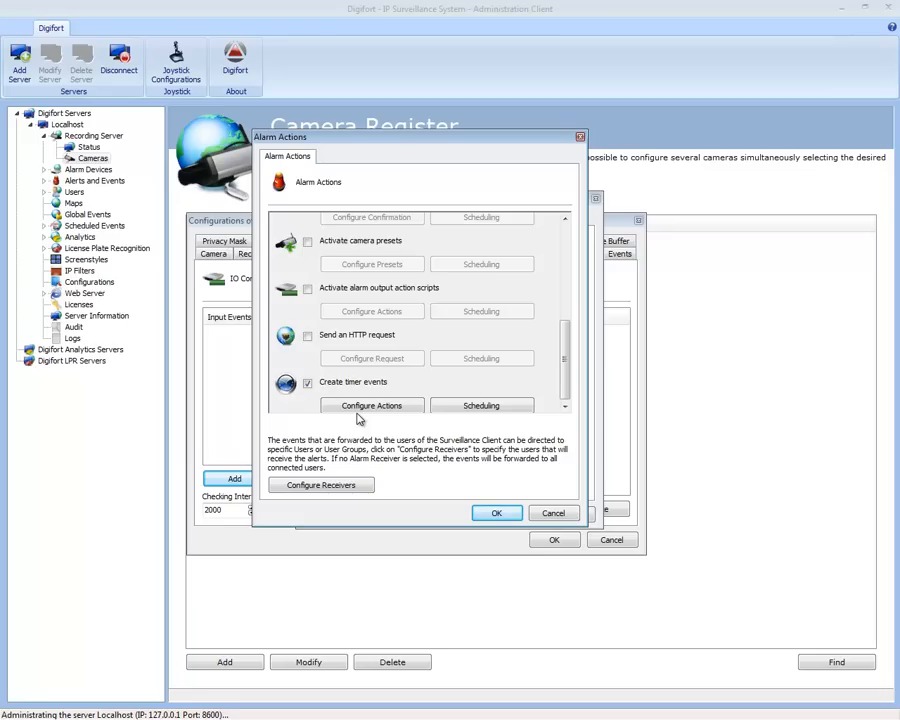
click(372, 405)
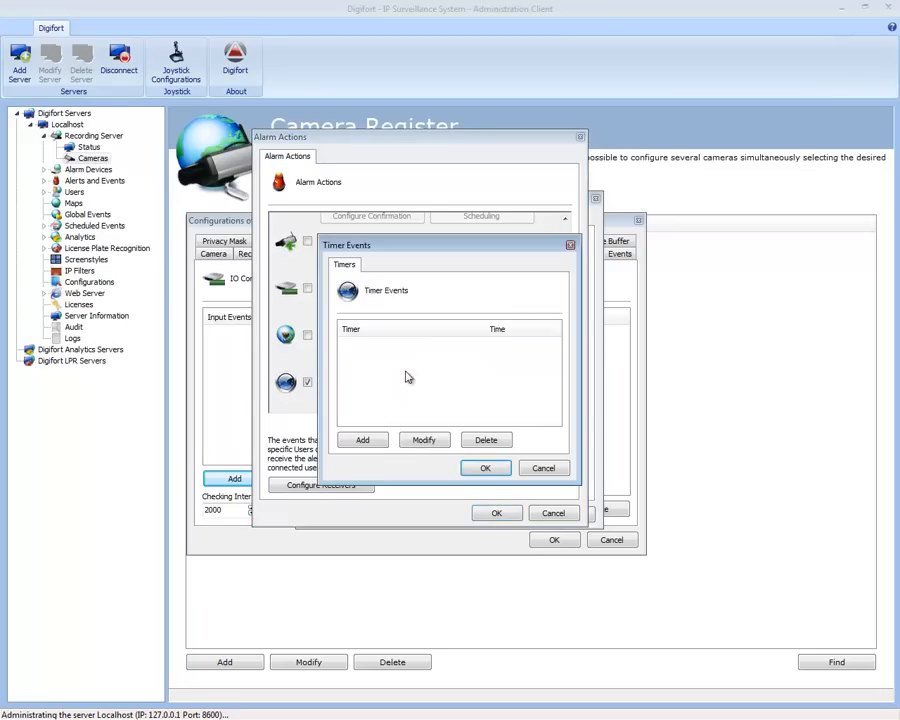
click(485, 467)
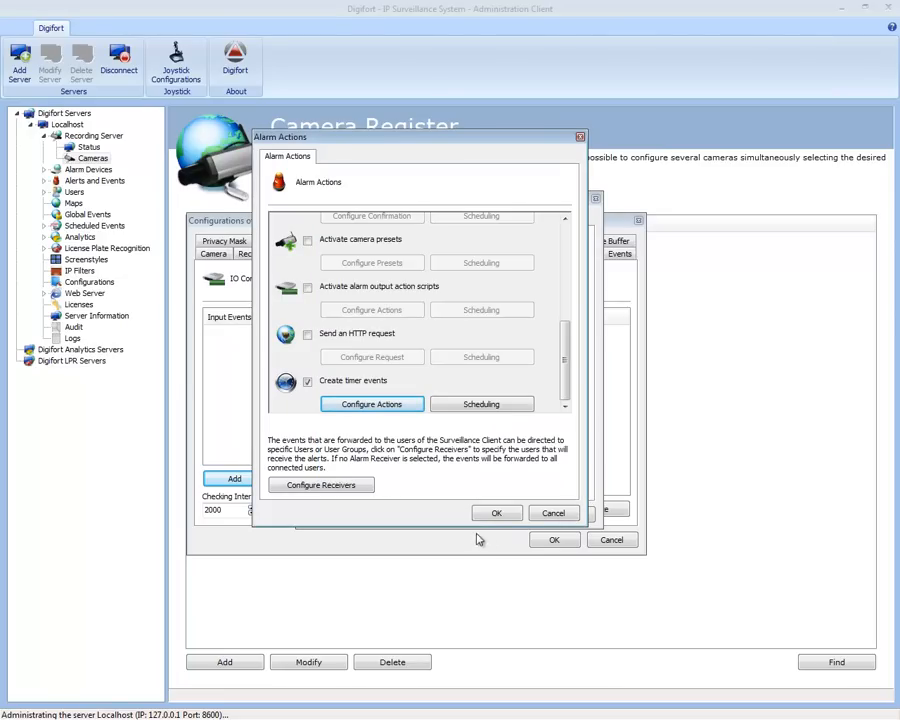
click(497, 513)
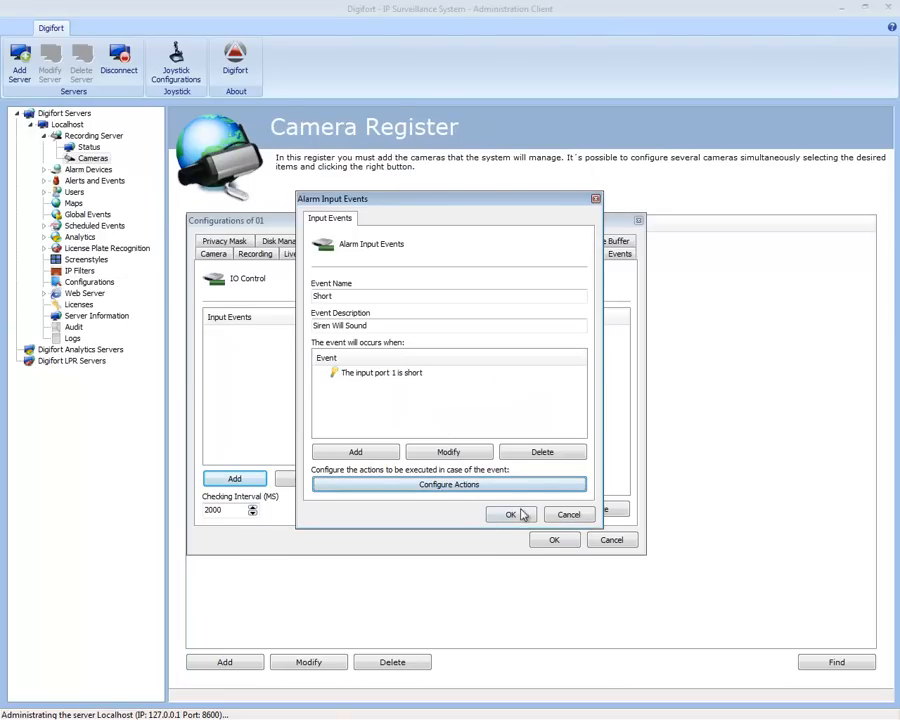
mouse_move(500, 515)
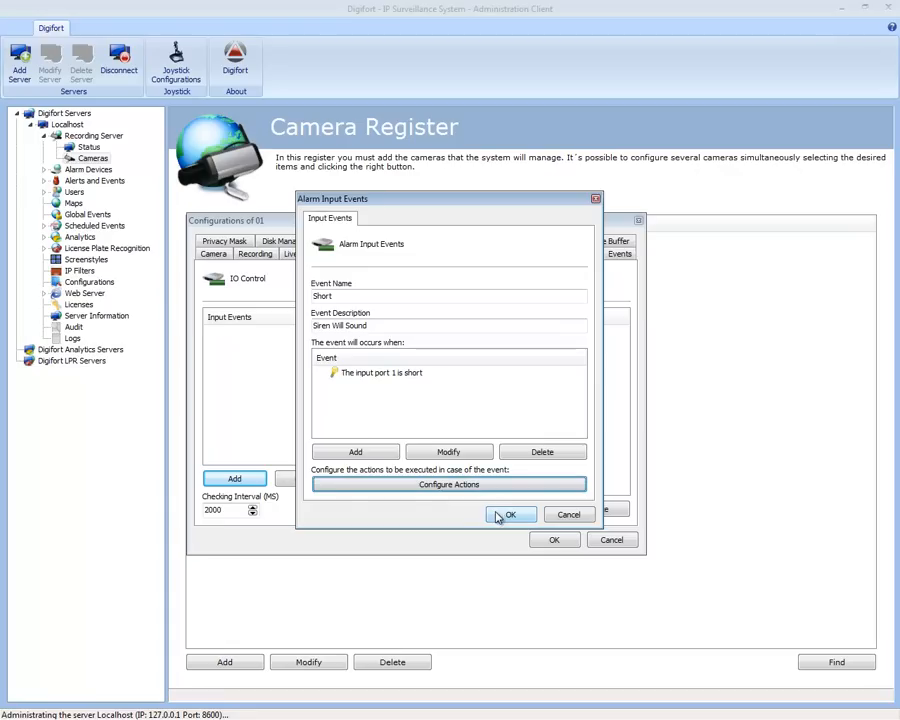
Step: Save the Short input event, add output action 'Turn Light On' ('Light Will Turn On'), and save camera 01
click(510, 514)
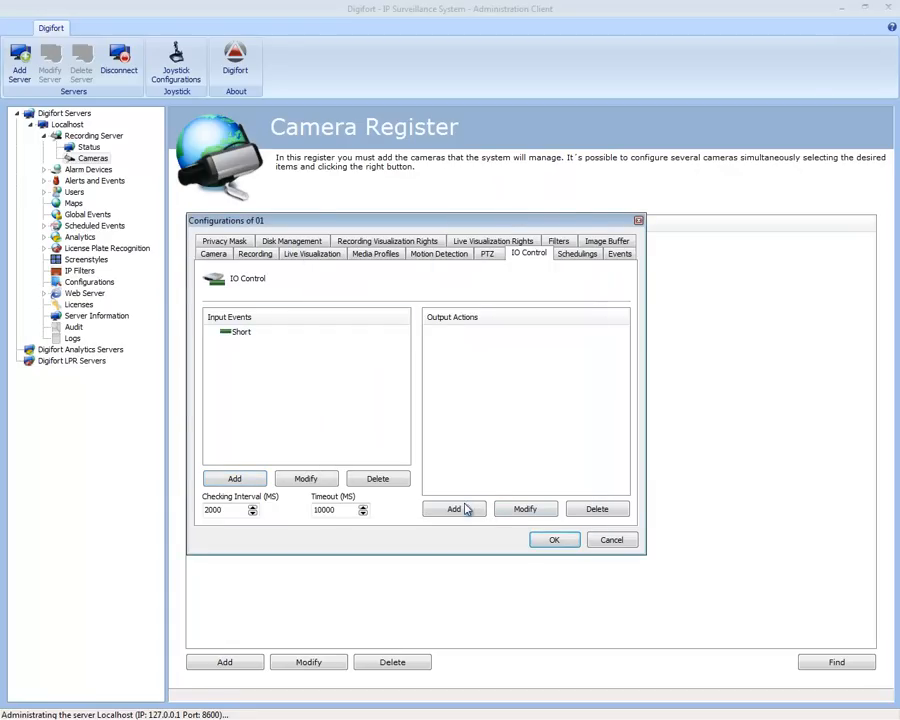
click(452, 509)
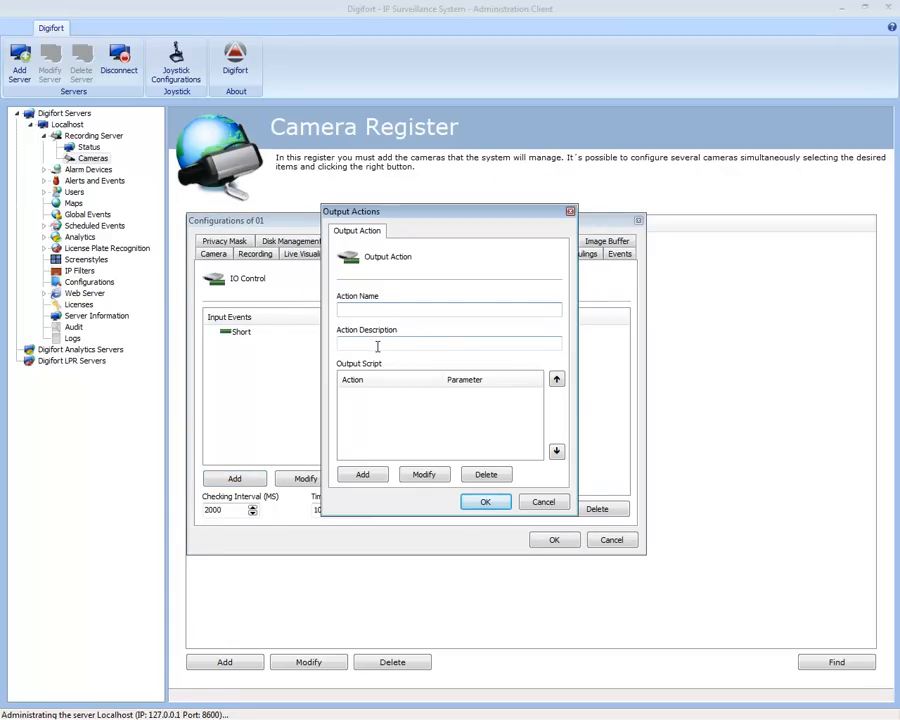
text(Turn)
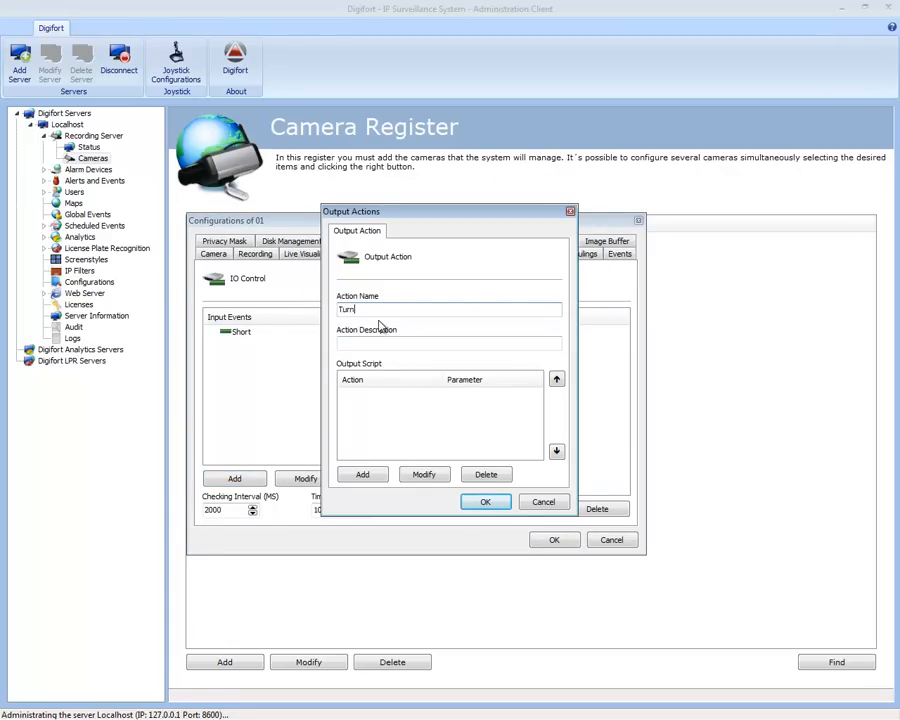
text(Light On)
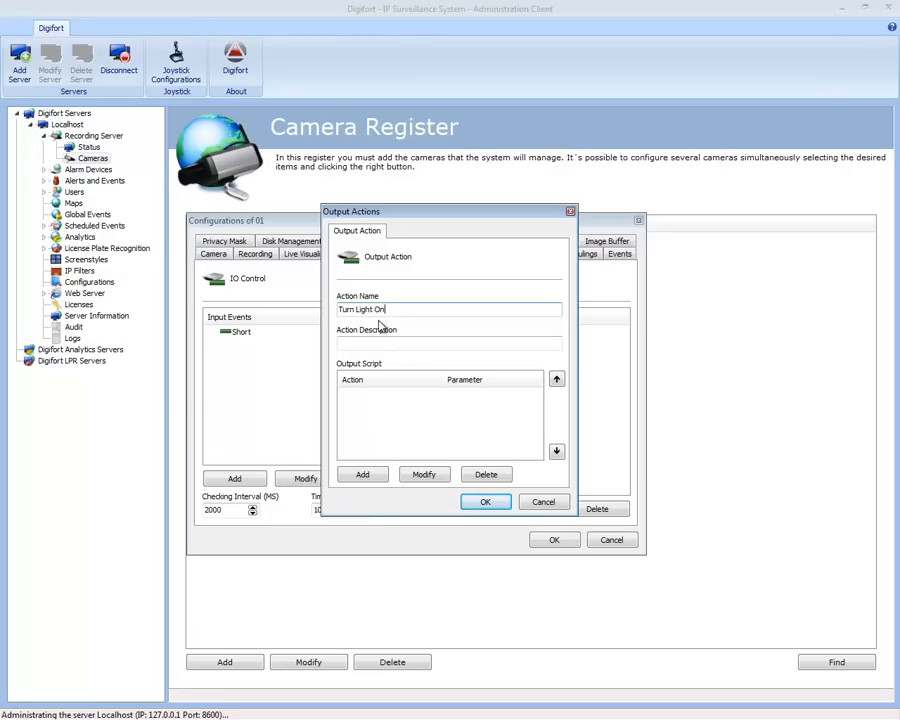
text(Light Will Turn On)
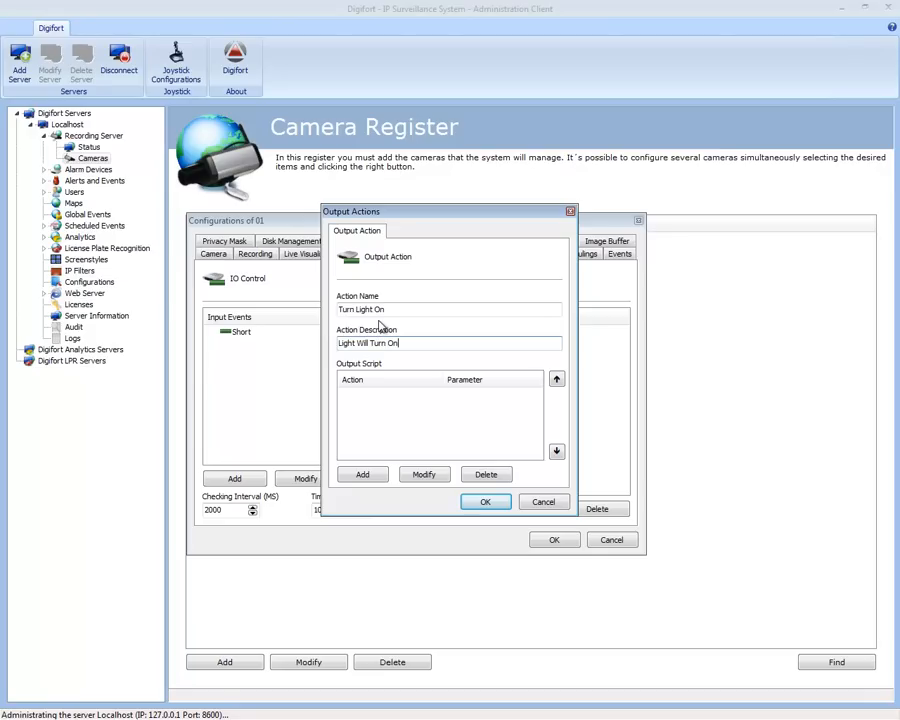
click(362, 474)
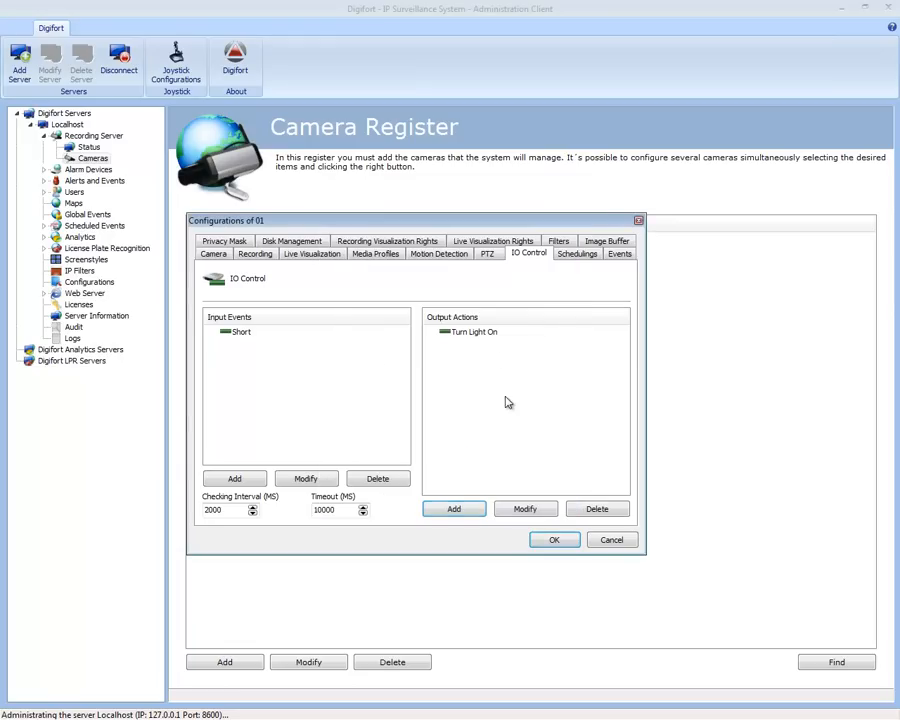
click(473, 331)
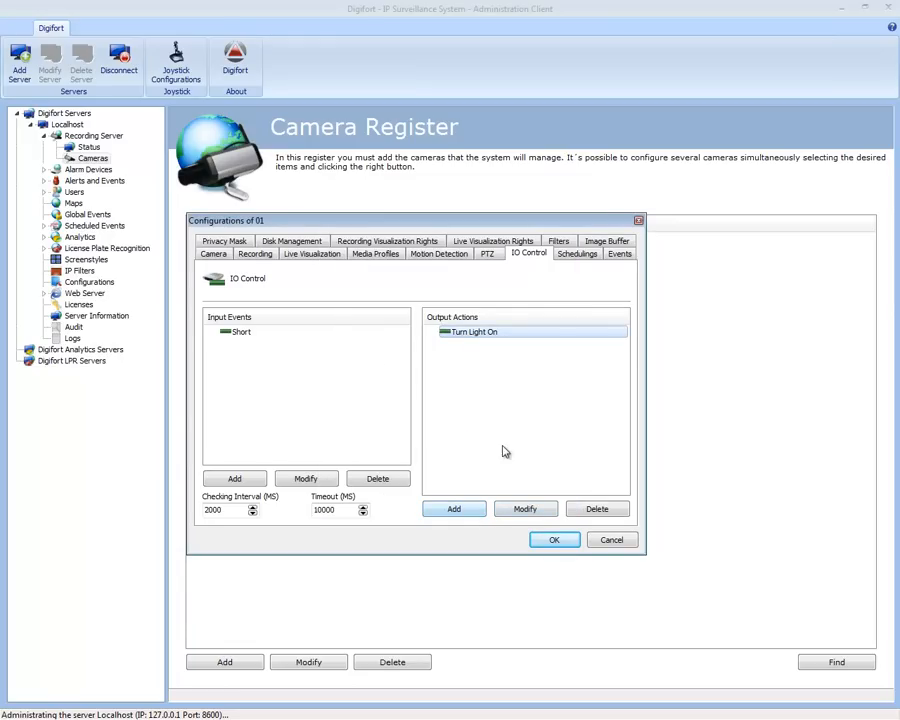
click(554, 540)
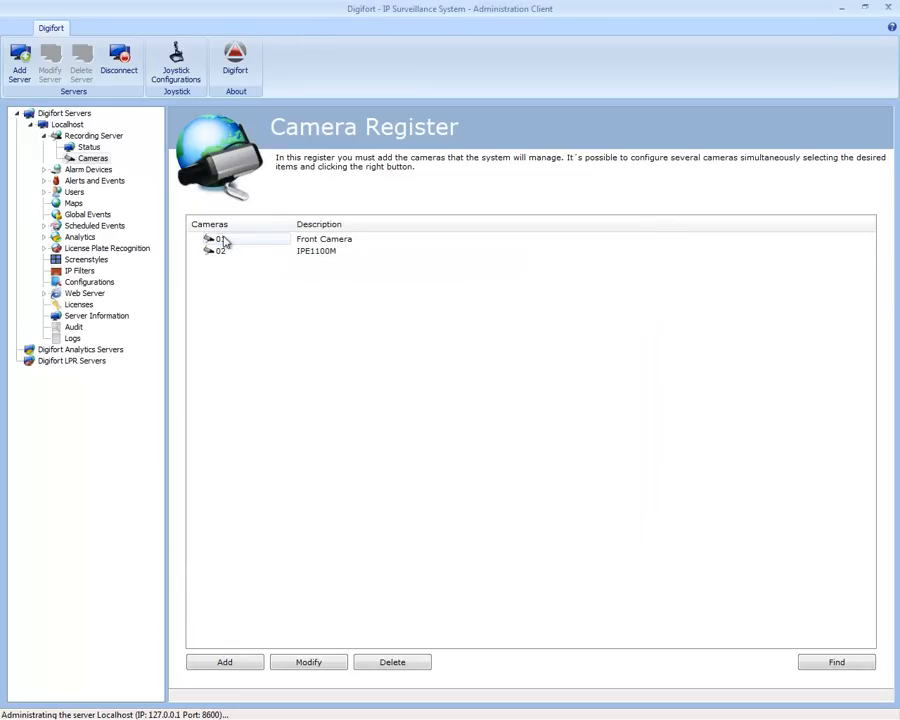
Step: Reopen camera 01 and view its all-day Monday event schedule under Schedulings
double_click(220, 239)
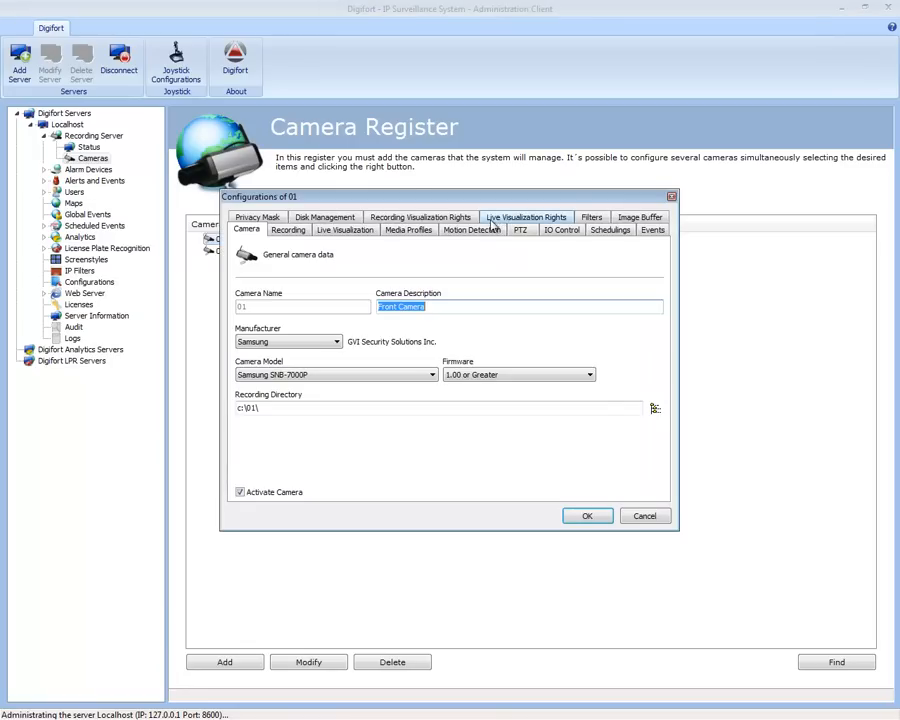
click(561, 229)
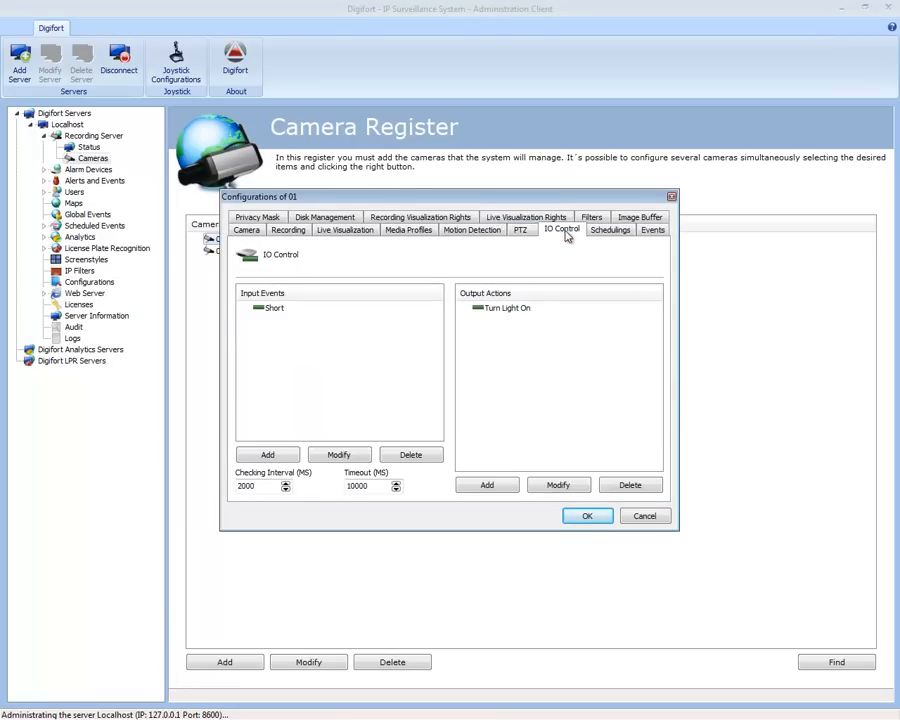
click(610, 229)
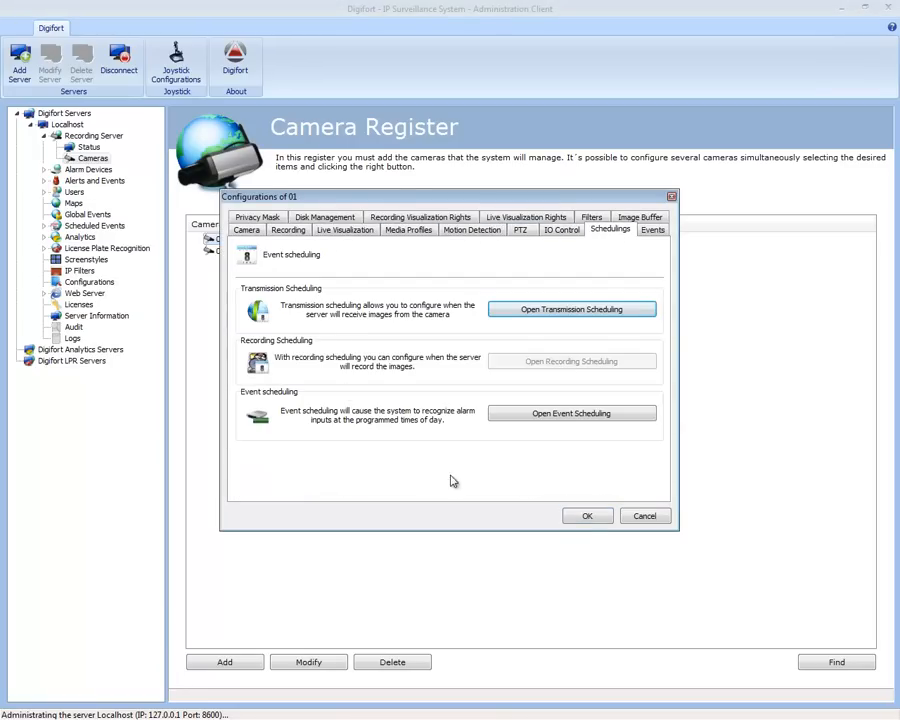
mouse_move(327, 323)
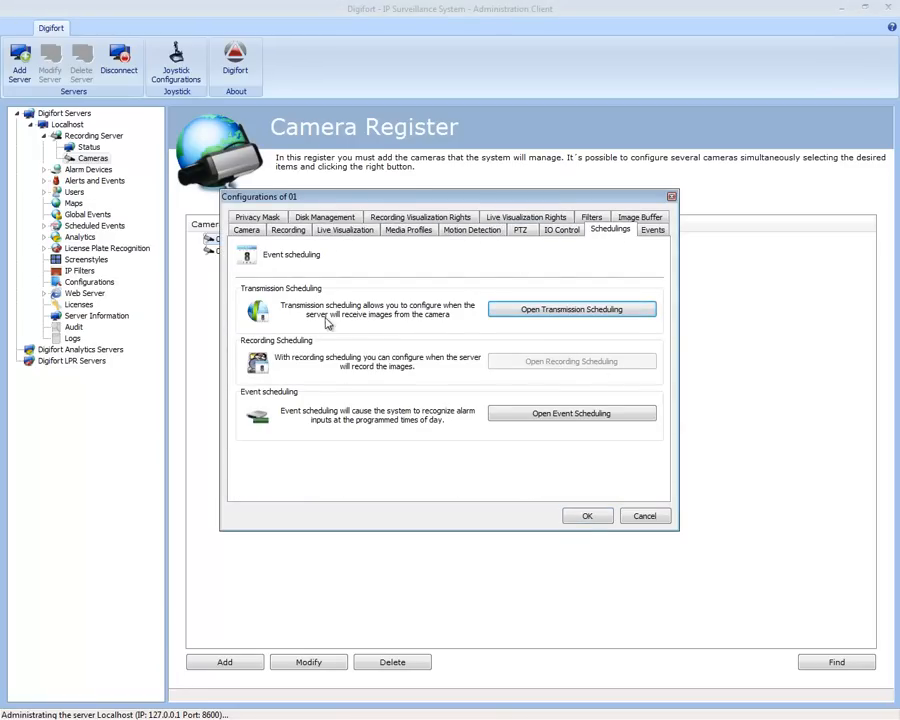
mouse_move(313, 313)
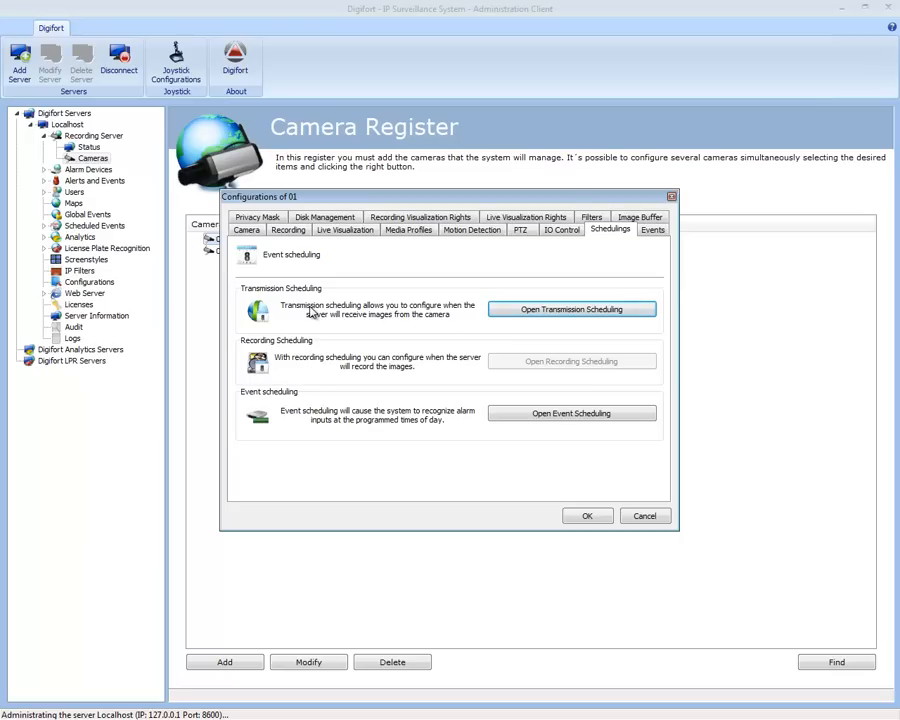
mouse_move(290, 307)
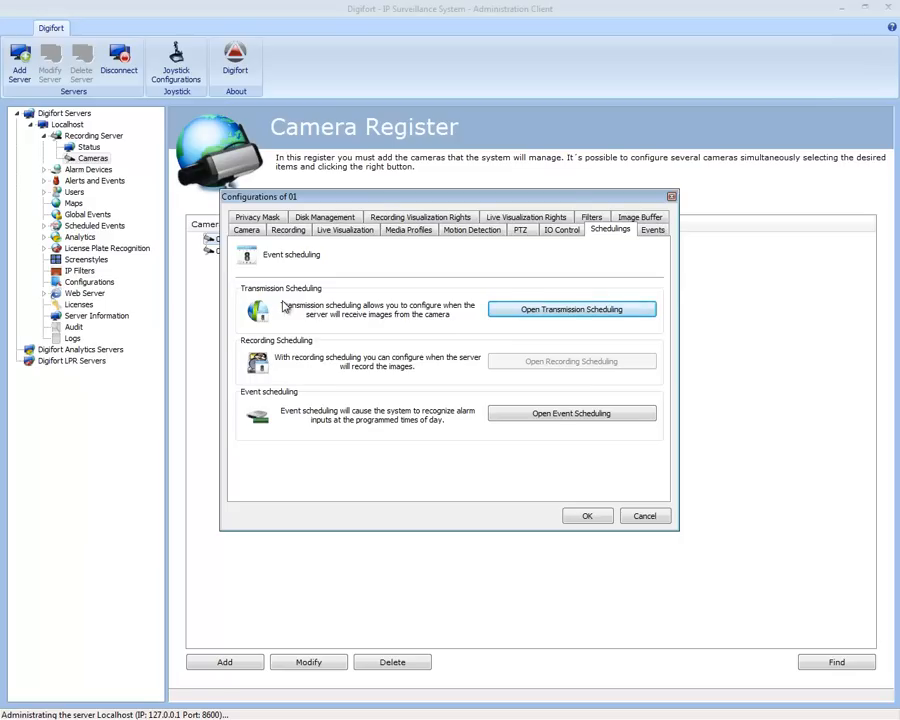
mouse_move(290, 351)
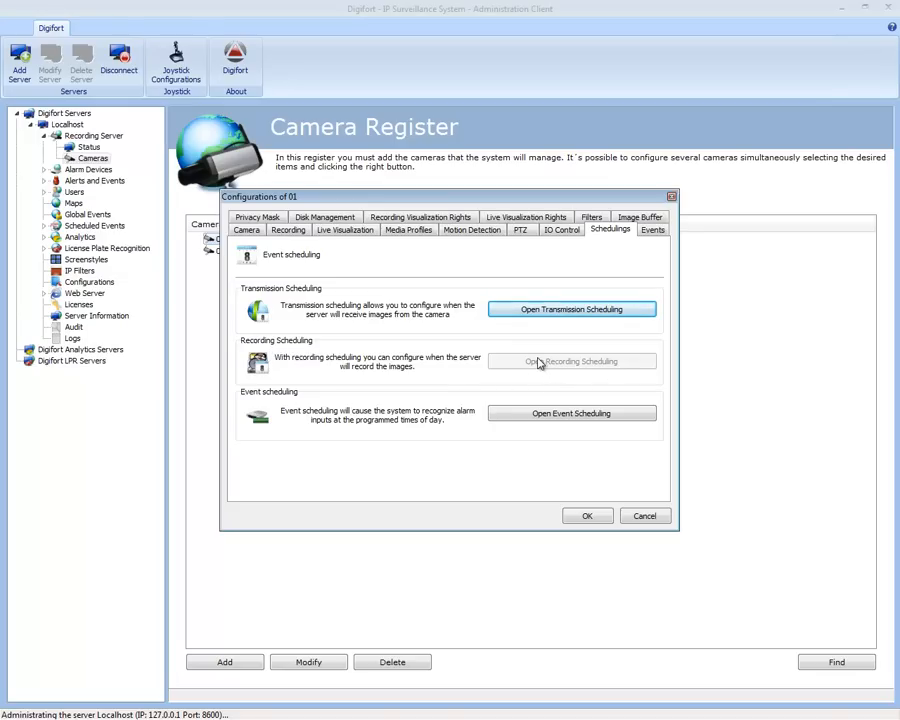
mouse_move(545, 368)
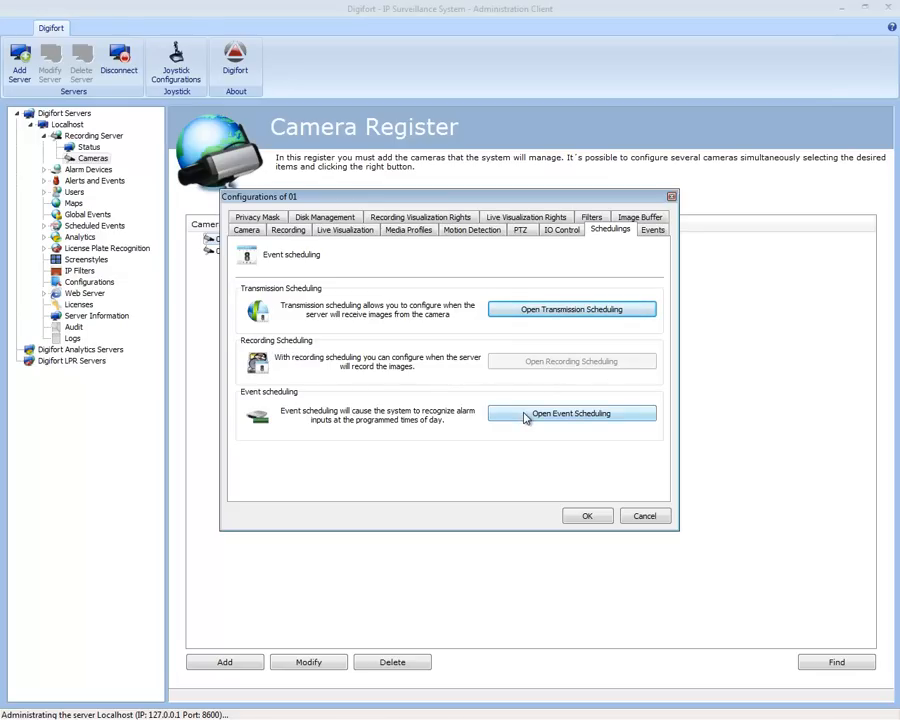
click(571, 413)
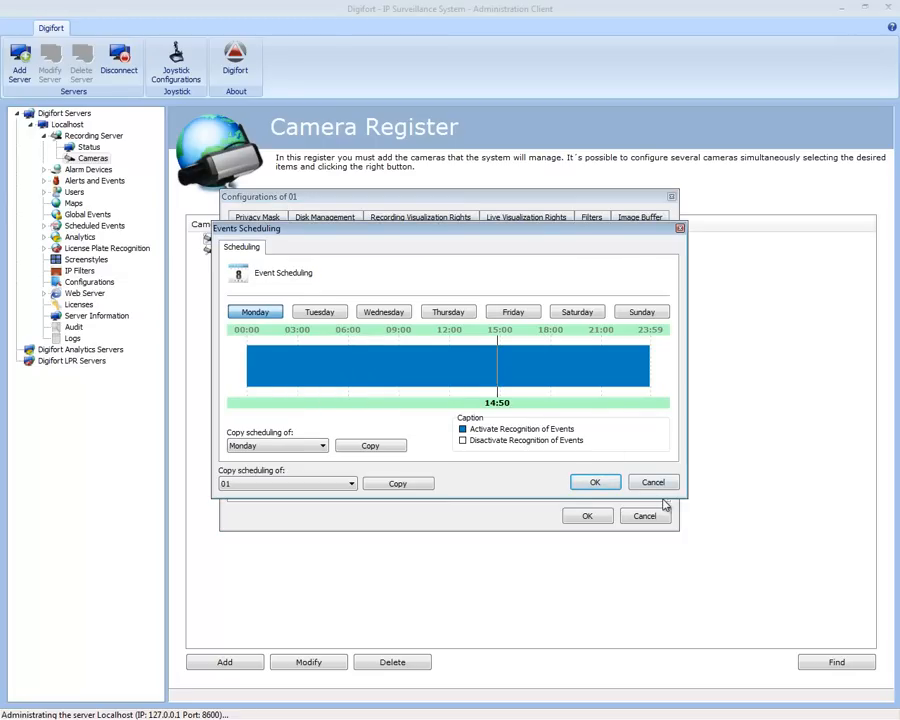
click(653, 482)
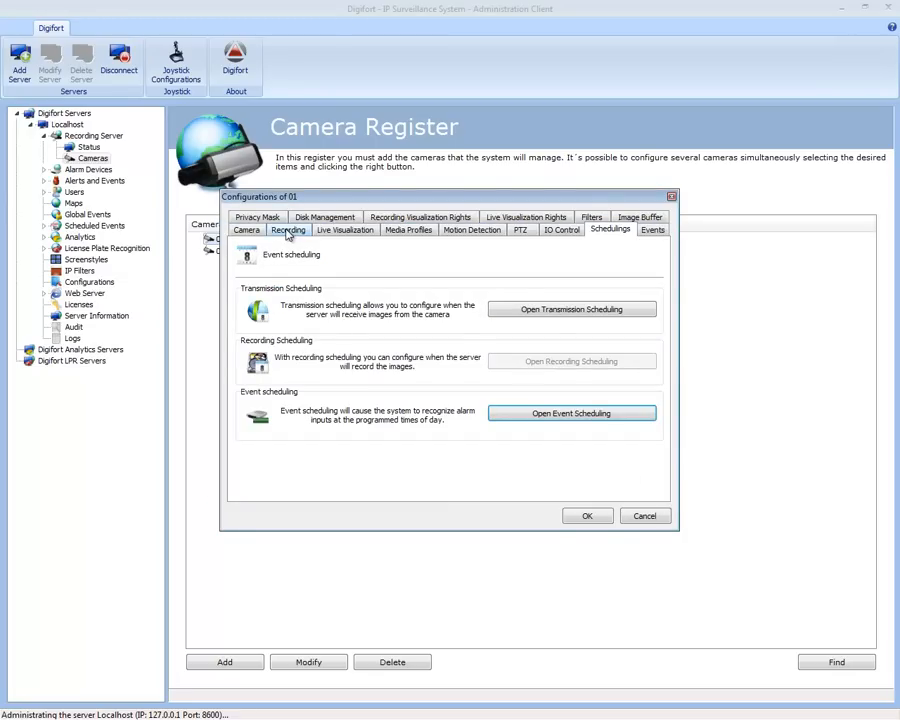
Step: Set camera 01's Recording Type to Use Recording Scheduling and return to Schedulings
click(288, 230)
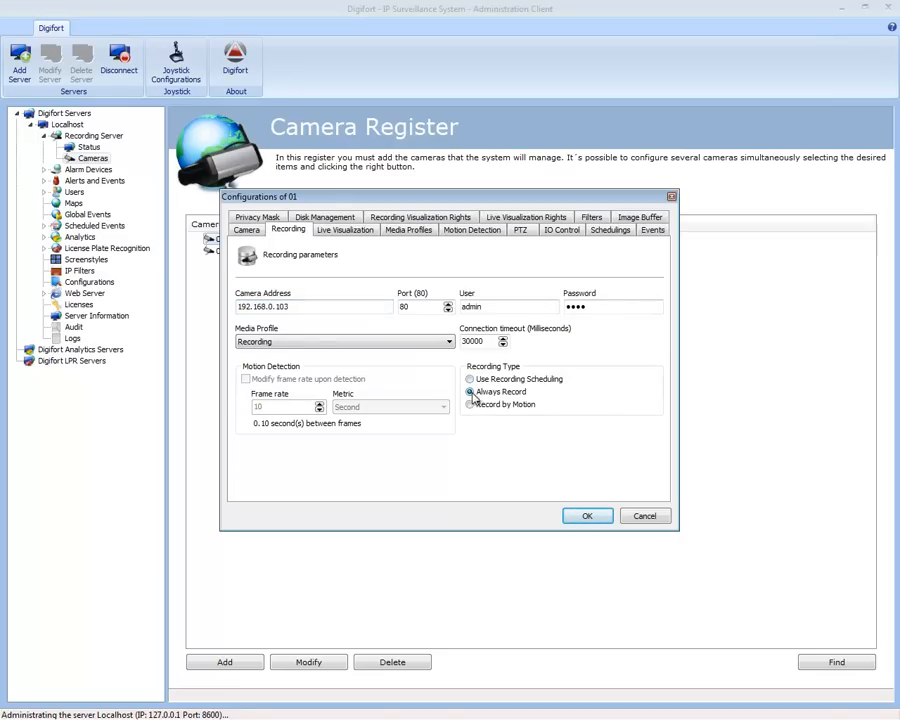
click(469, 405)
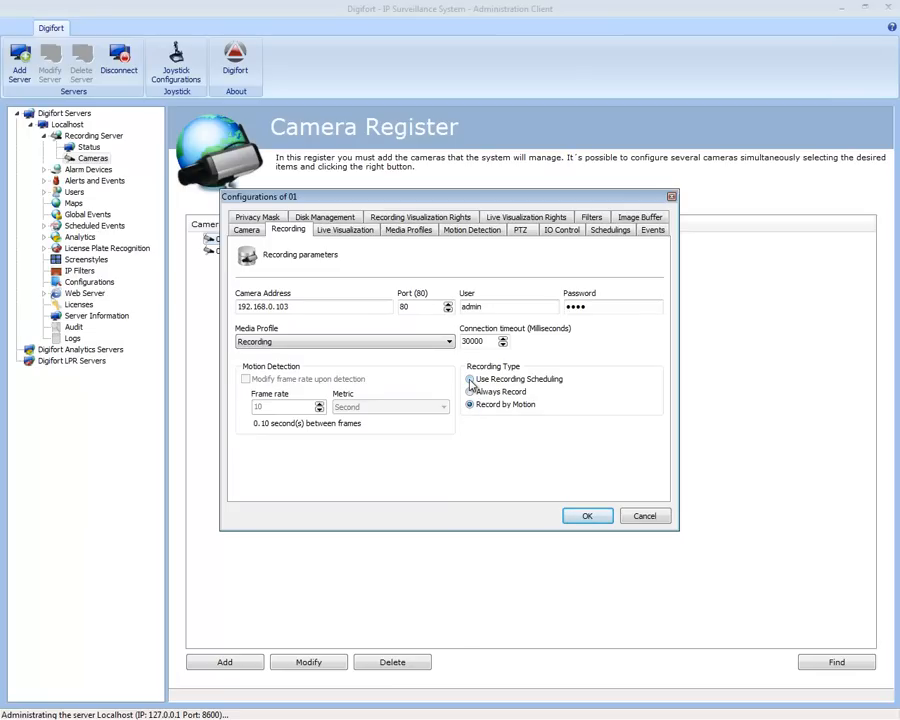
click(470, 379)
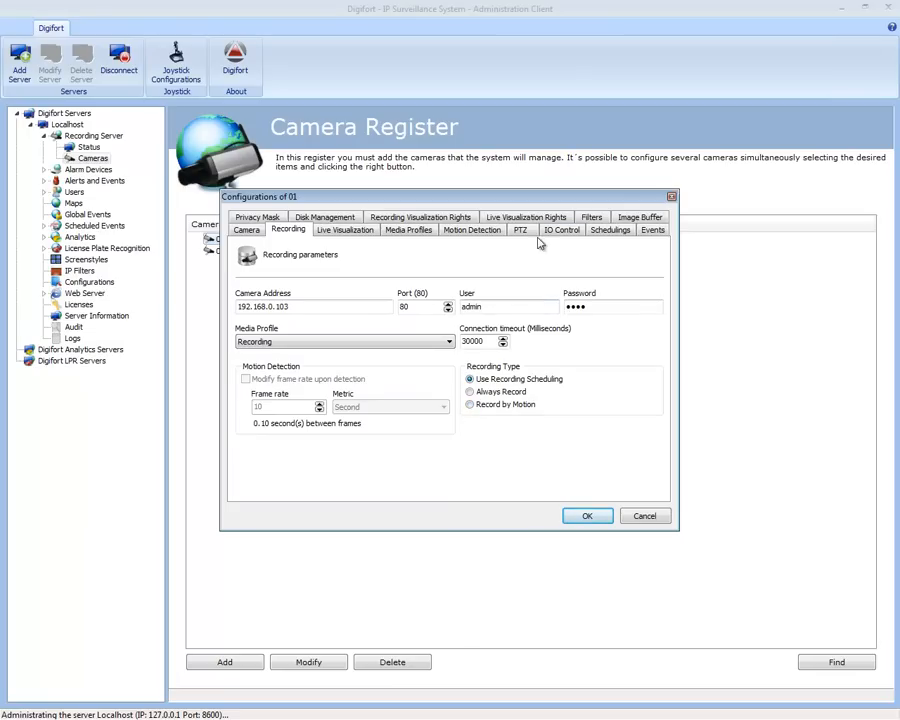
click(610, 229)
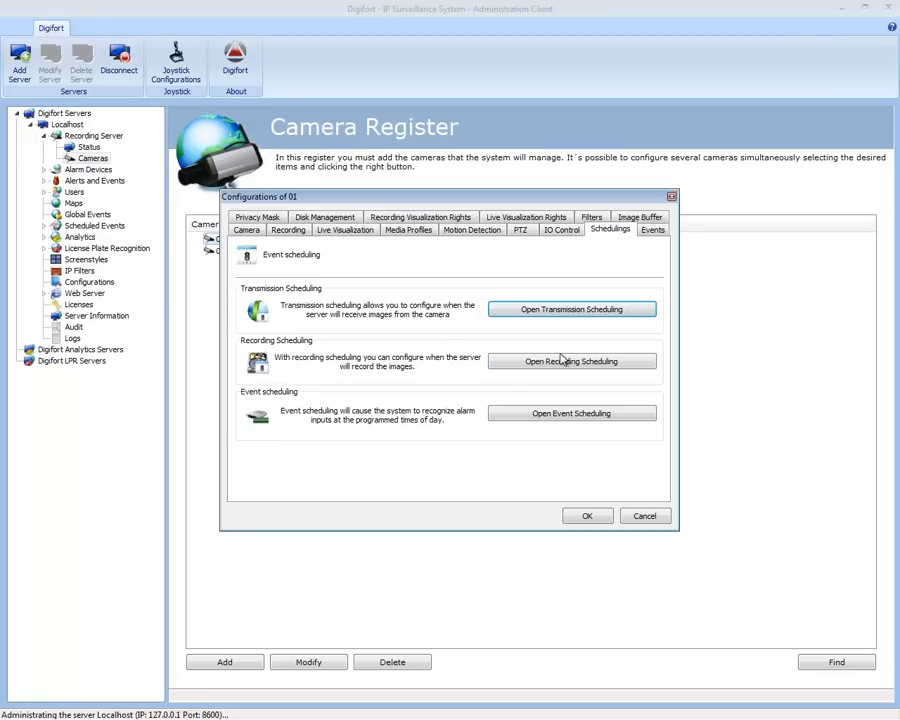
Step: Review camera 01's recording schedule, copying Monday's schedule onto Tuesday
click(572, 361)
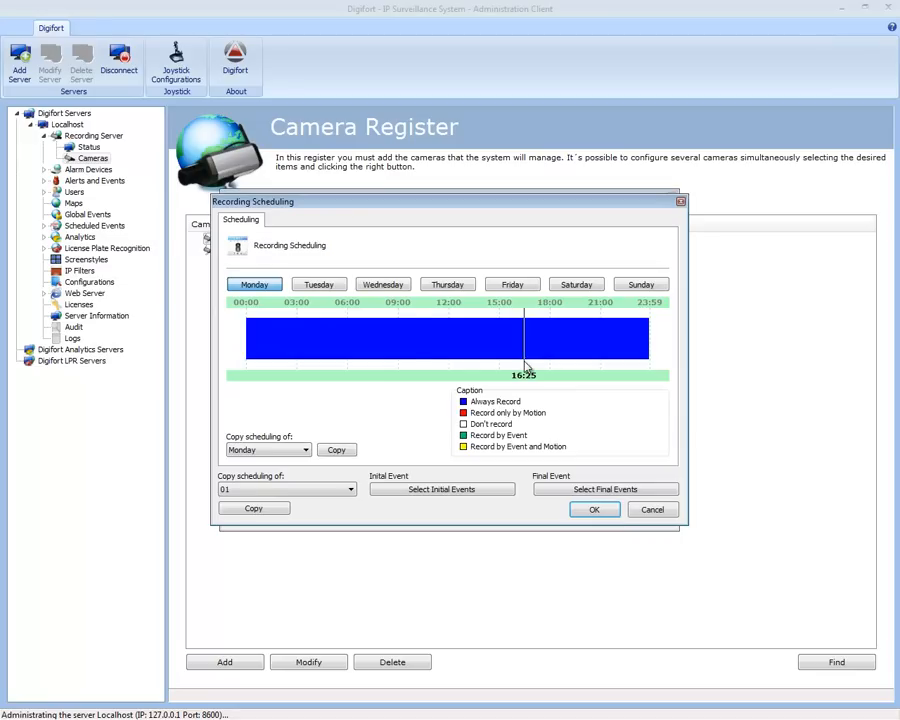
mouse_move(284, 340)
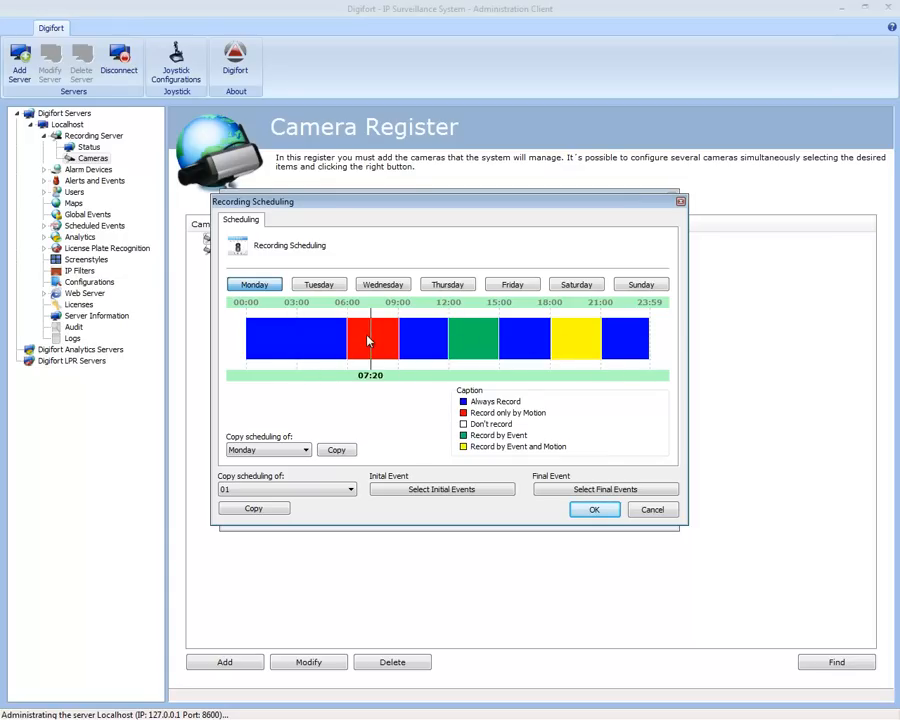
click(318, 284)
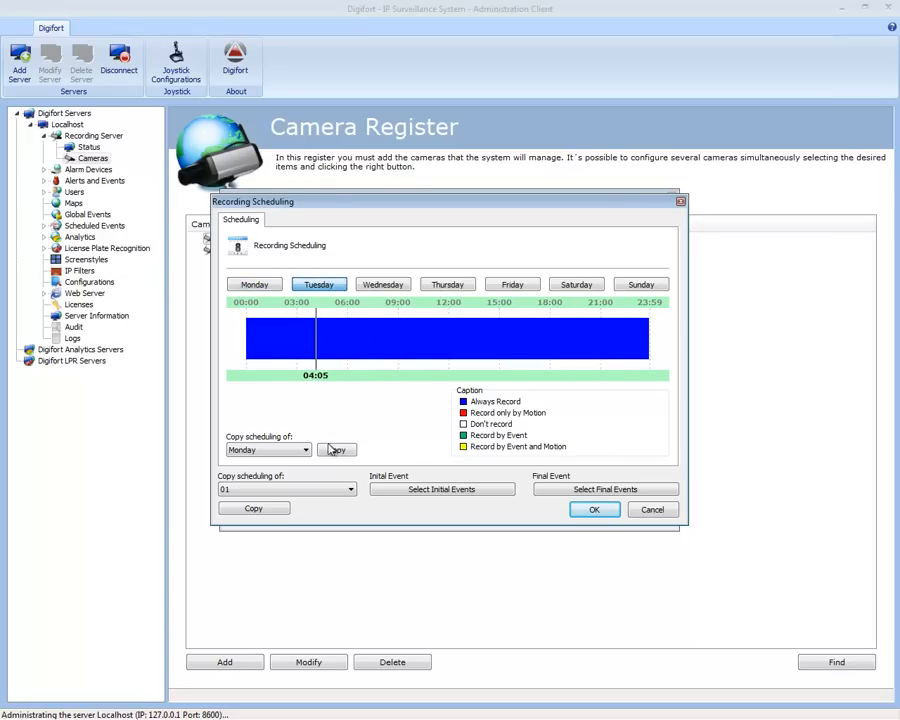
click(382, 284)
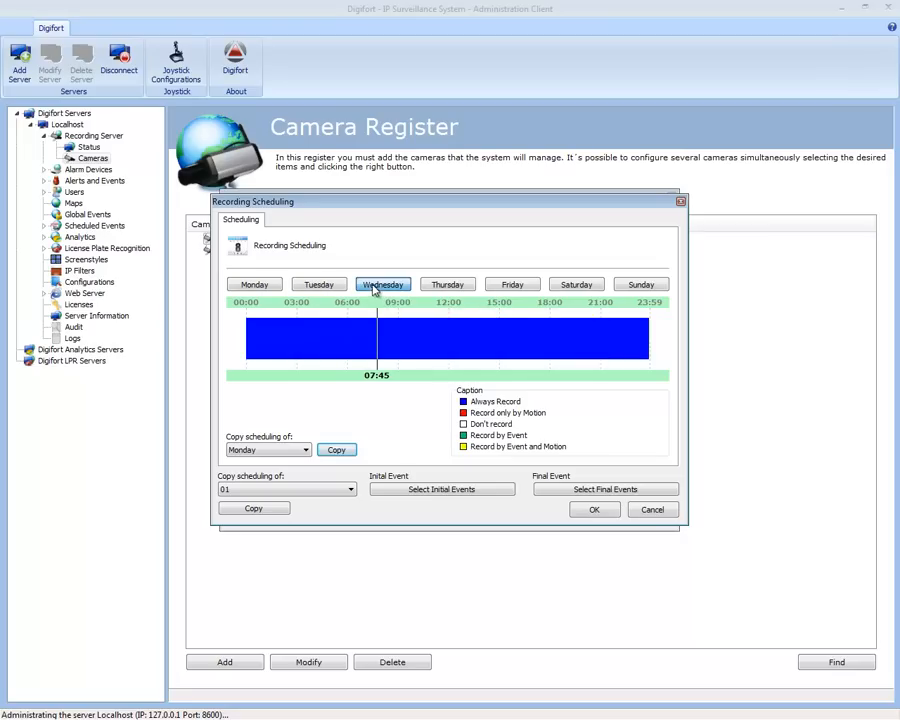
click(447, 284)
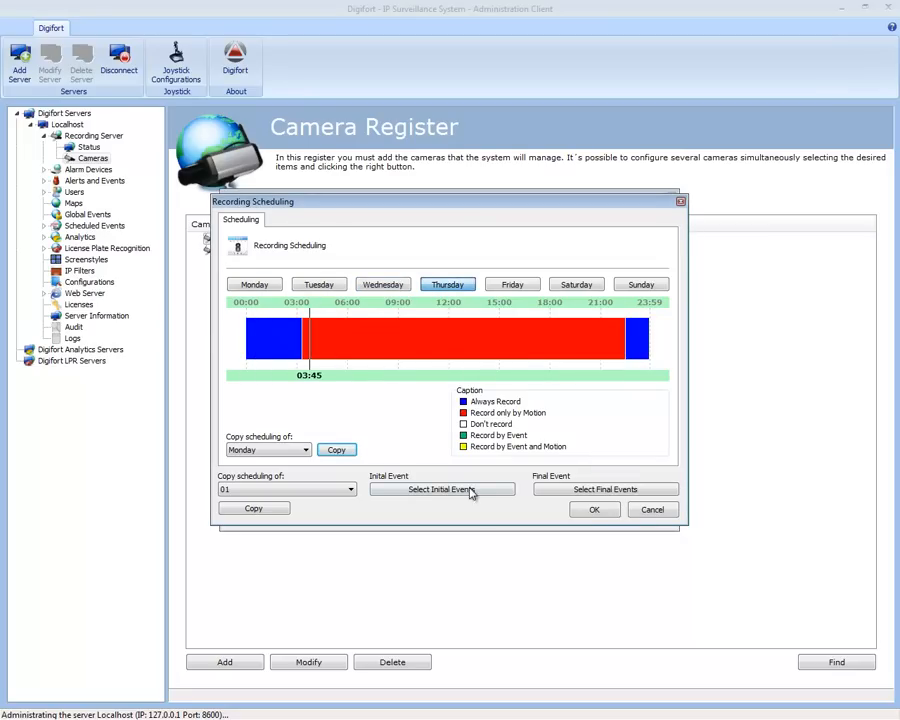
click(349, 489)
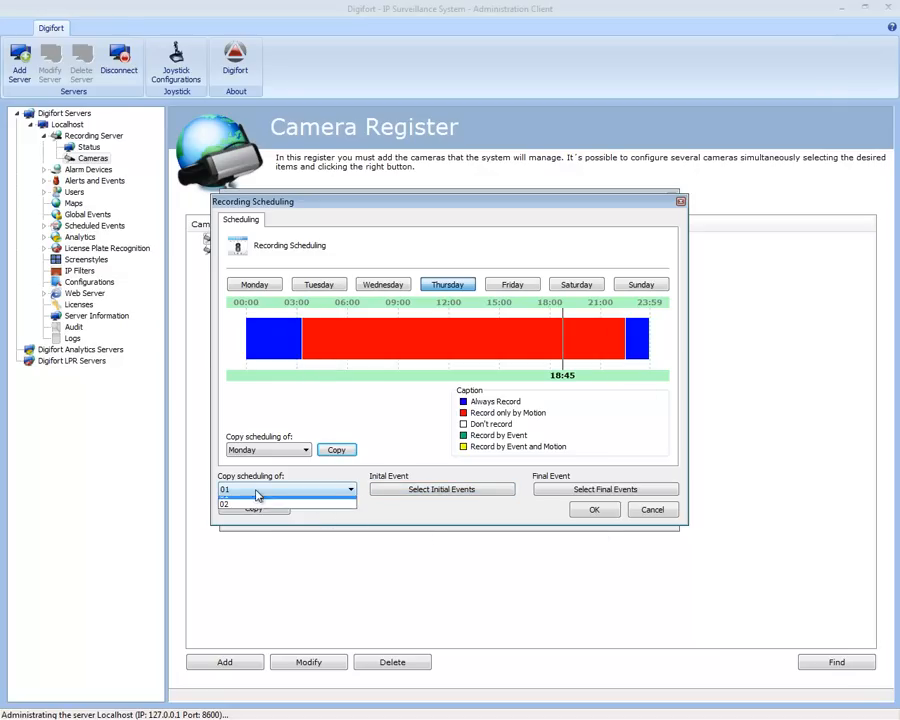
click(225, 489)
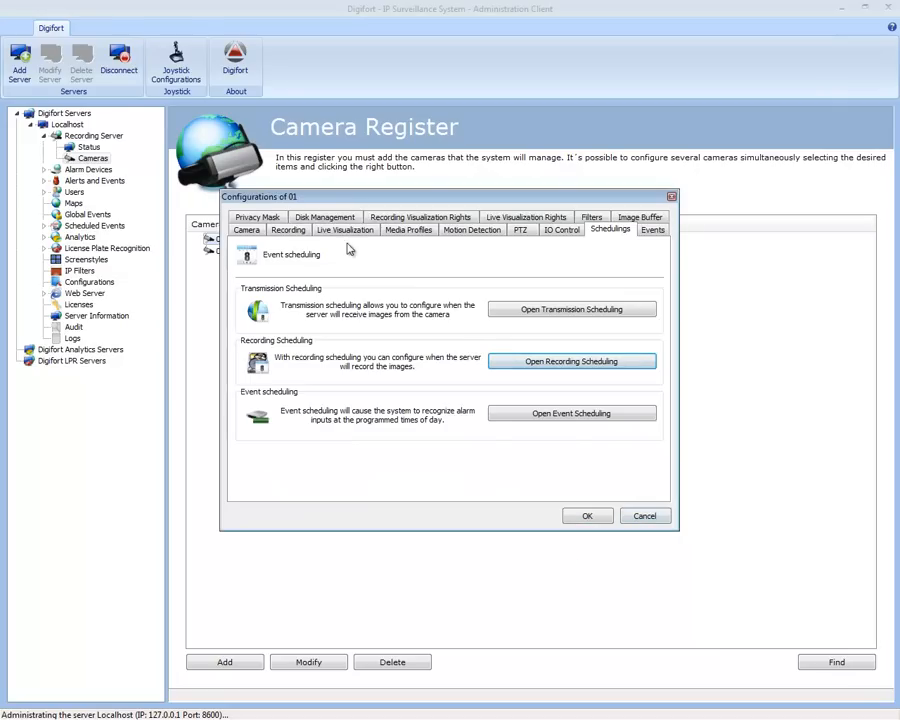
Step: Set camera 01 to record continuously and show the Events tab
click(288, 230)
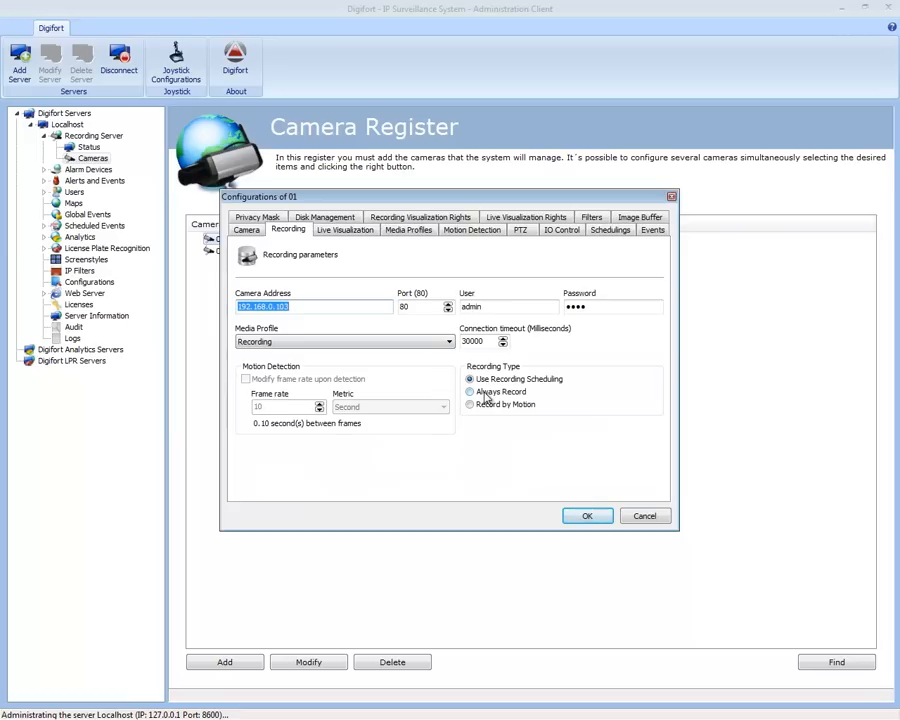
click(470, 391)
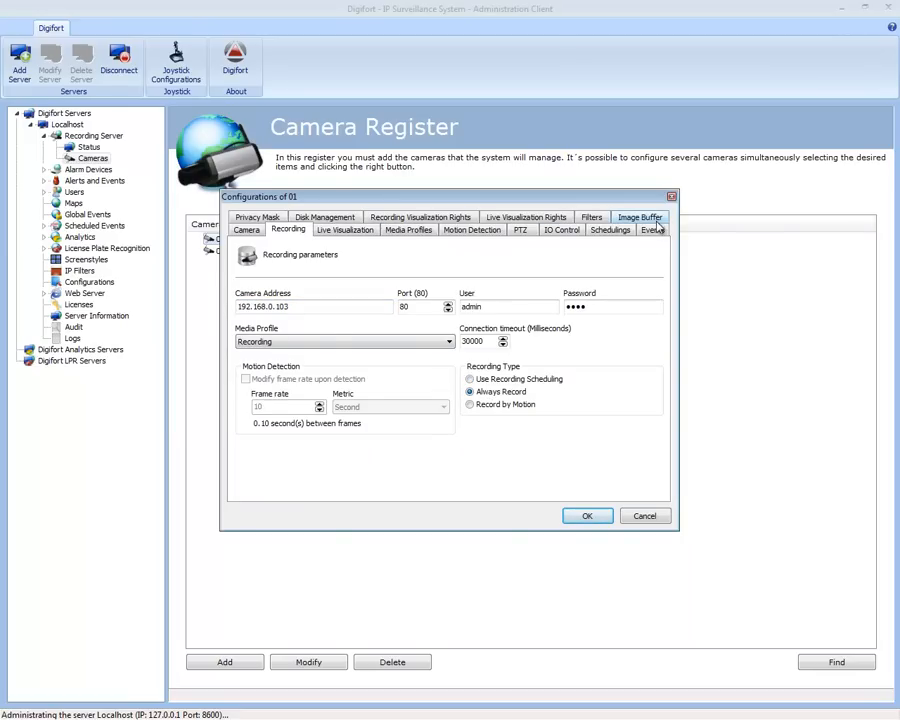
click(652, 228)
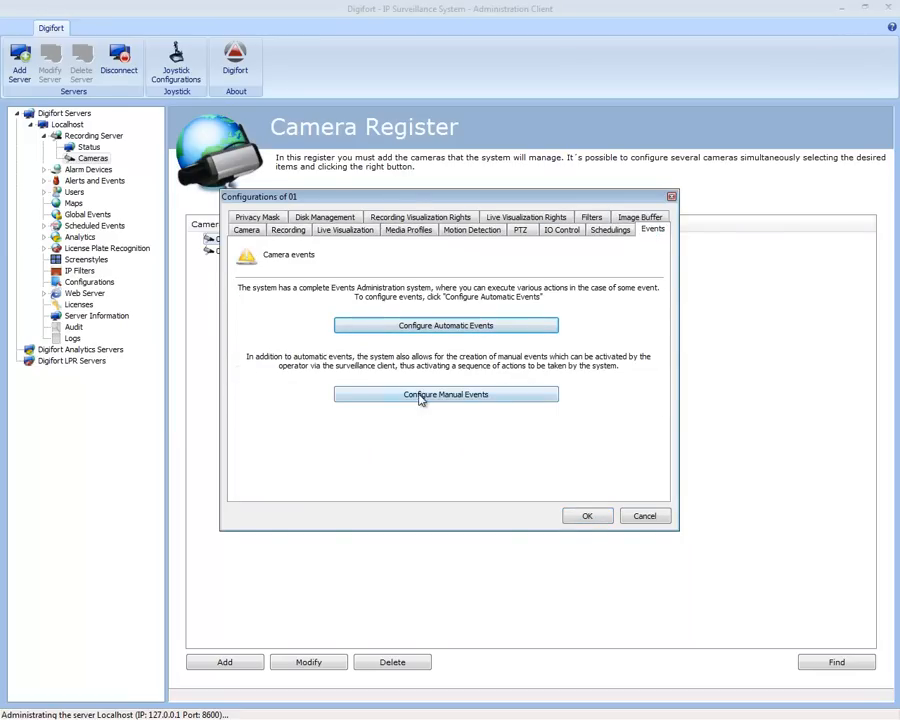
Step: Open automatic events, select the communication failure checking time, and browse alarm actions
click(445, 325)
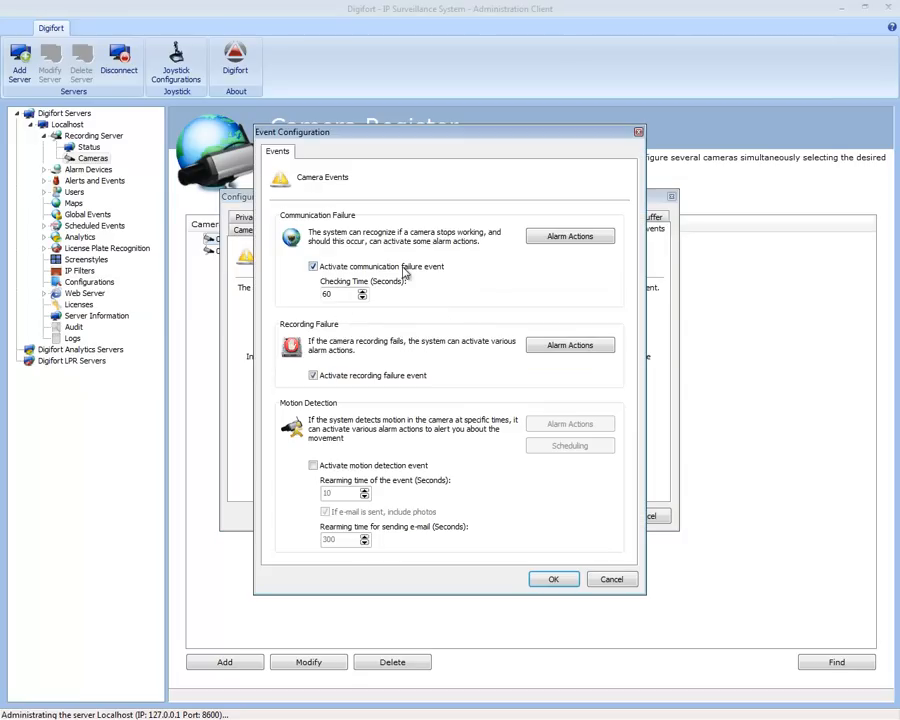
mouse_move(325, 240)
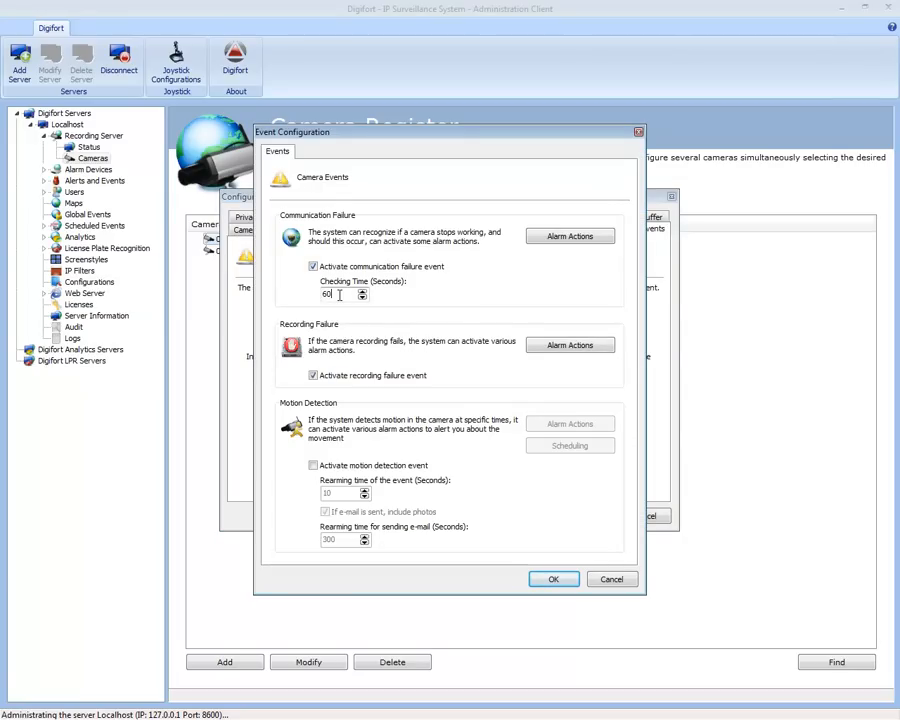
triple_click(340, 294)
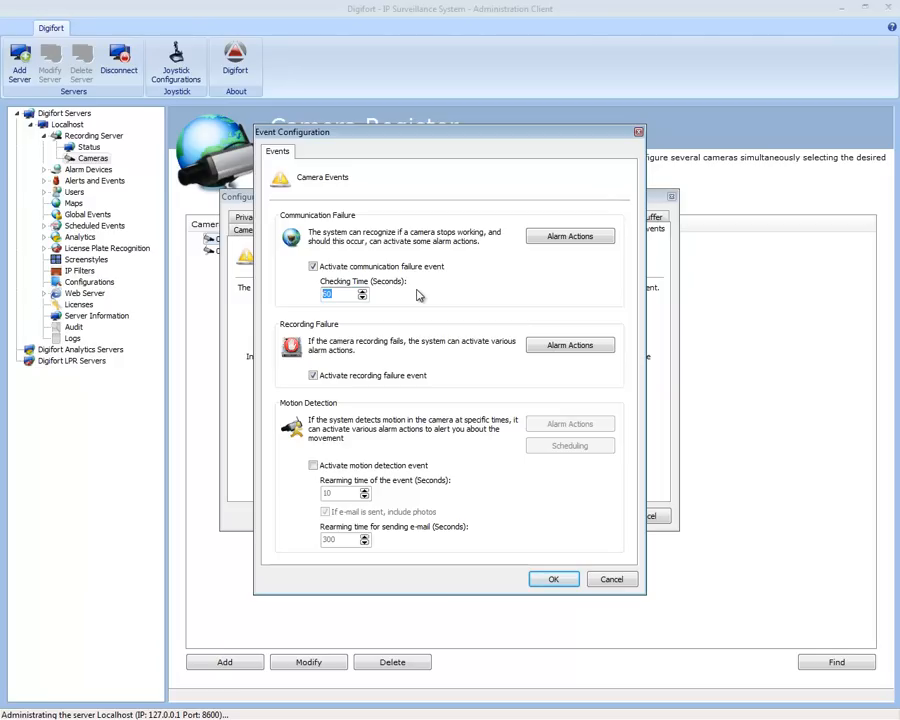
click(570, 236)
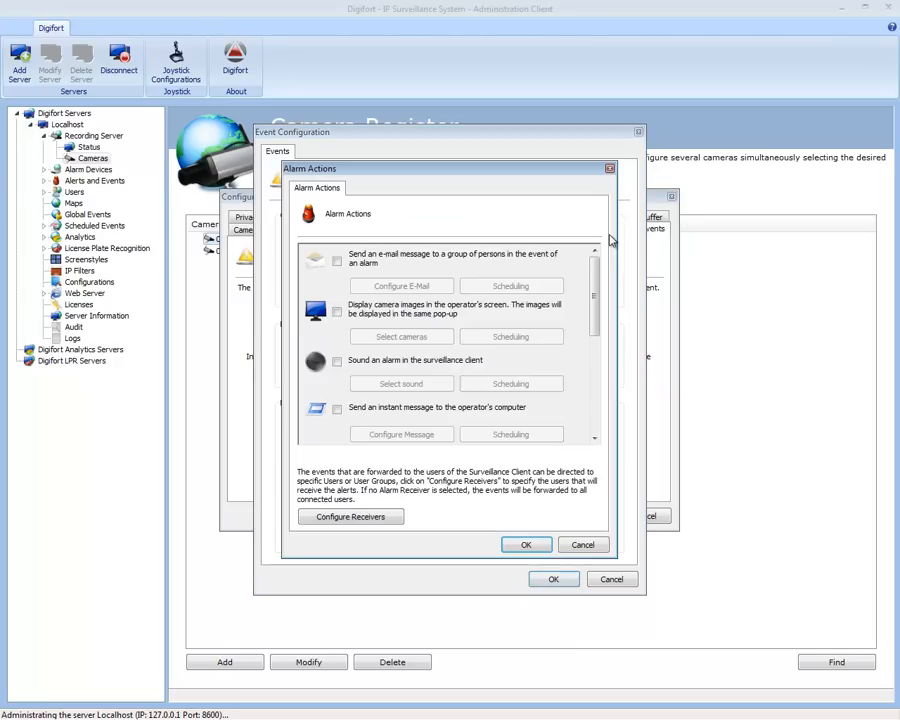
mouse_move(484, 319)
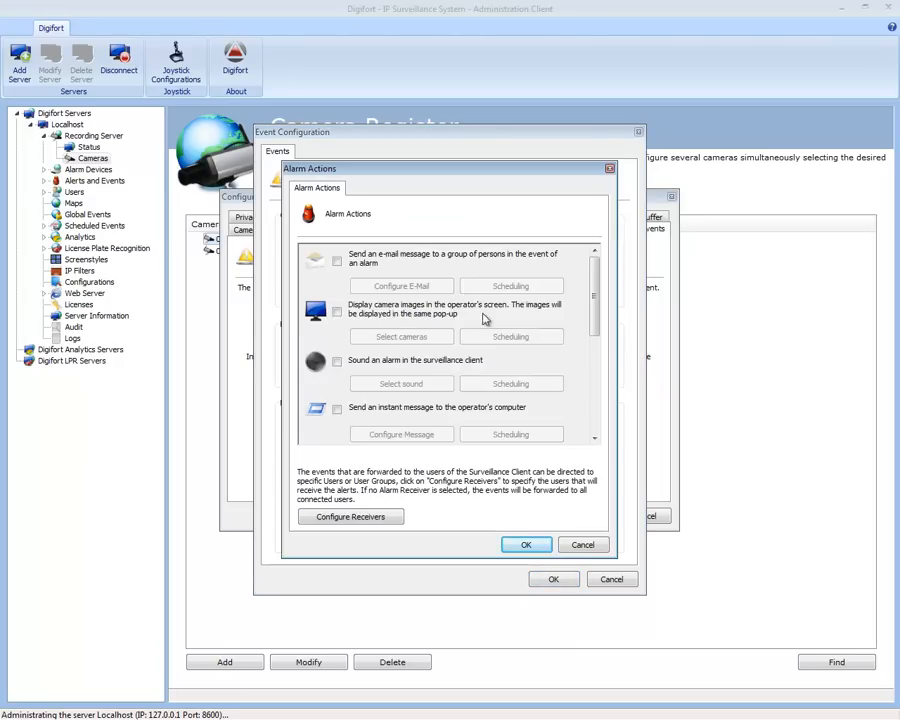
scroll(down, 3)
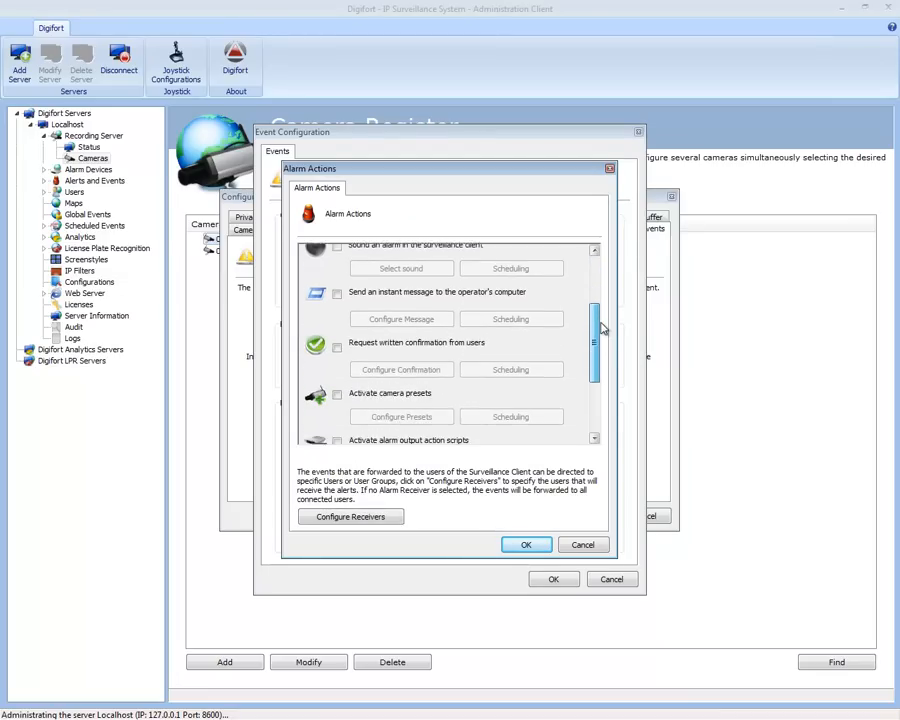
scroll(down, 3)
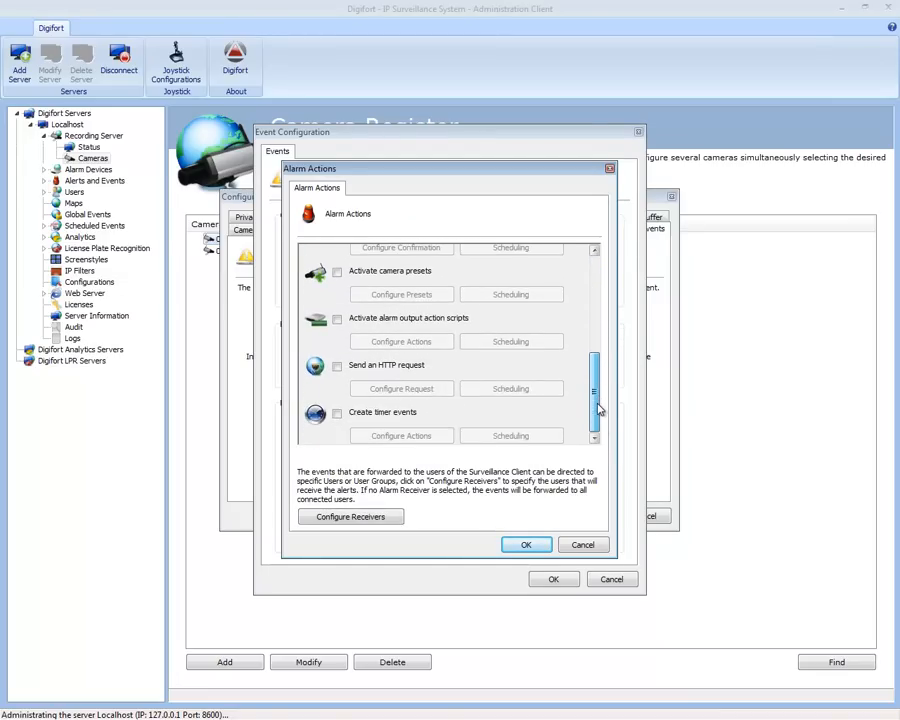
scroll(up, 3)
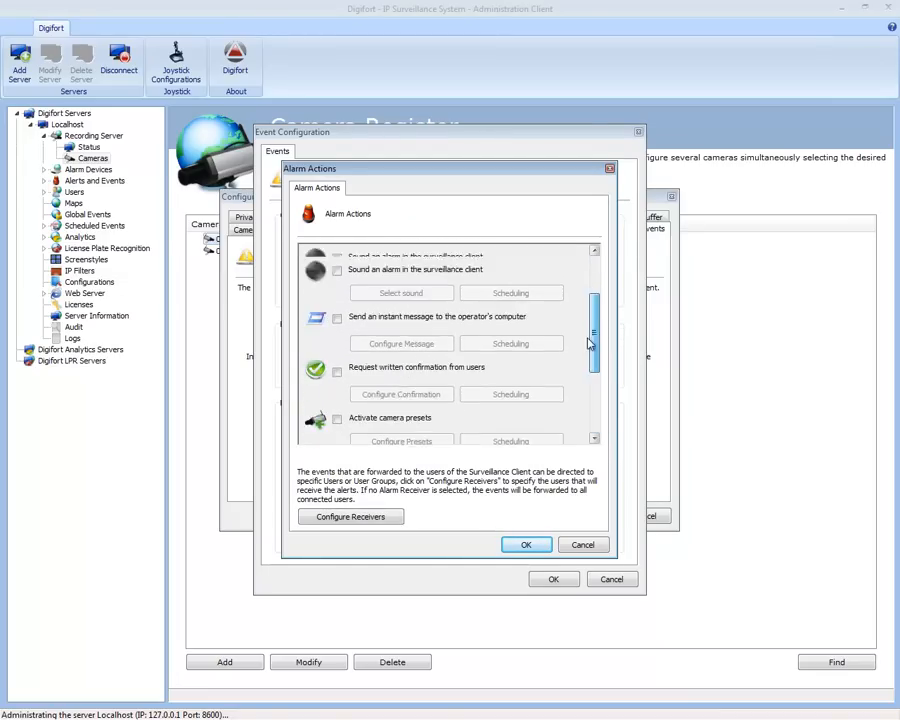
scroll(up, 3)
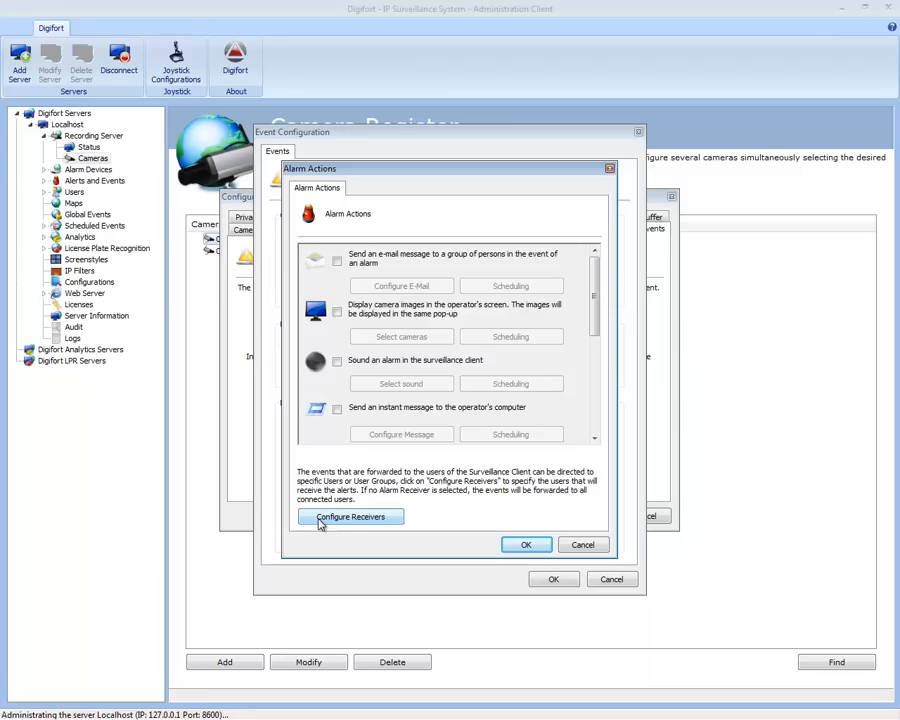
mouse_move(560, 548)
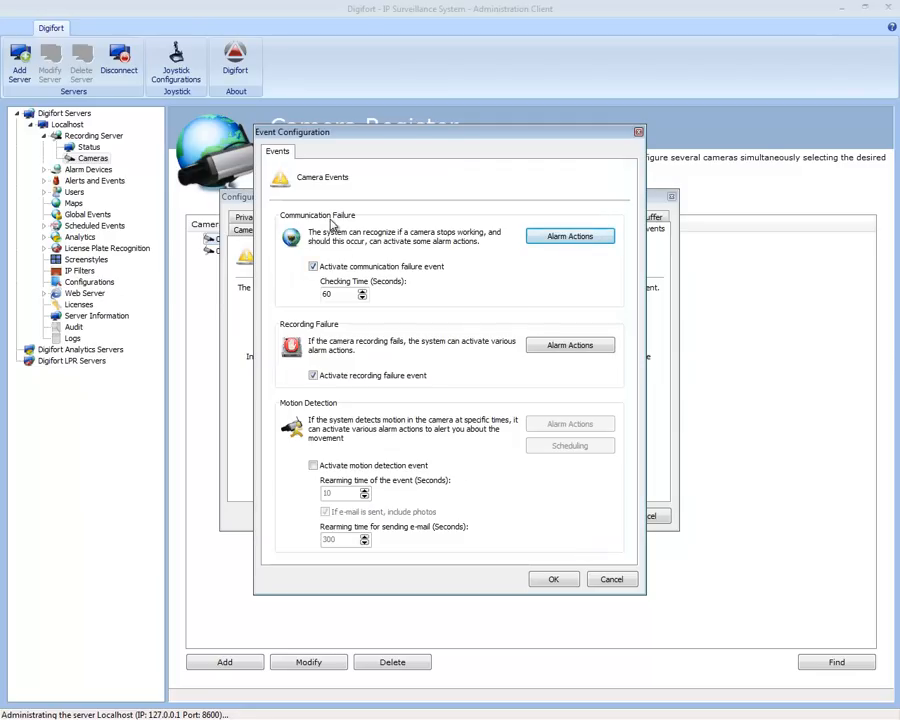
mouse_move(413, 333)
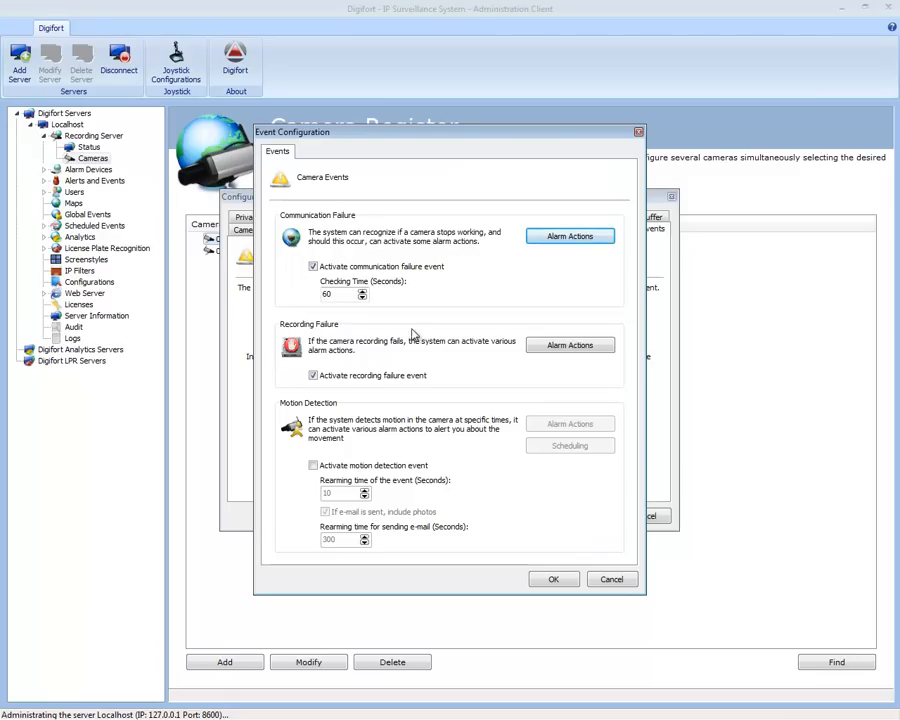
Step: Reopen Communication Failure alarm actions, browse them, and cancel without changes
click(570, 235)
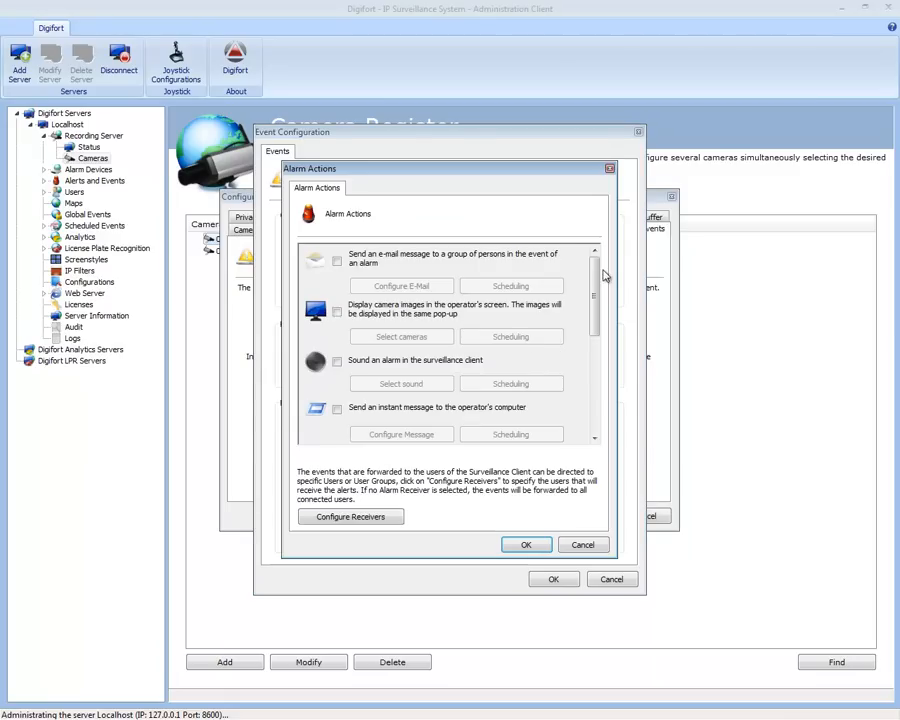
scroll(down, 3)
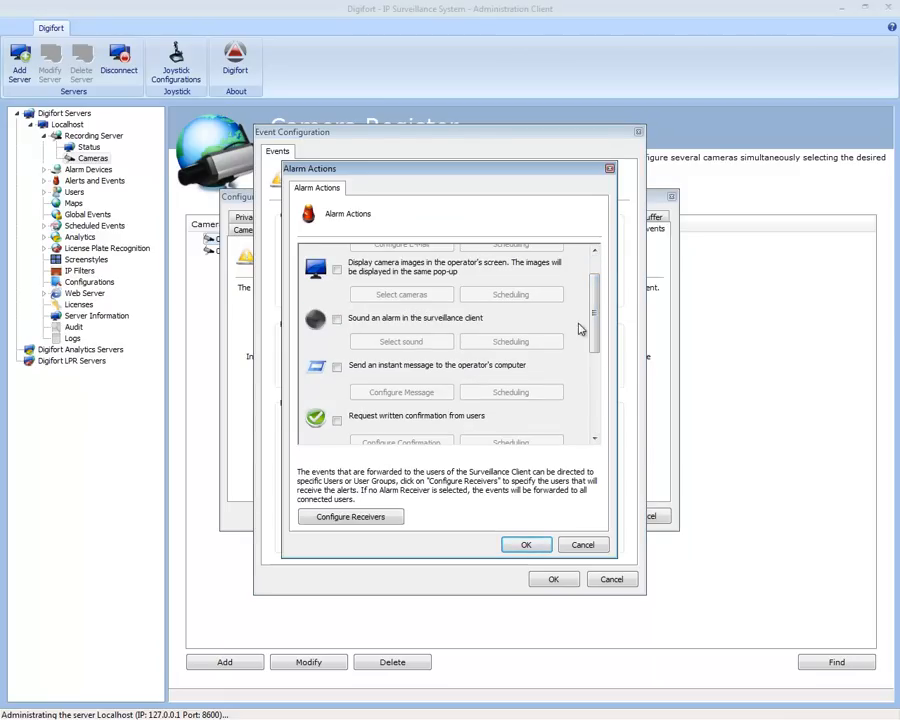
scroll(up, 3)
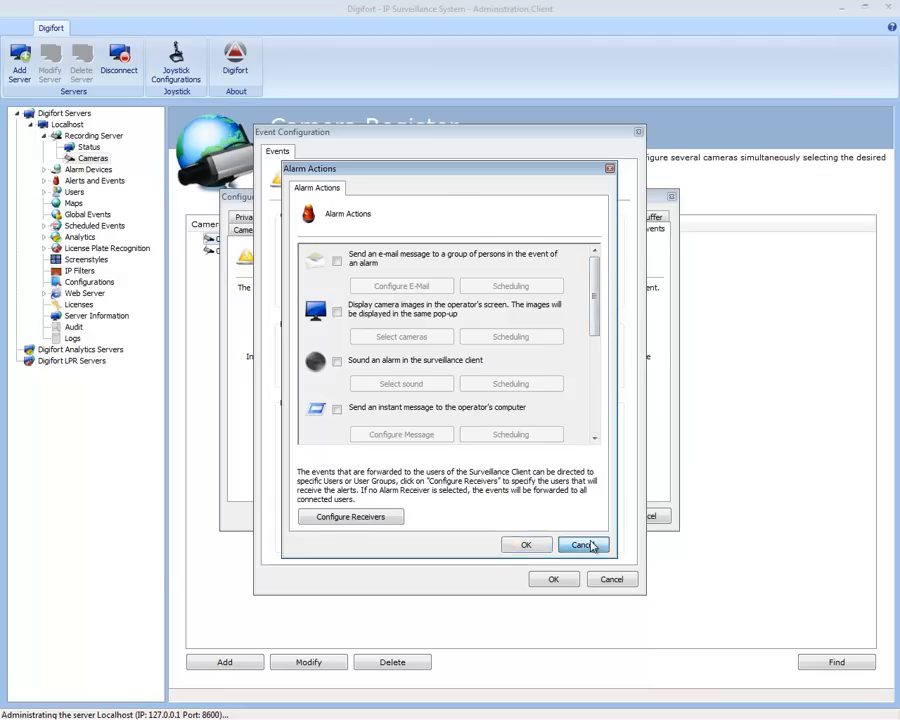
click(583, 545)
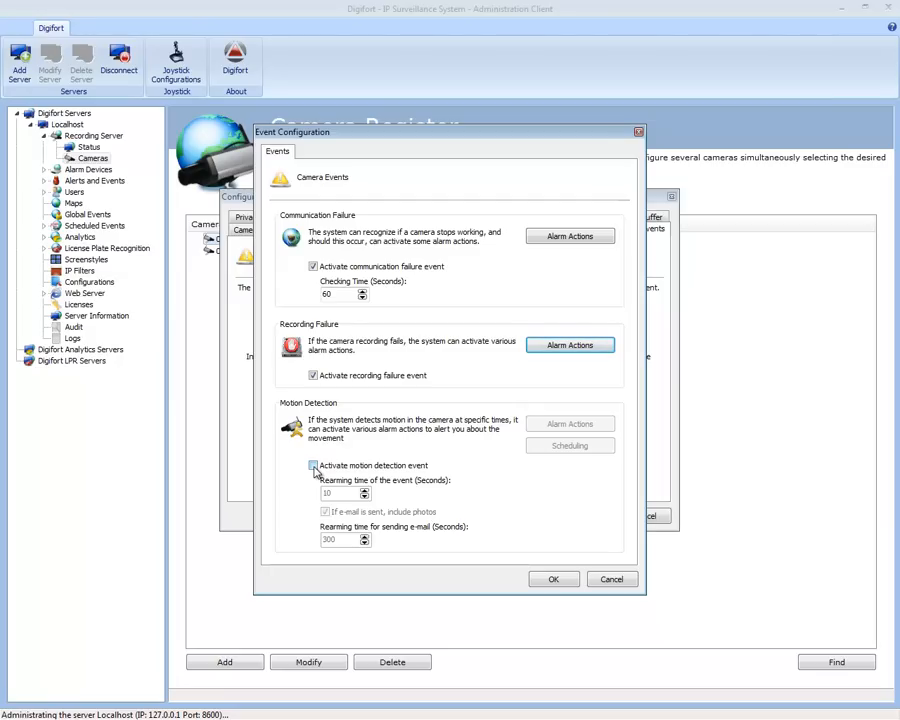
Step: Enable motion detection, deactivate a time span in its schedule, then discard the event changes
click(313, 465)
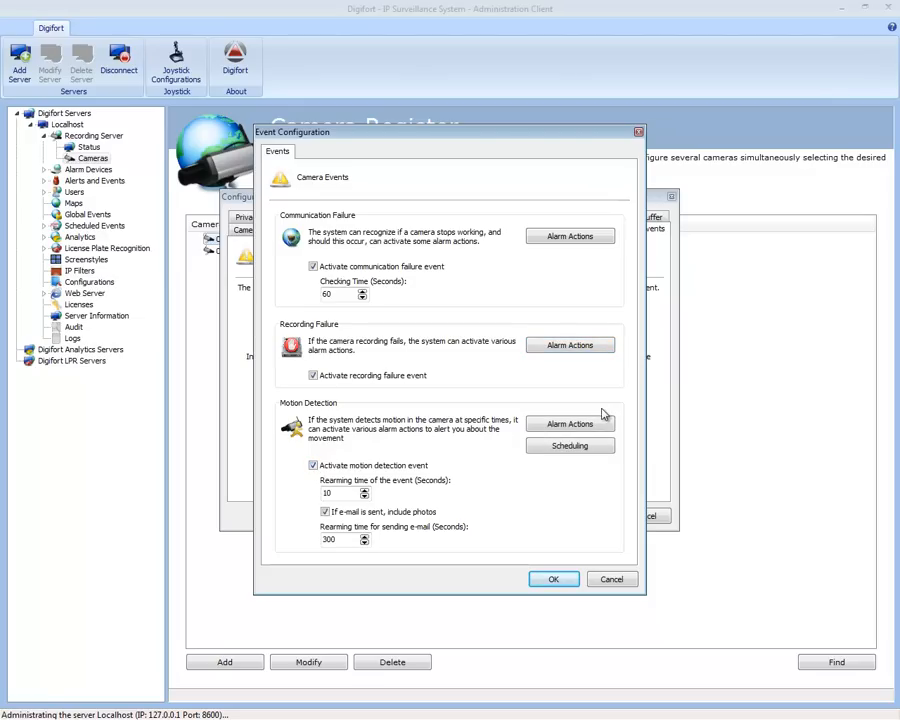
click(570, 423)
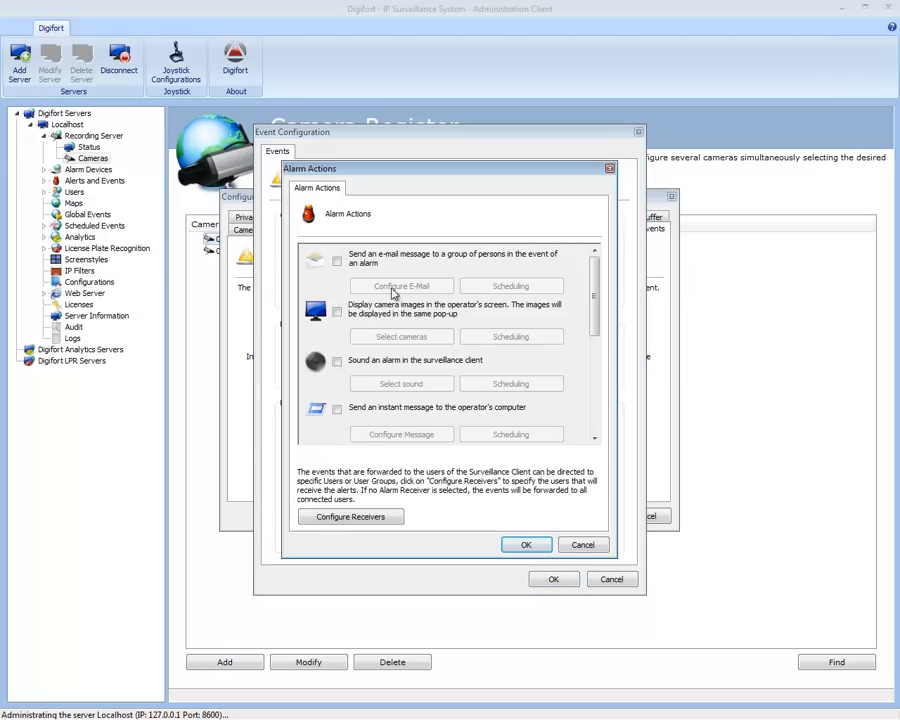
scroll(down, 3)
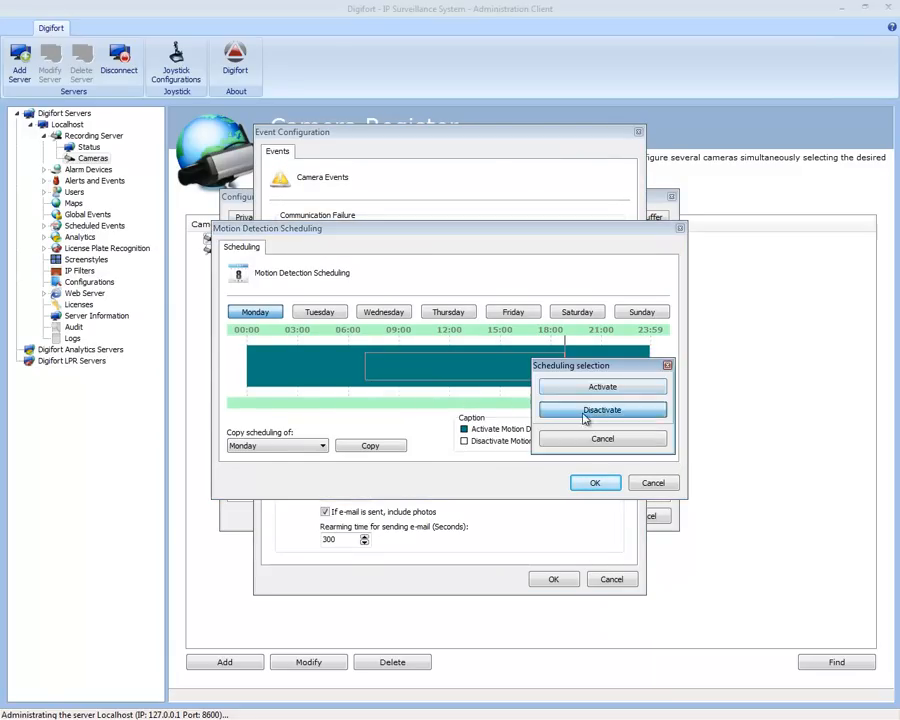
click(602, 410)
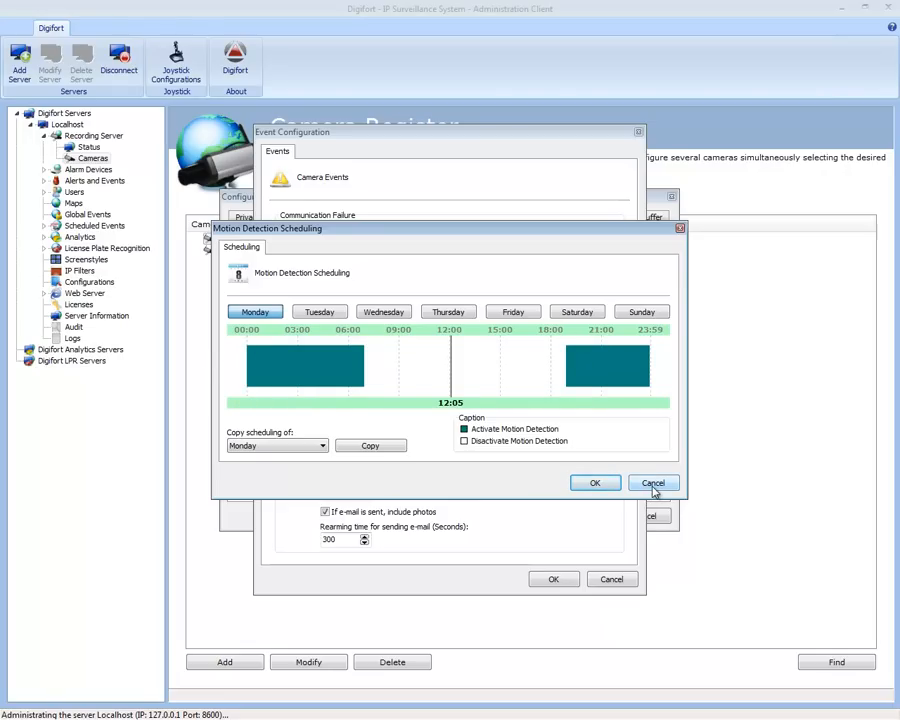
click(653, 482)
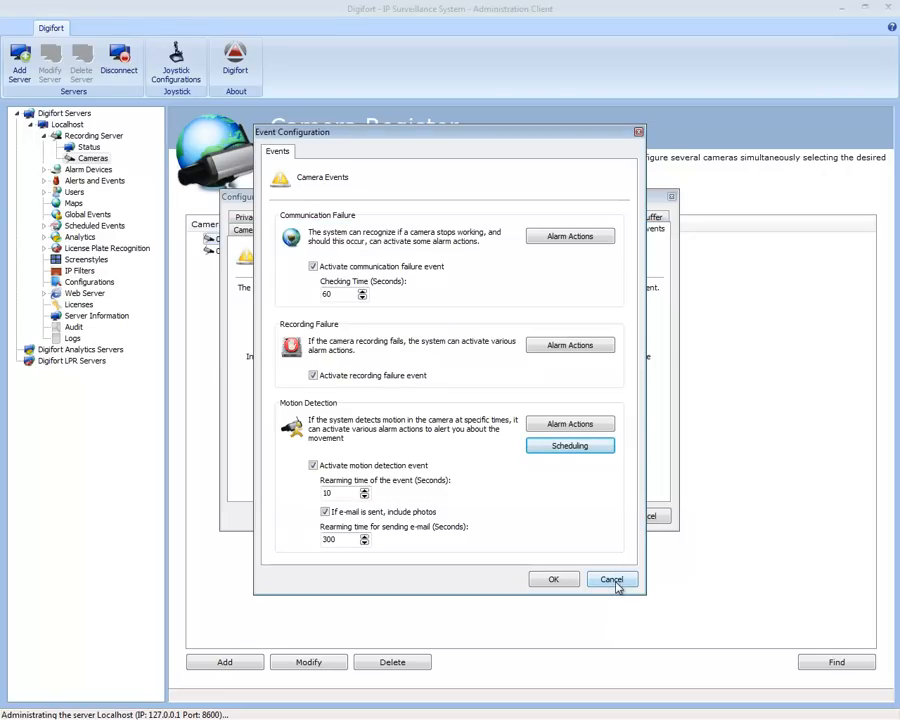
click(611, 579)
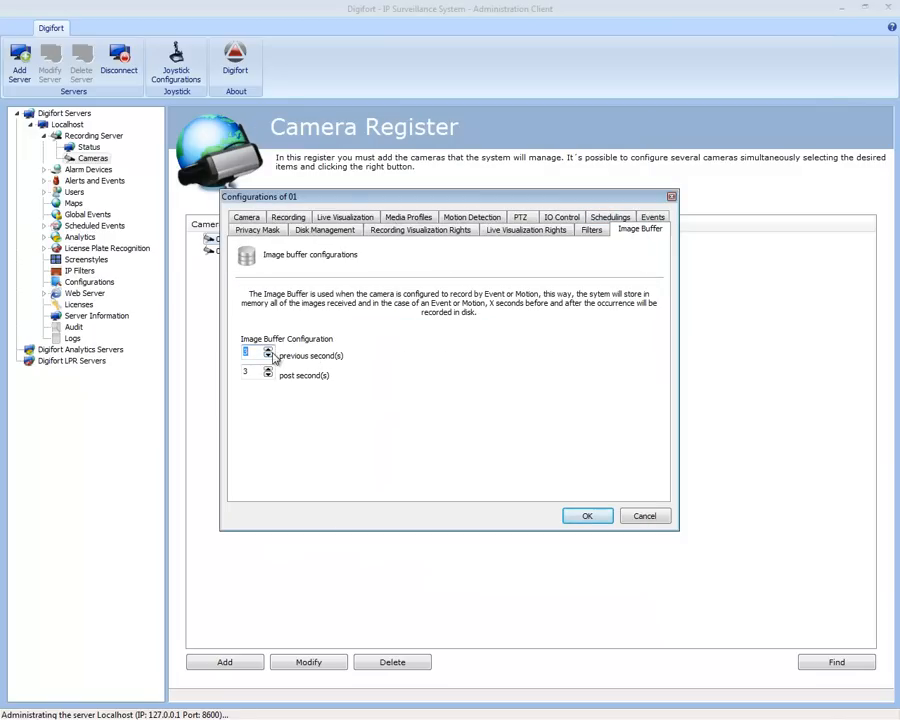
mouse_move(538, 406)
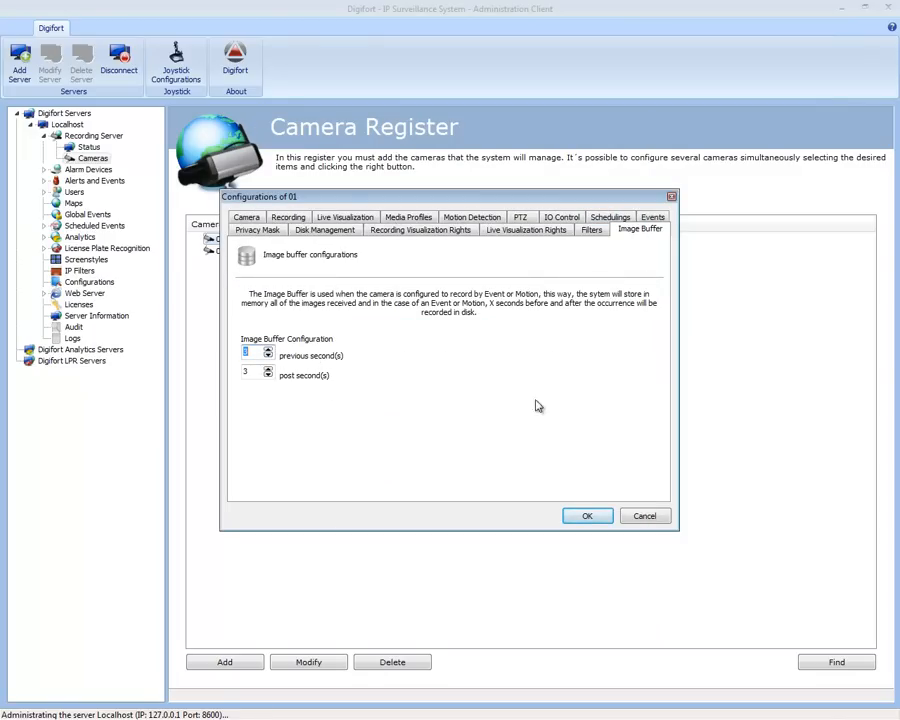
click(592, 229)
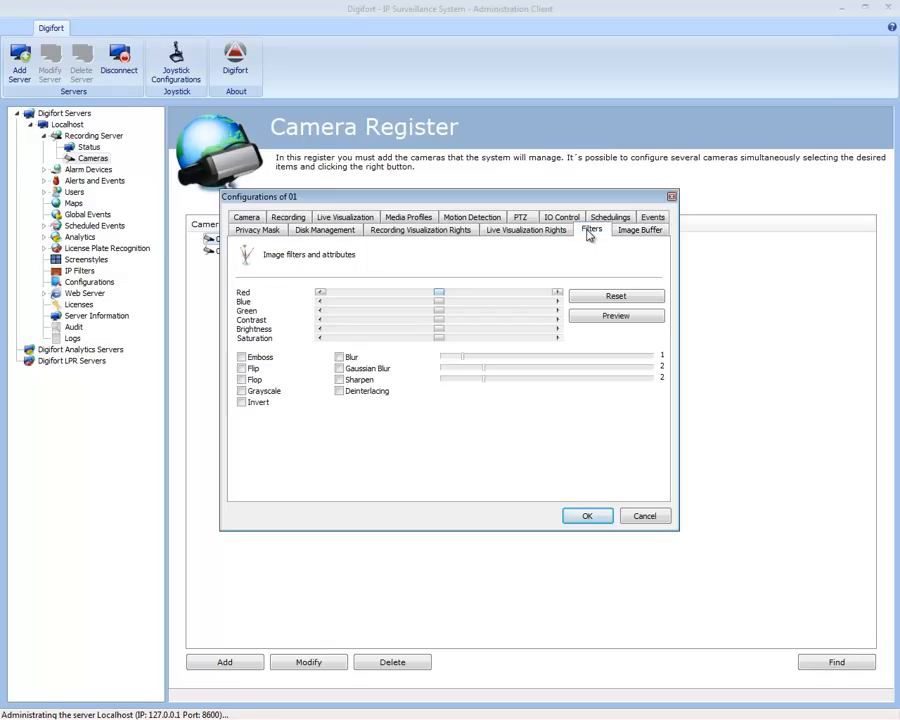
Step: Open the live filter preview and try flip and mirror, then undo them
click(615, 315)
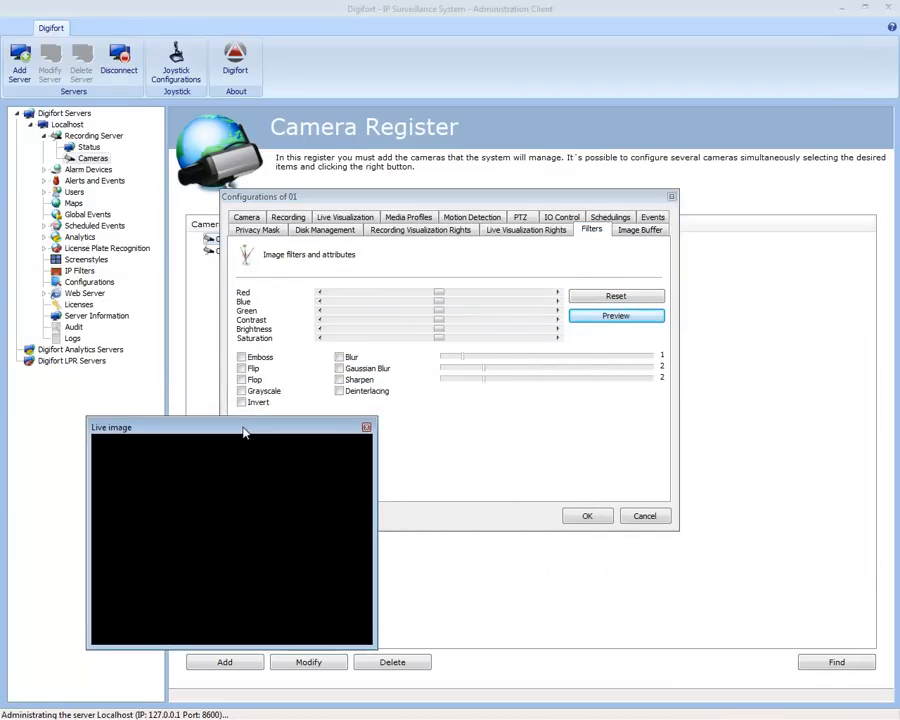
click(616, 315)
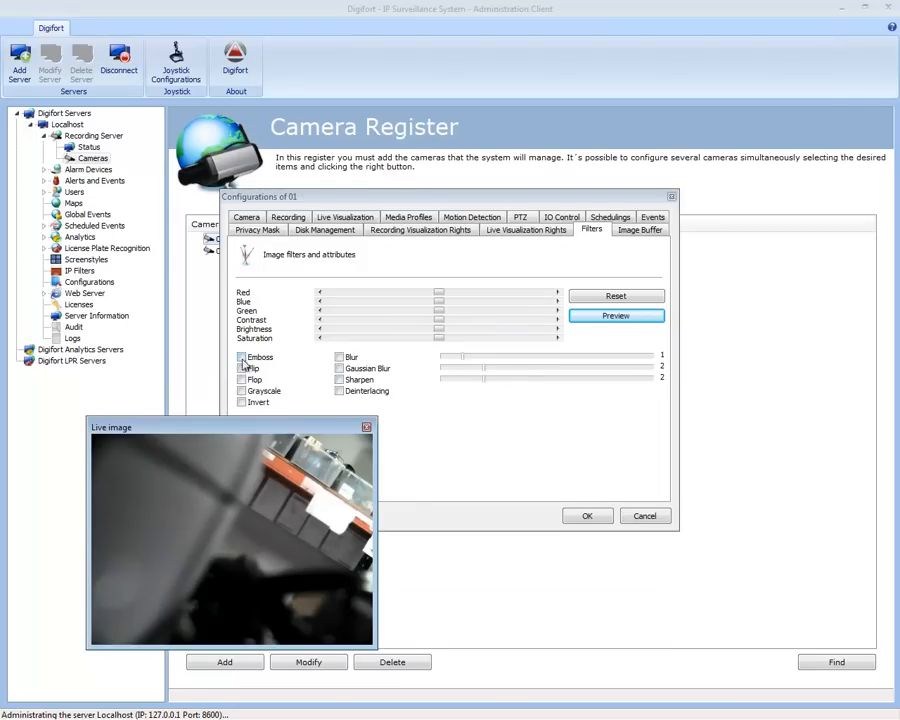
click(240, 368)
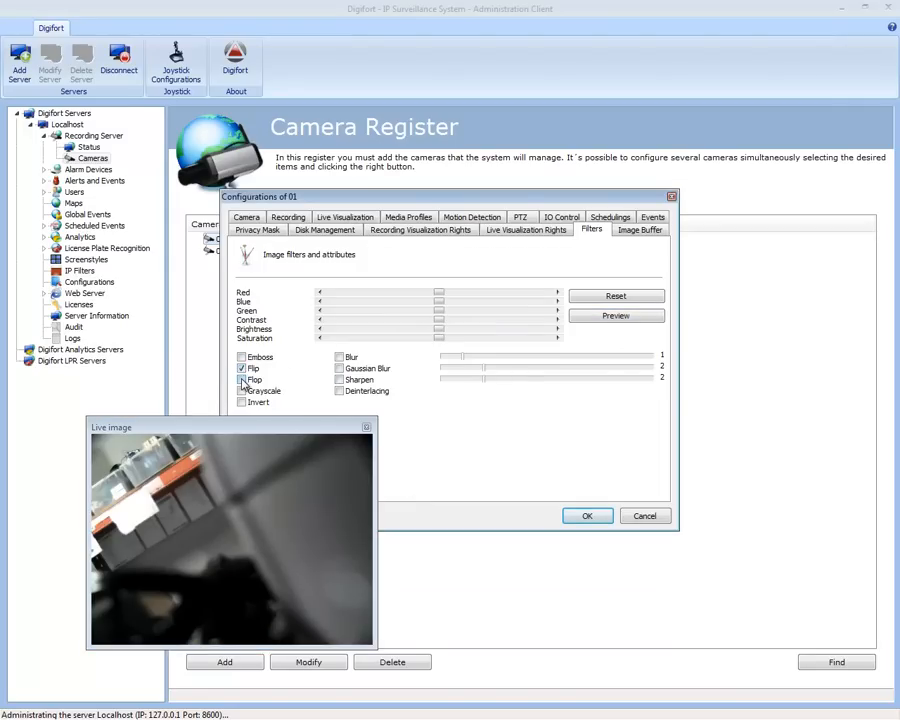
click(241, 379)
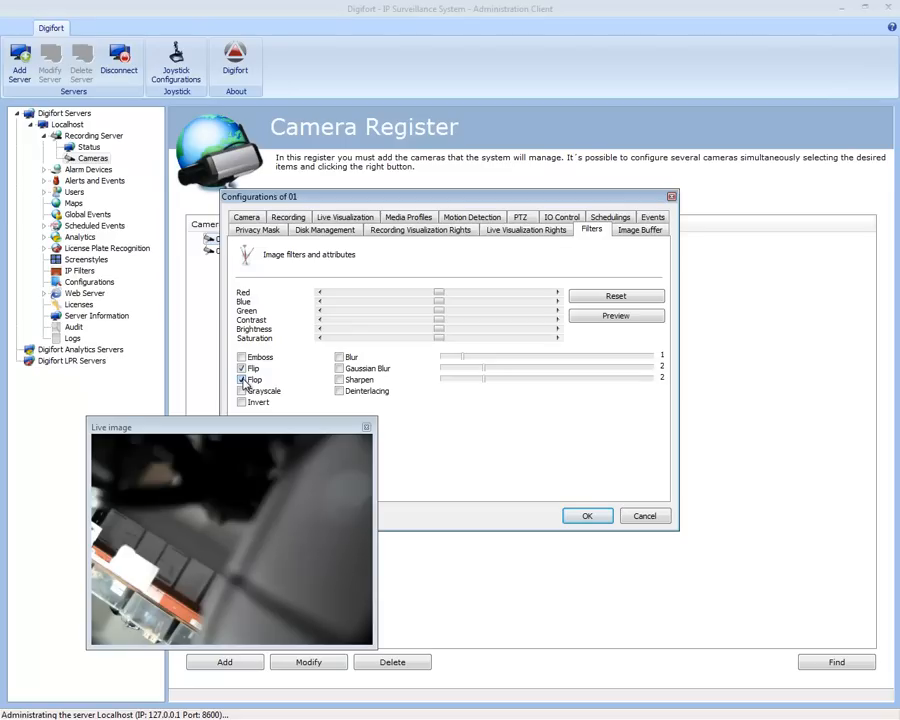
click(241, 368)
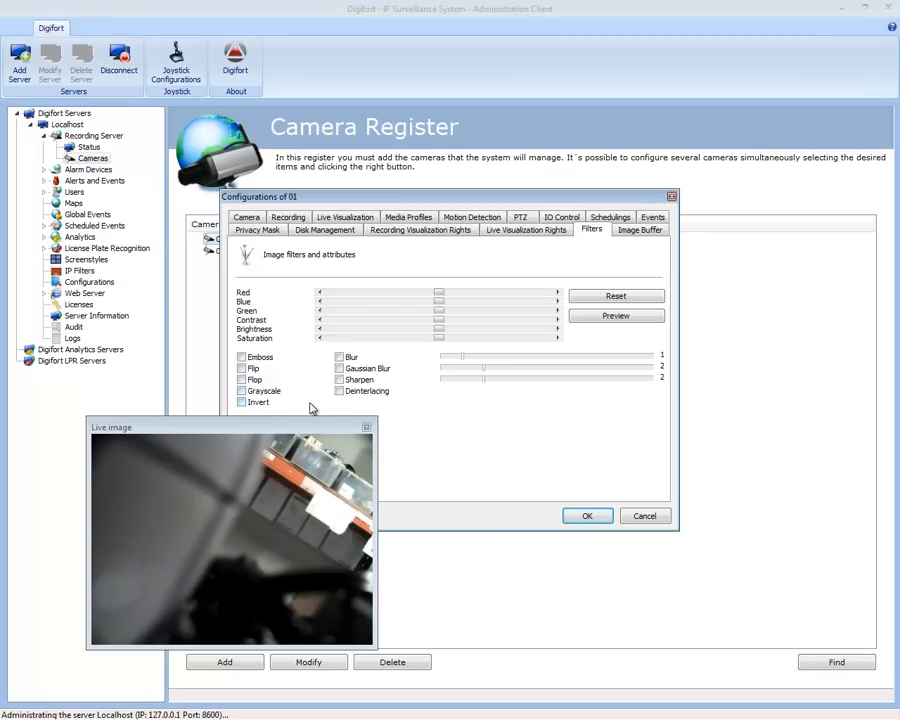
Step: Toggle grayscale, return brightness to centre, and close the preview
click(241, 391)
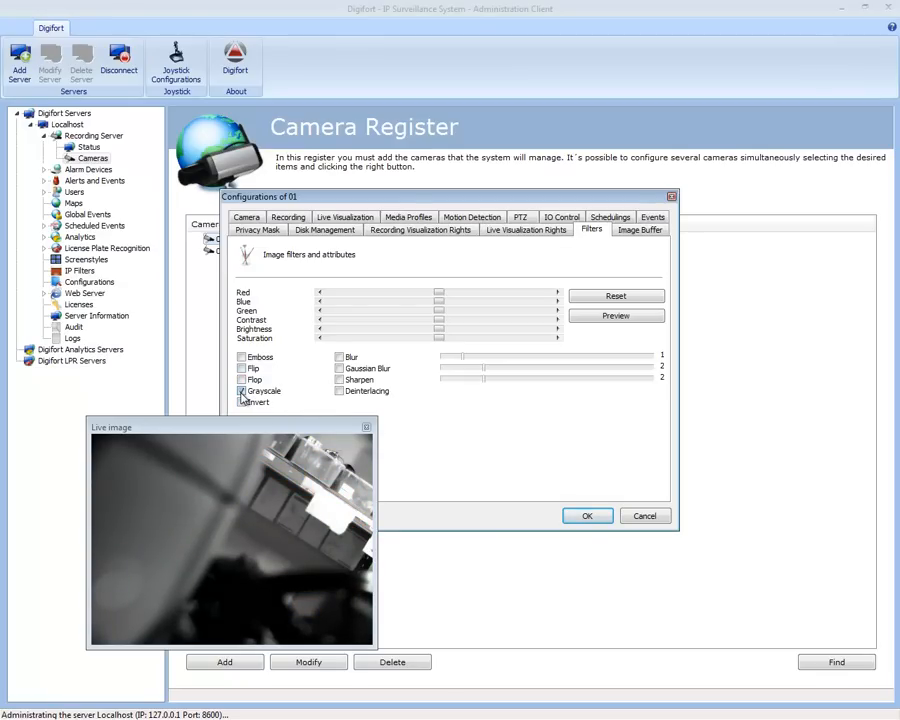
click(240, 390)
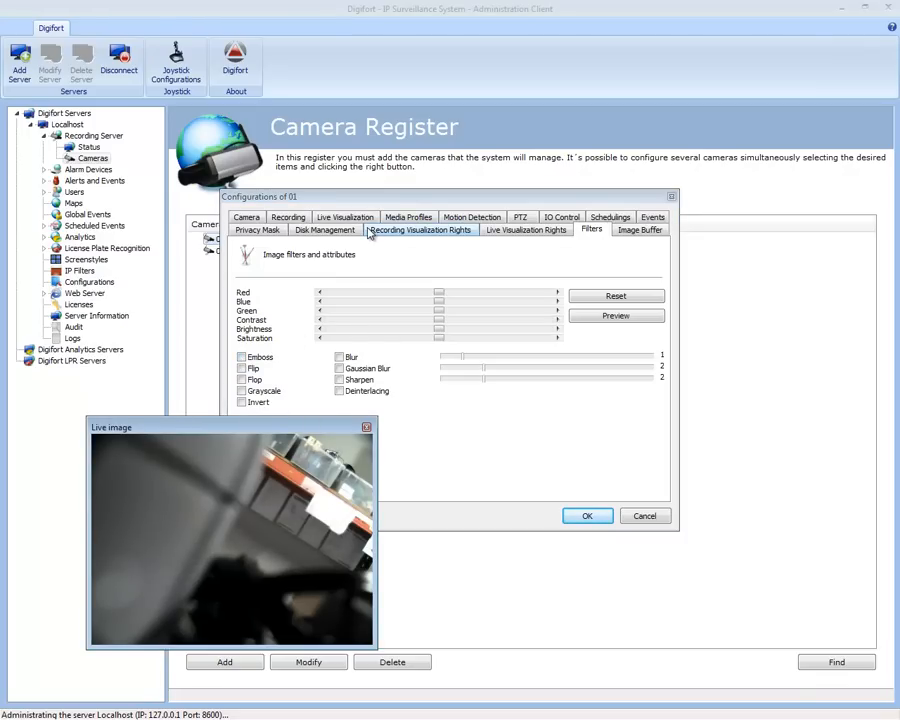
mouse_move(343, 311)
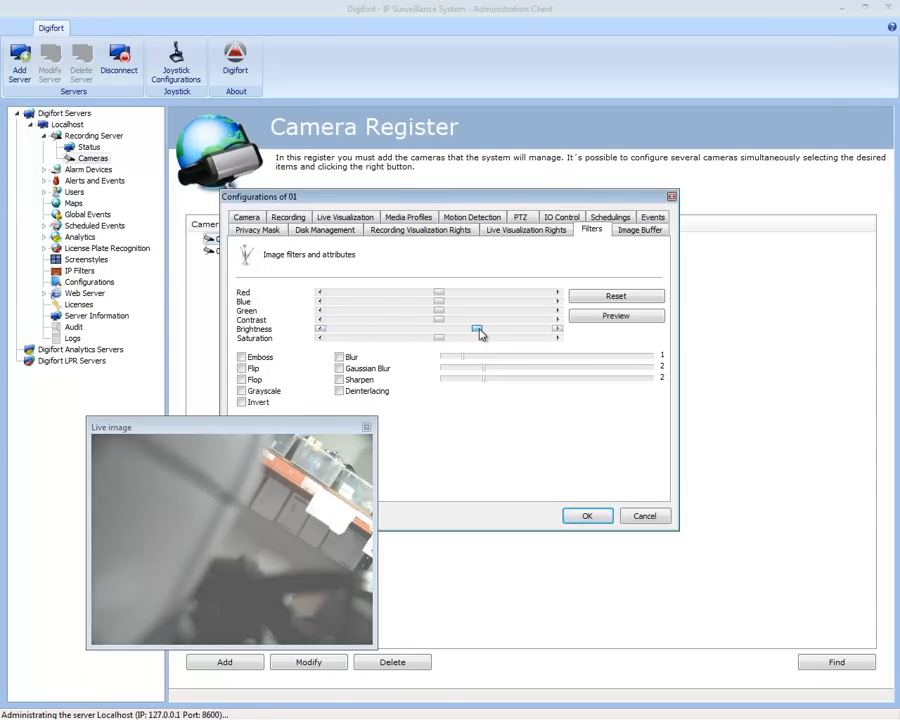
drag(477, 330, 437, 330)
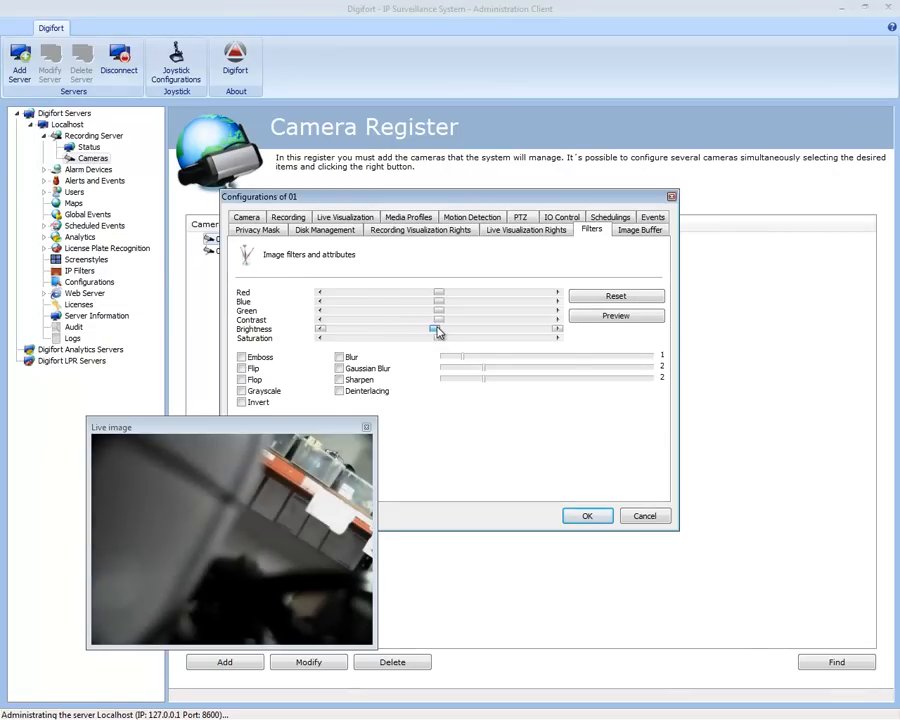
click(616, 315)
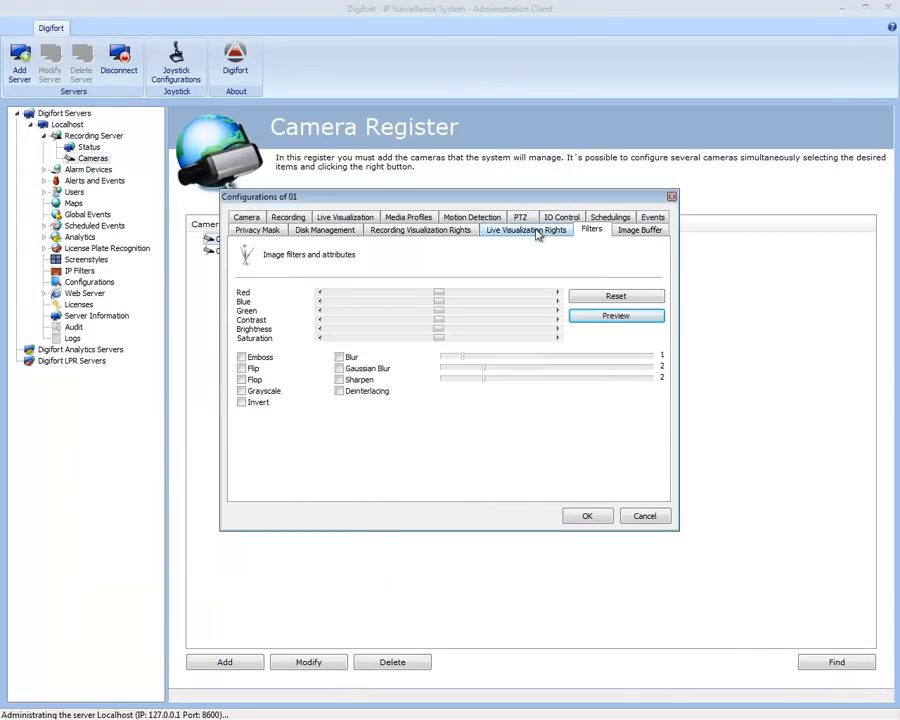
Step: Check camera 01's Live and Recording Visualization Rights pages, both with empty group and user lists
click(526, 229)
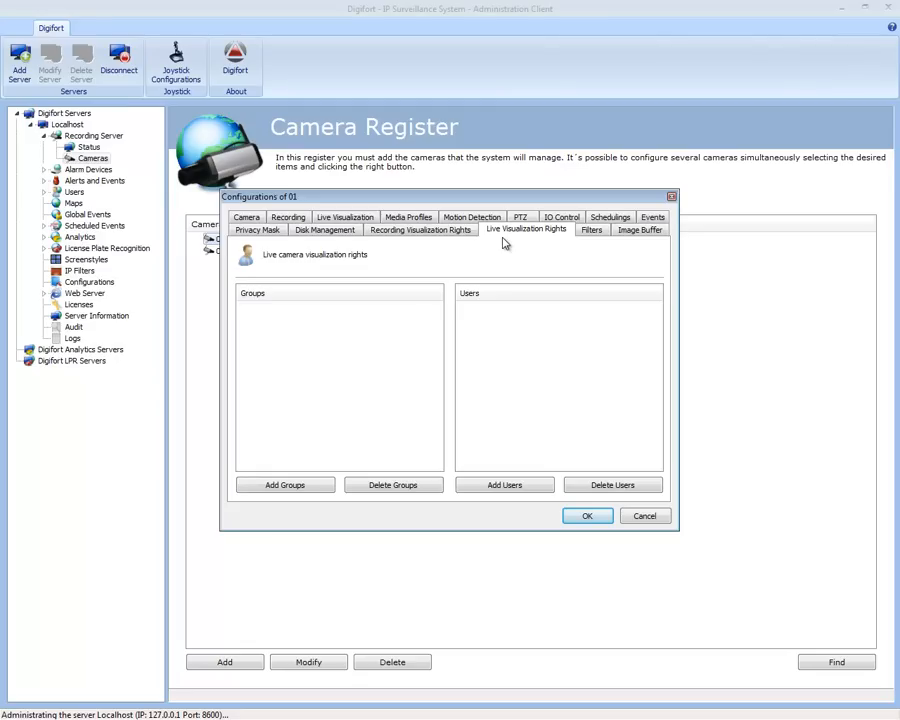
mouse_move(540, 372)
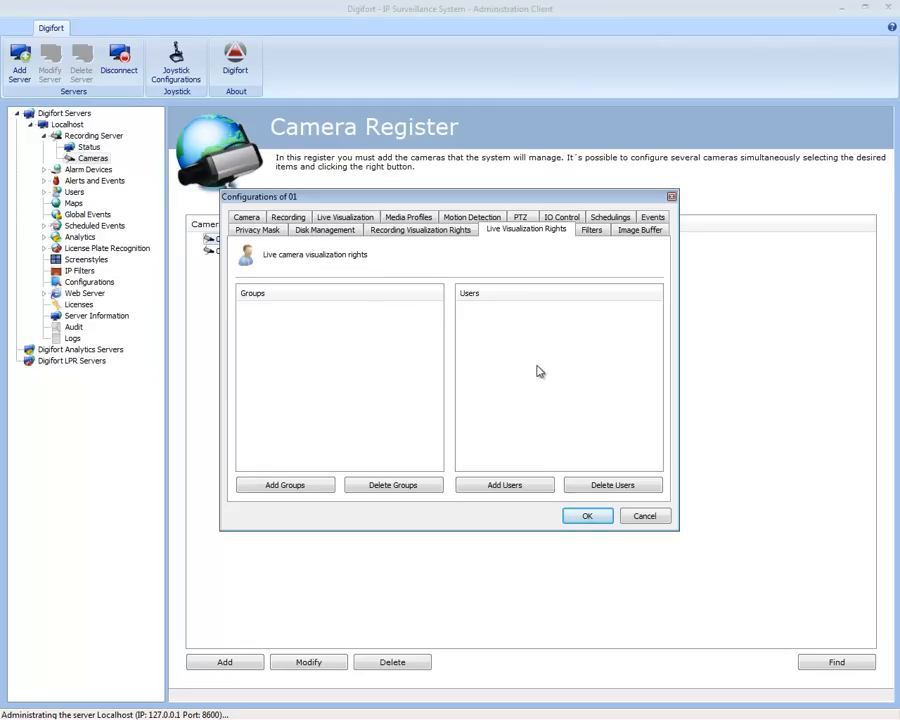
click(421, 229)
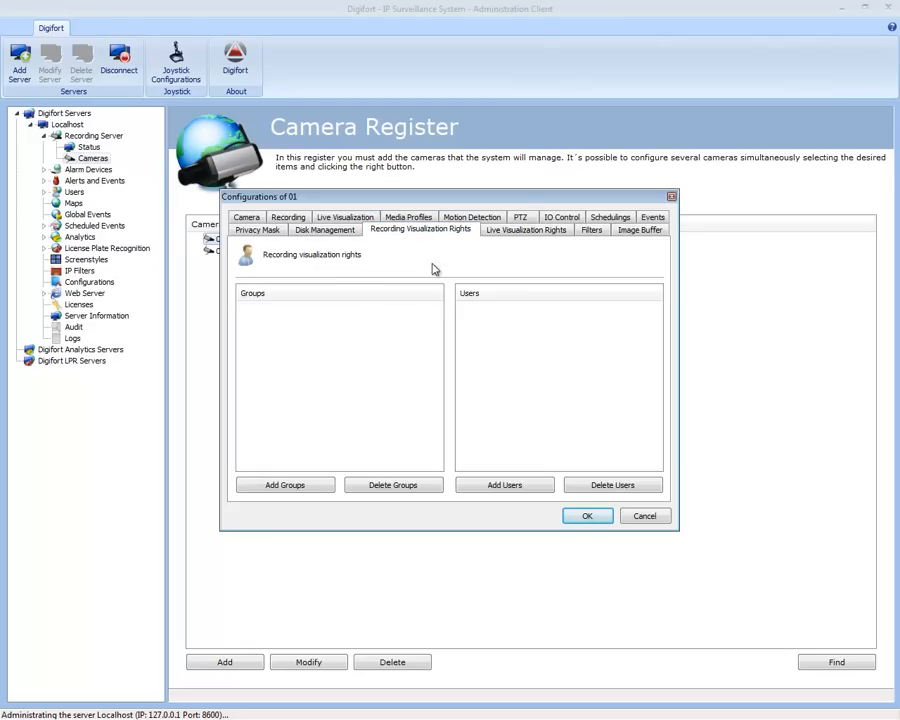
mouse_move(462, 358)
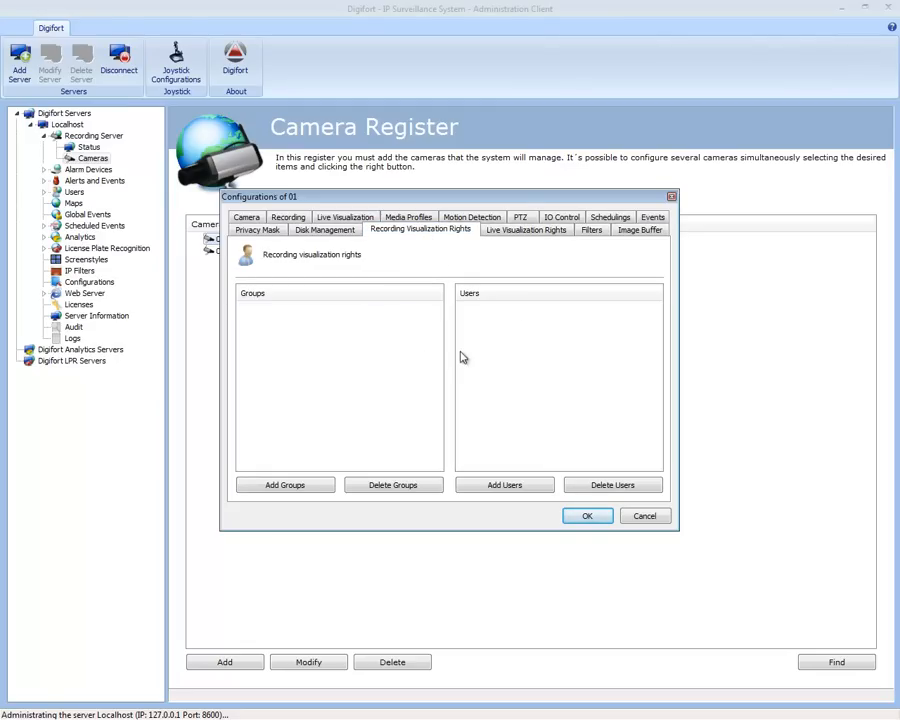
mouse_move(395, 353)
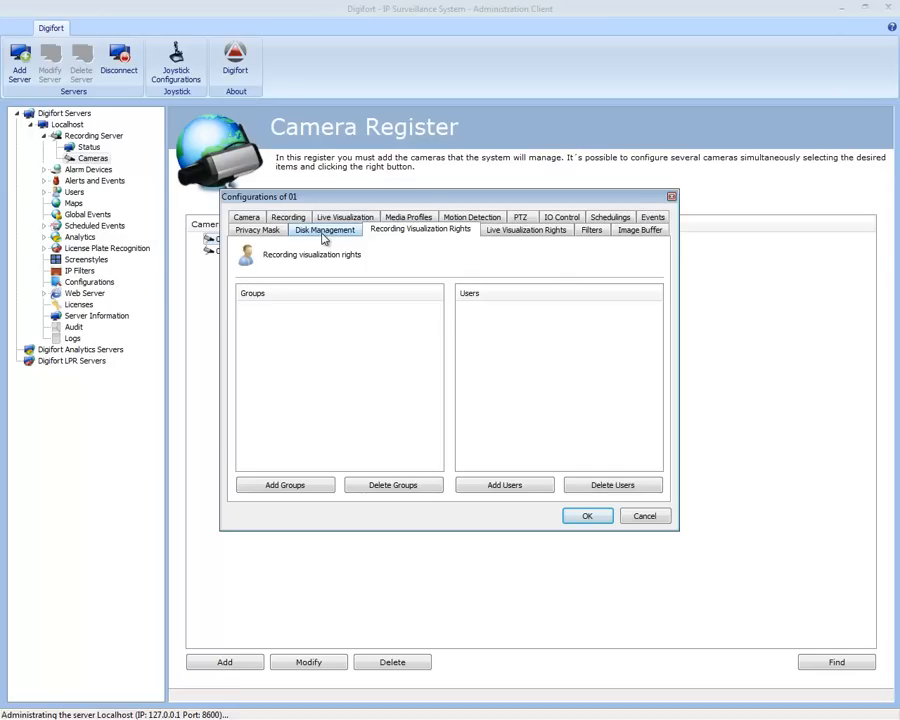
Step: Review Disk Management's 30-day recording limit, then move on to the Privacy Mask page
click(325, 229)
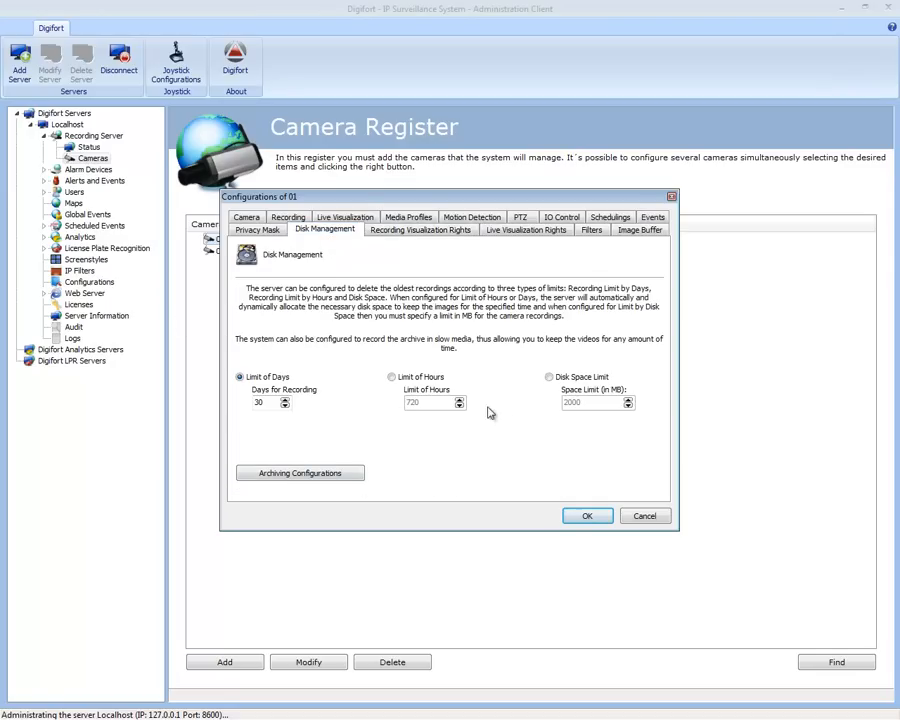
mouse_move(280, 365)
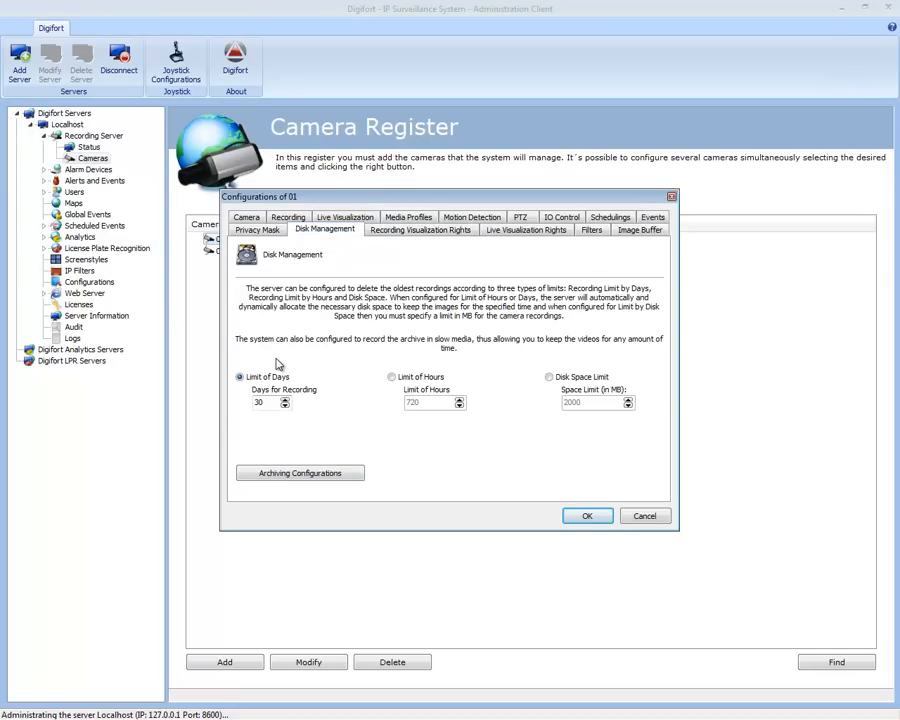
mouse_move(210, 445)
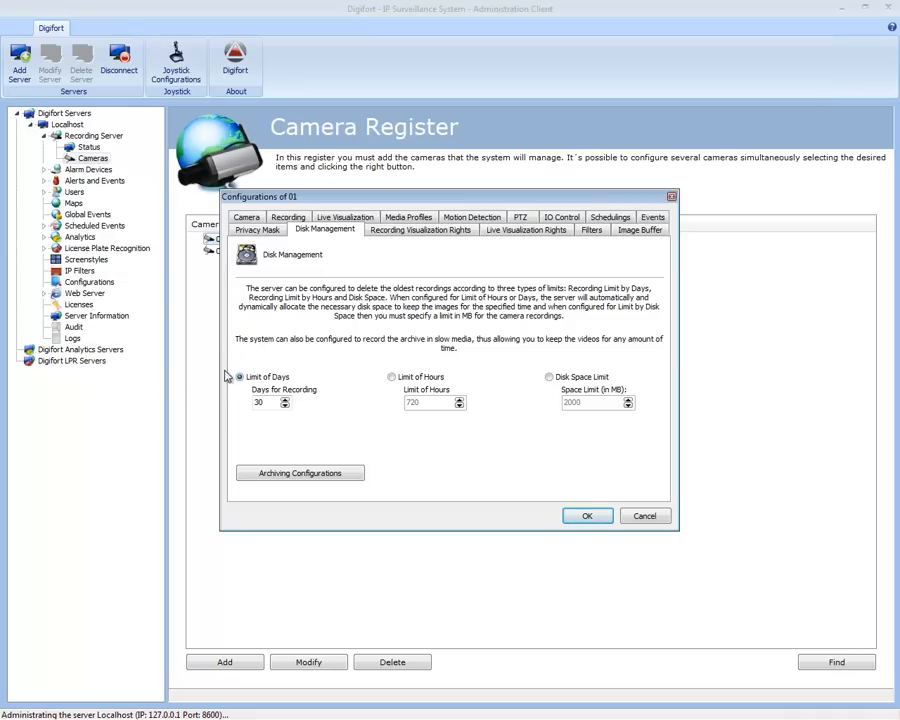
mouse_move(250, 325)
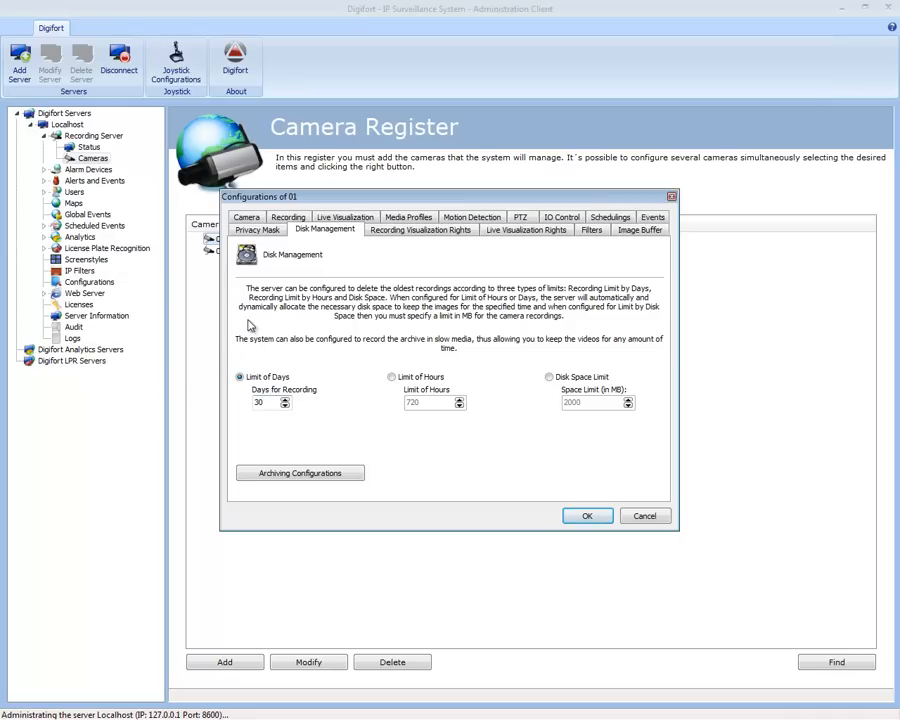
mouse_move(288, 372)
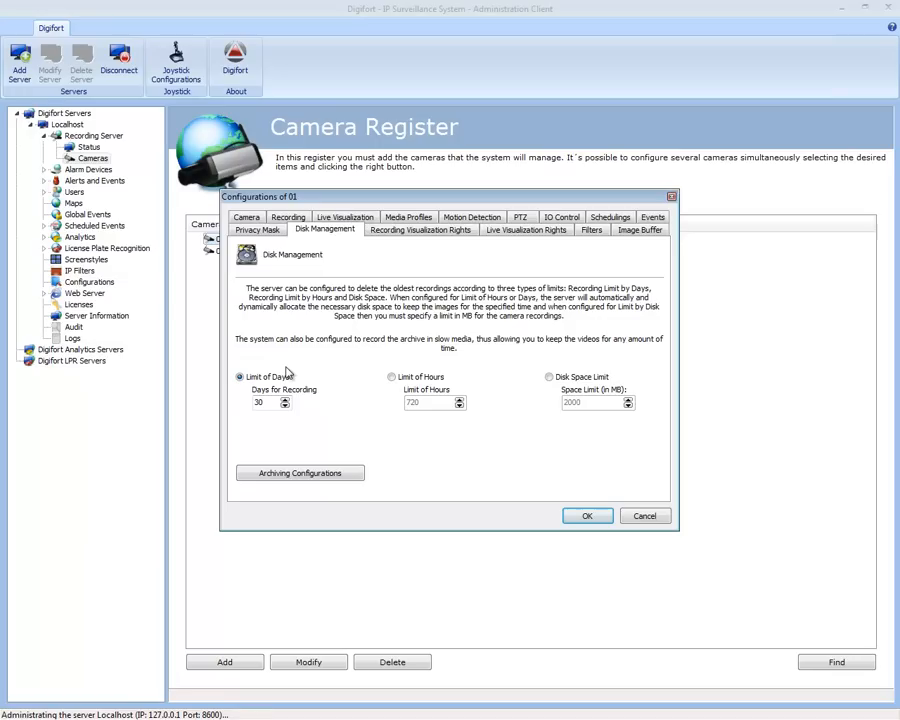
mouse_move(421, 361)
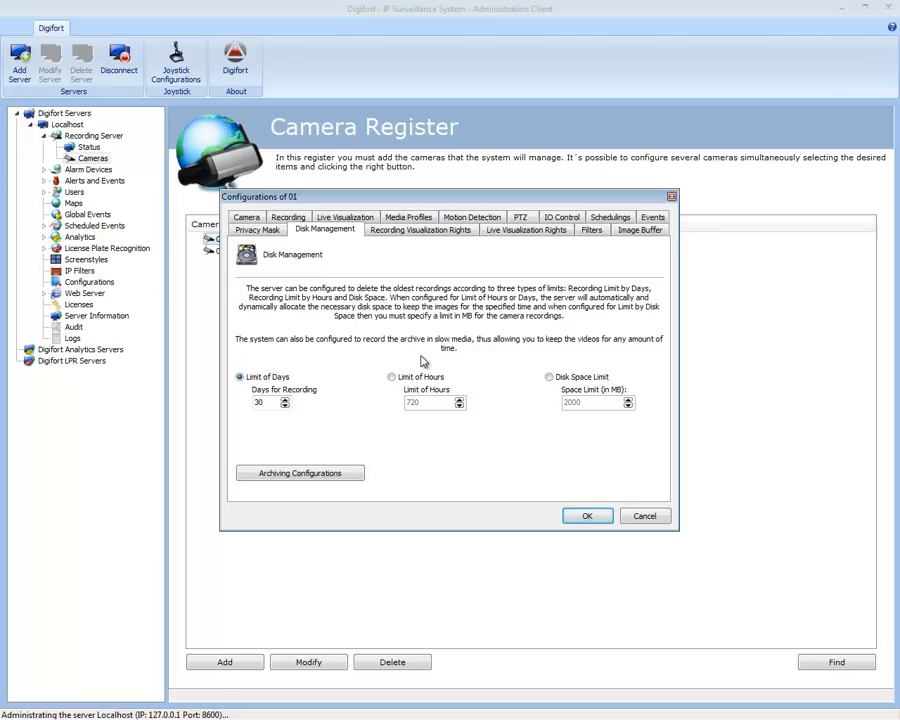
mouse_move(497, 429)
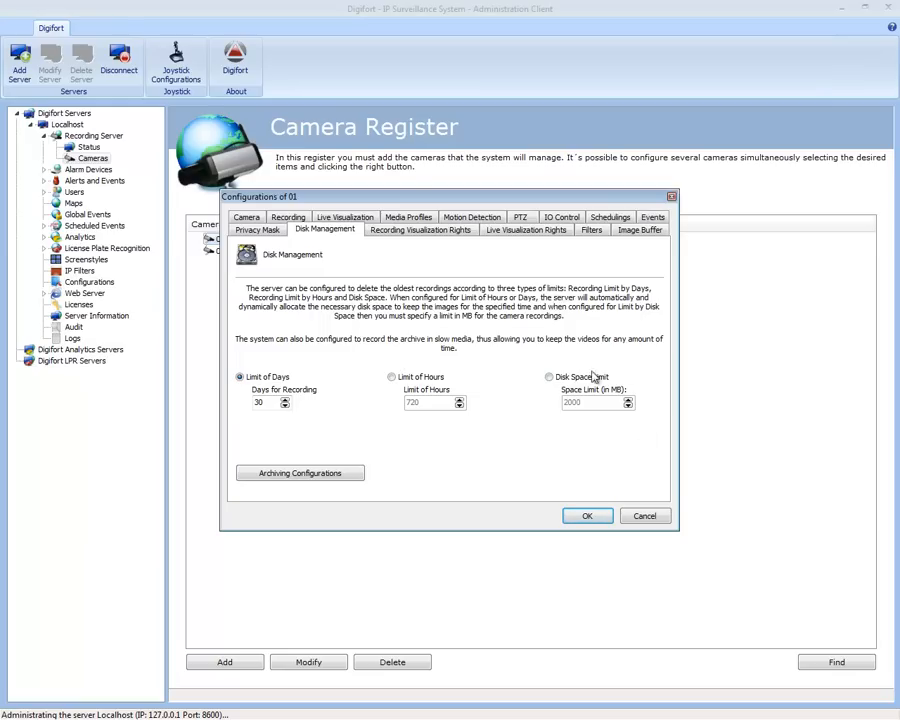
mouse_move(563, 352)
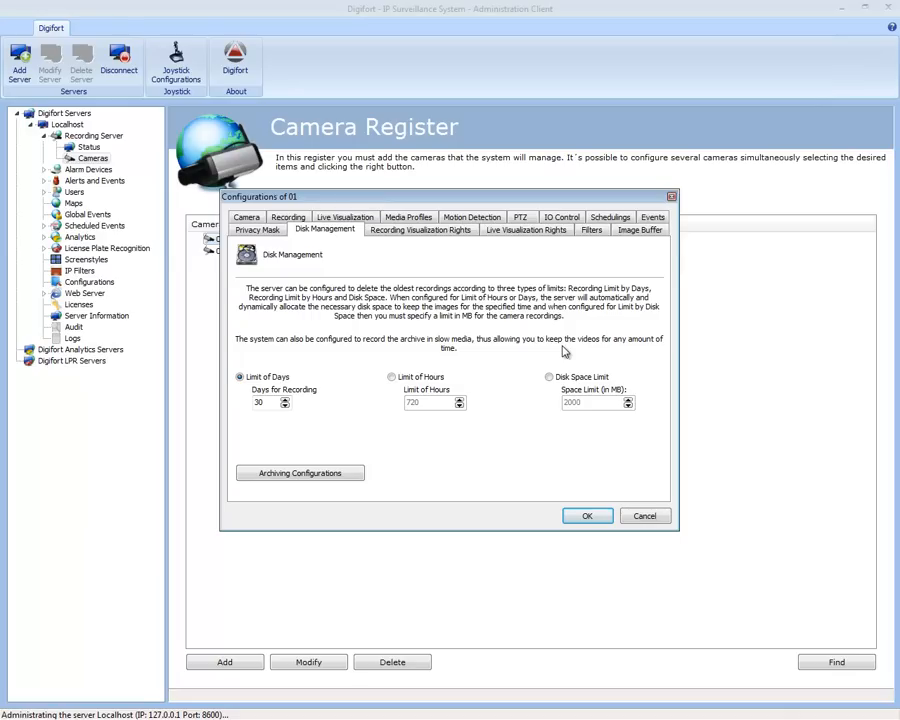
mouse_move(575, 459)
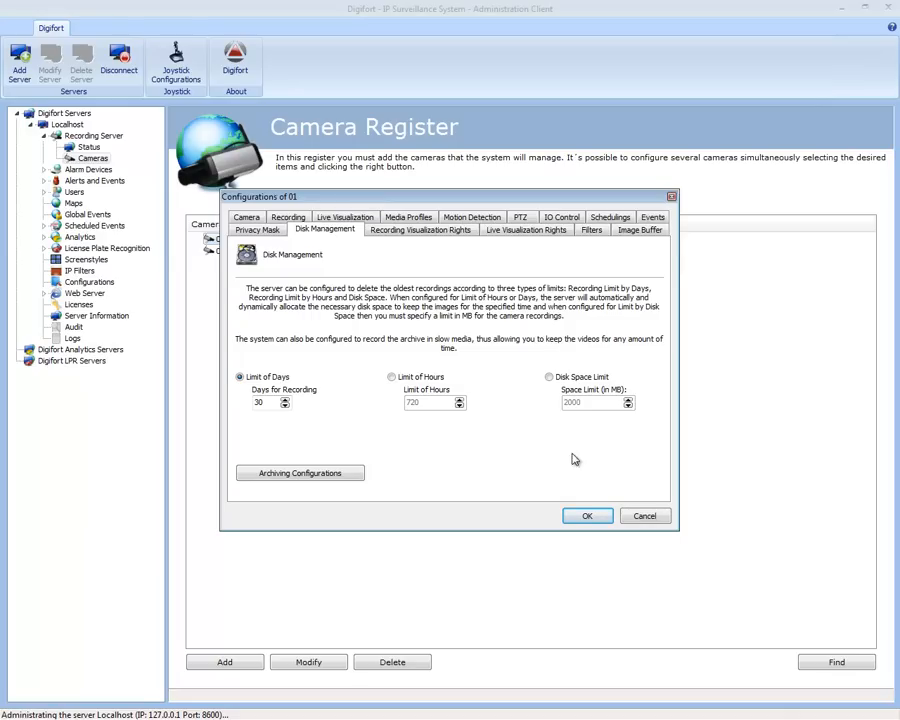
click(256, 229)
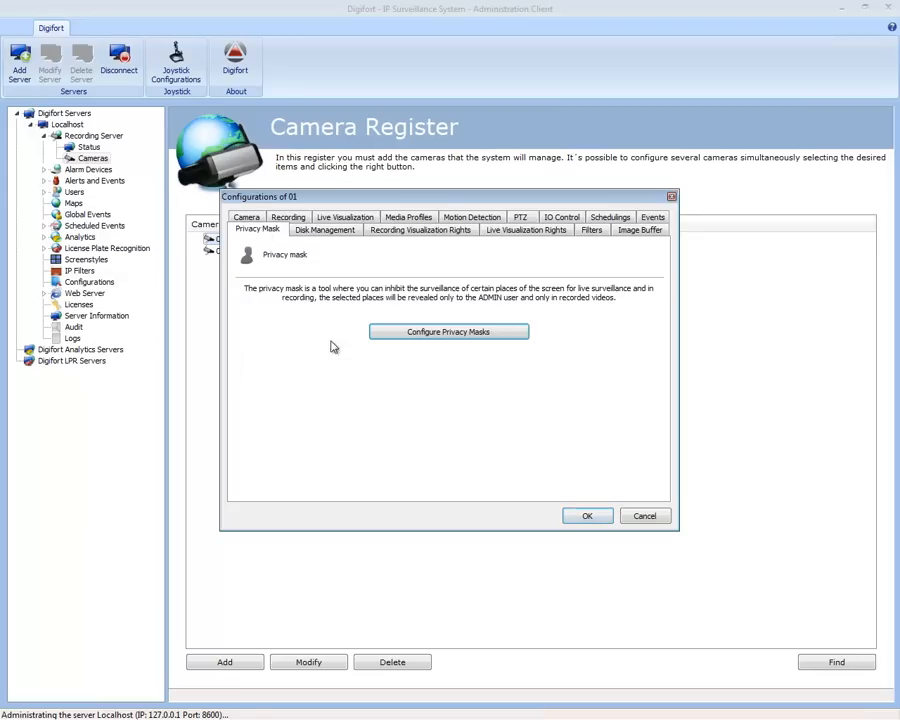
Step: Open the privacy mask editor twice, clear selection without adding masks, and cancel out to the camera list
click(448, 331)
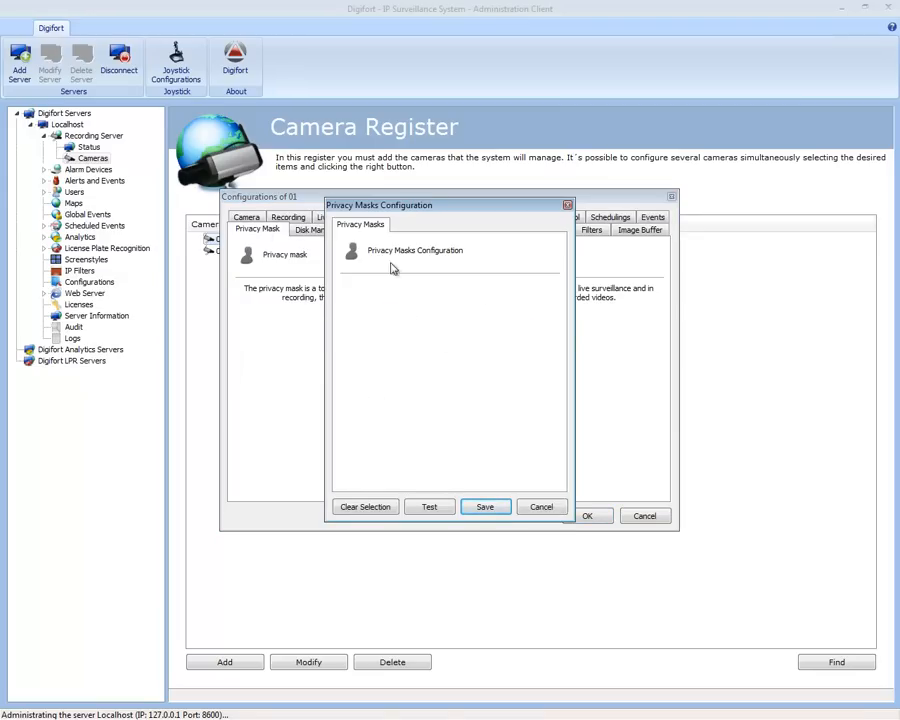
click(541, 506)
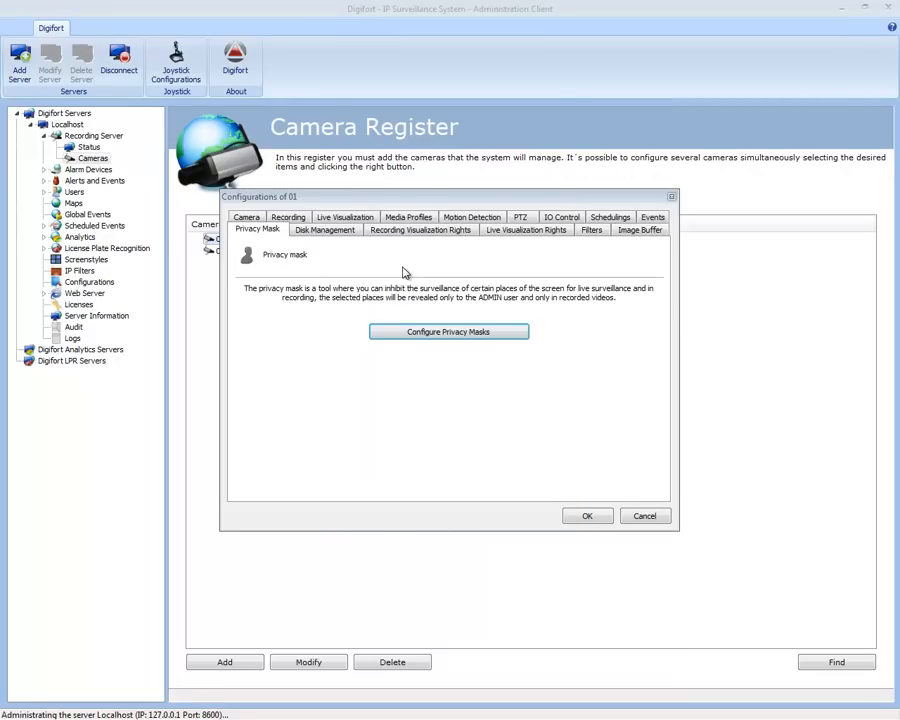
mouse_move(449, 331)
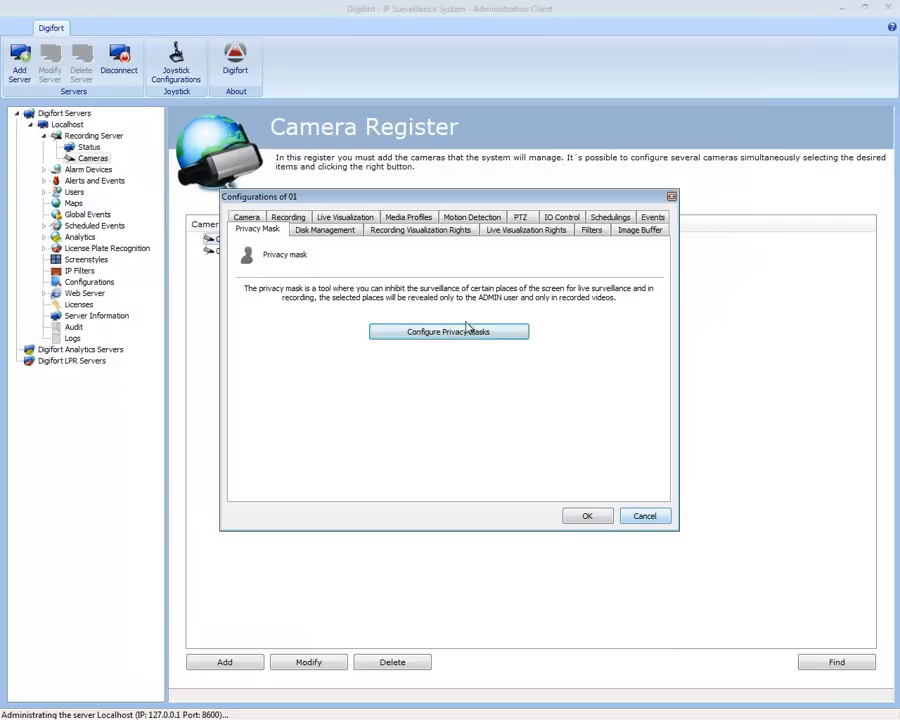
click(449, 331)
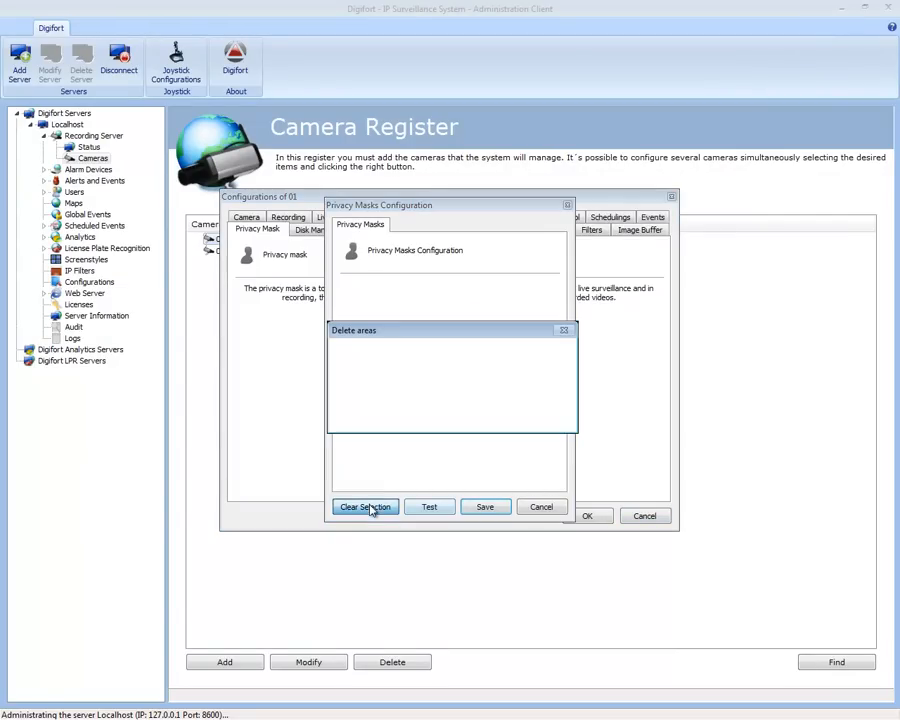
click(365, 506)
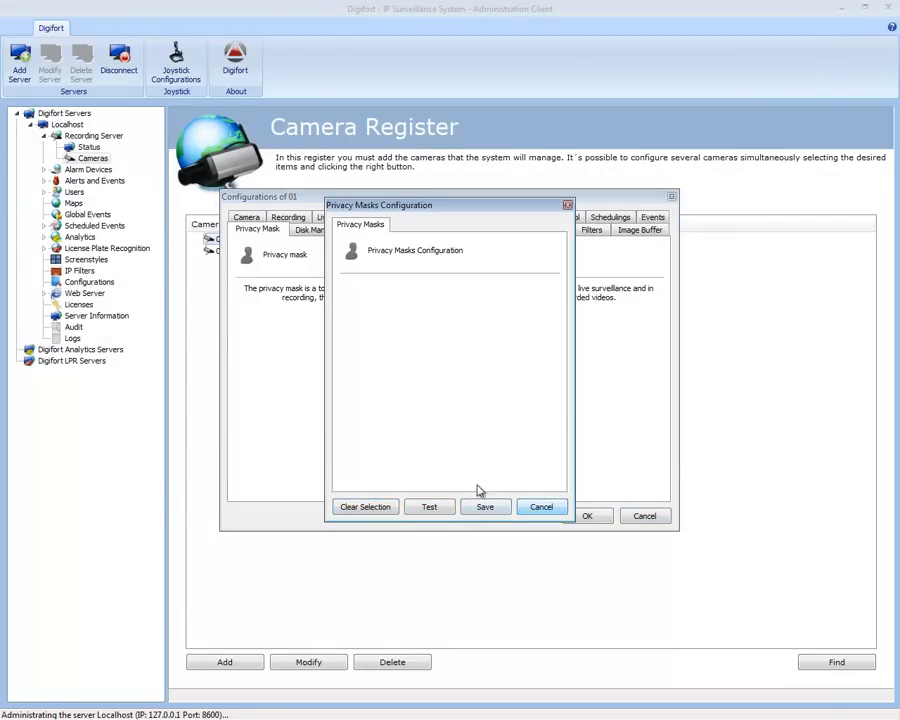
click(541, 506)
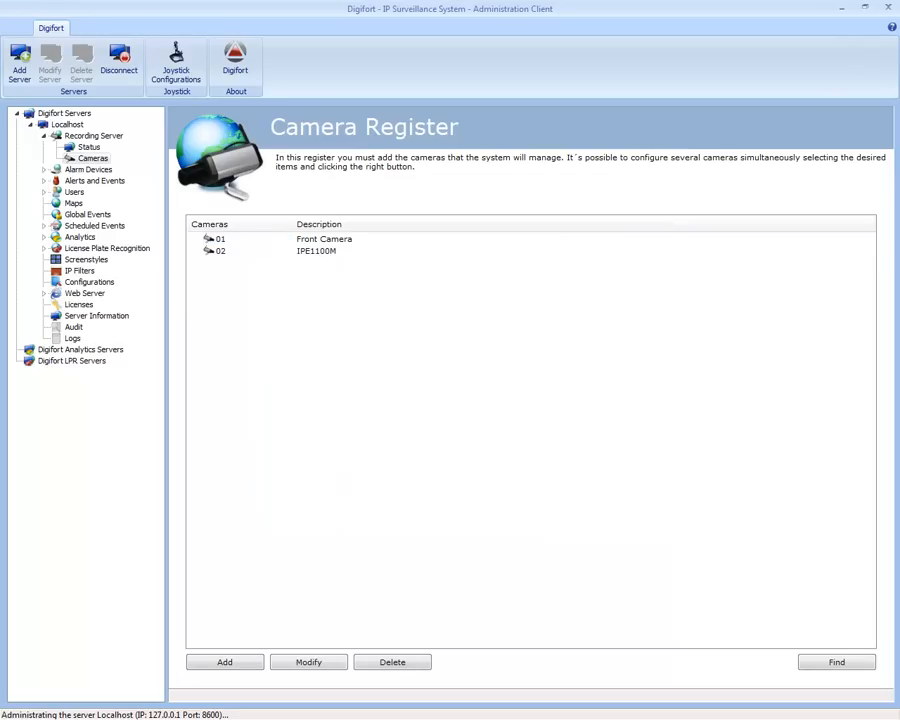